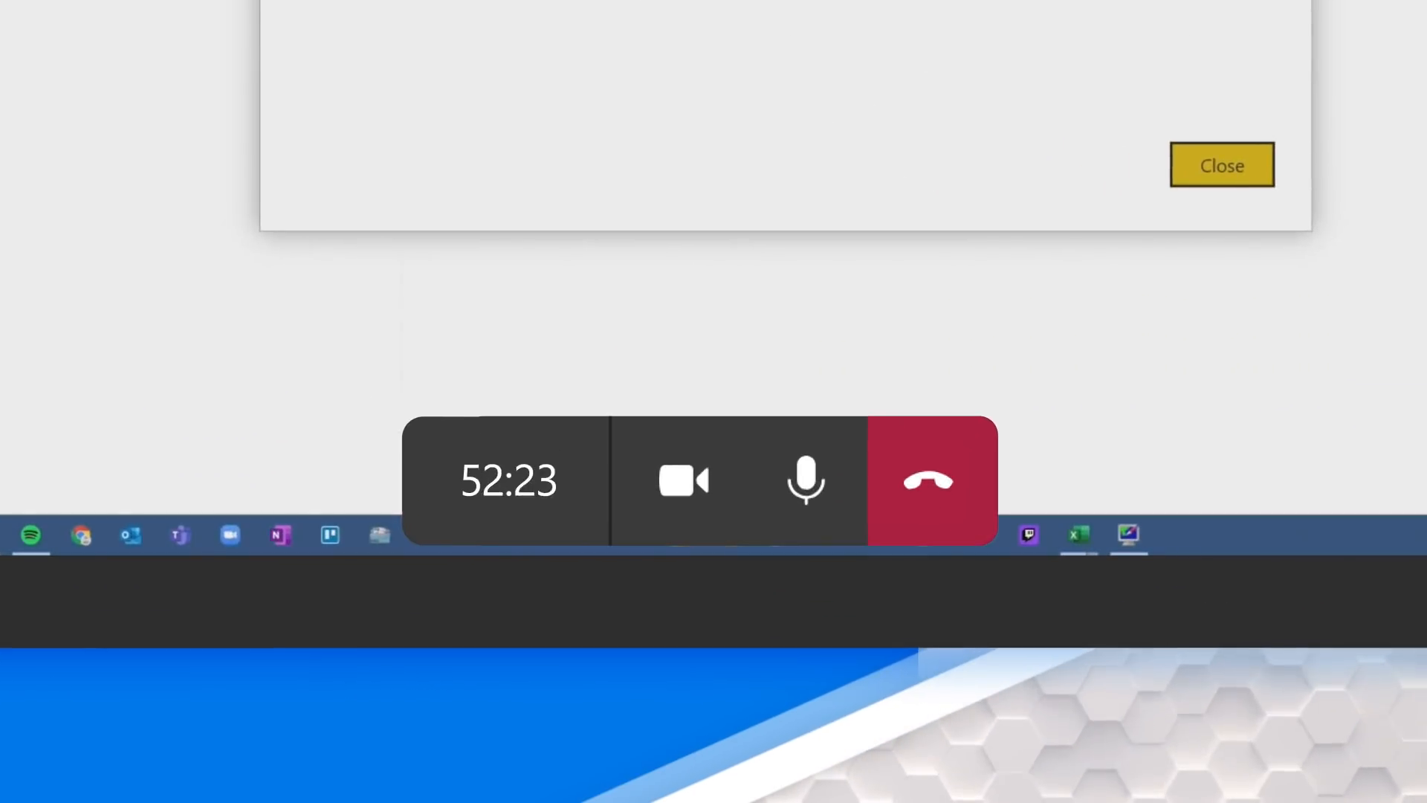
# Dismiss the dialog to return to the AdventureWorks workspace content list
pyautogui.click(1221, 165)
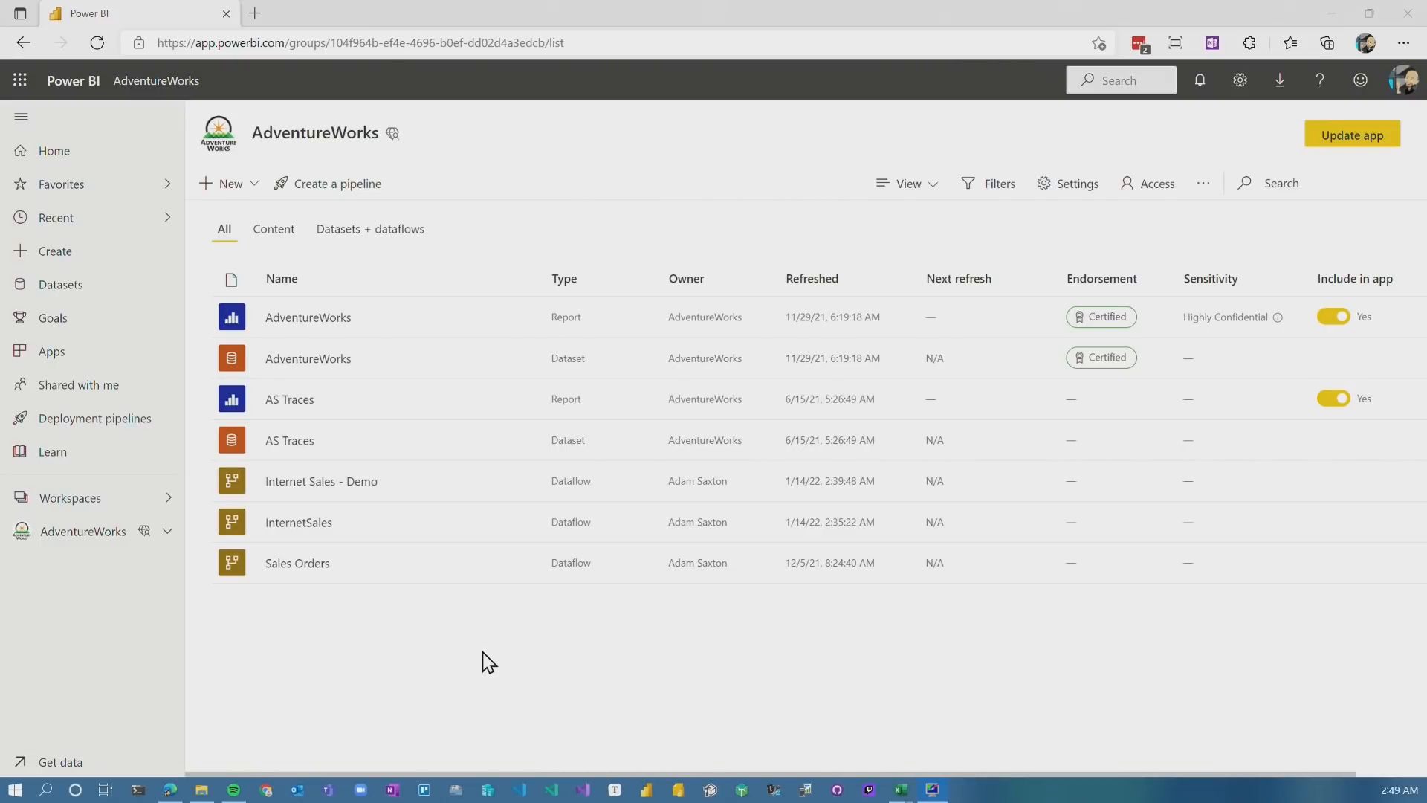
pyautogui.moveTo(497, 630)
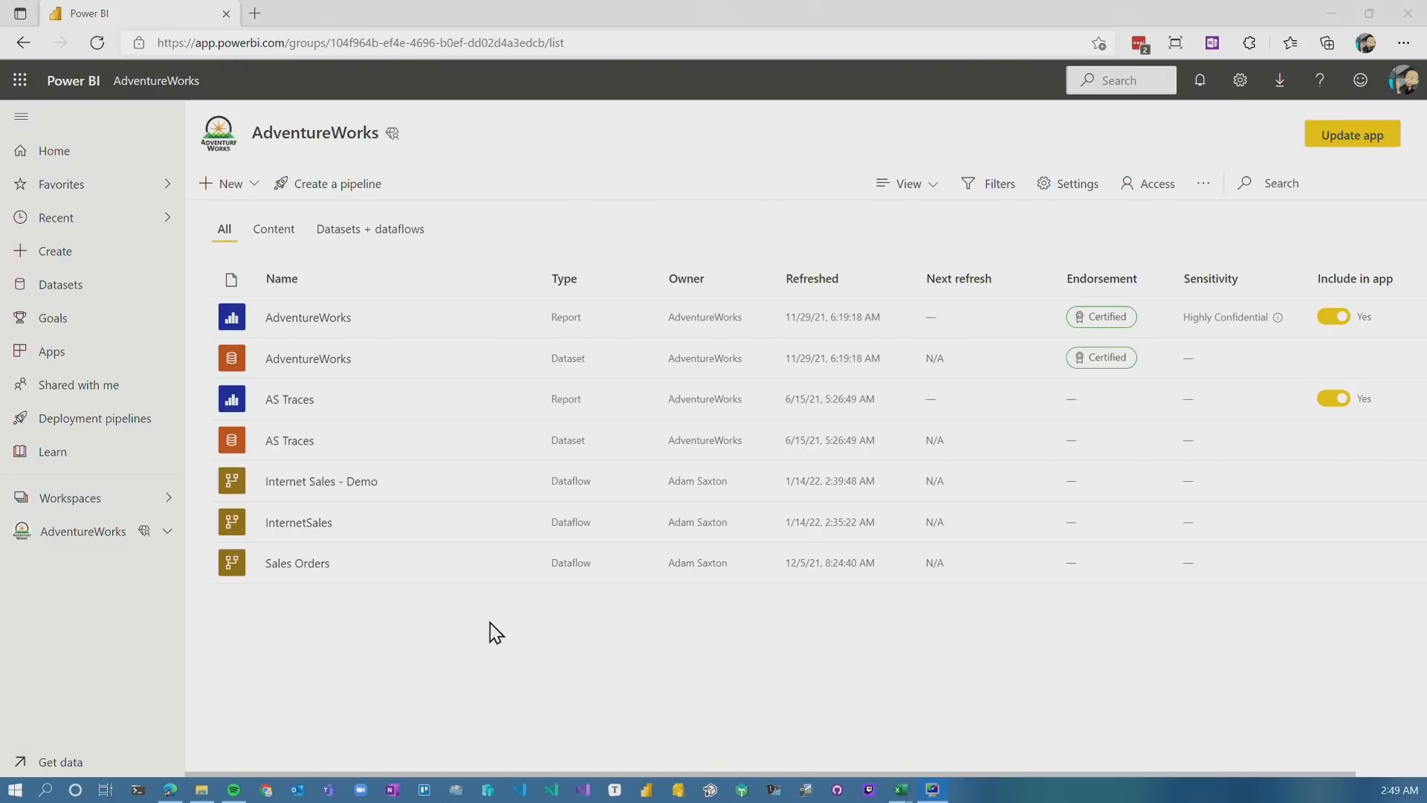
# Show the refresh history of the Internet Sales - Demo dataflow with its three completed runs
pyautogui.click(321, 480)
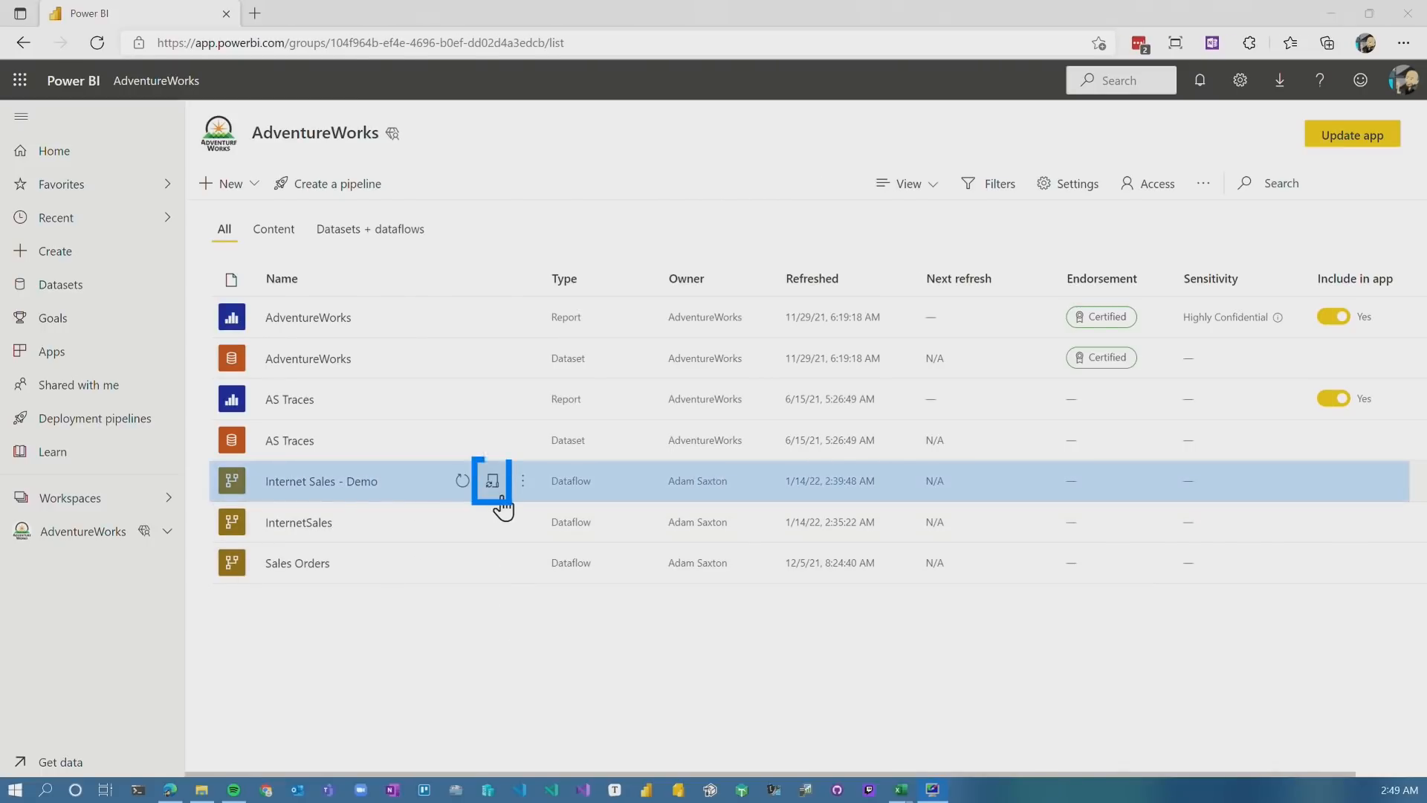
pyautogui.click(492, 480)
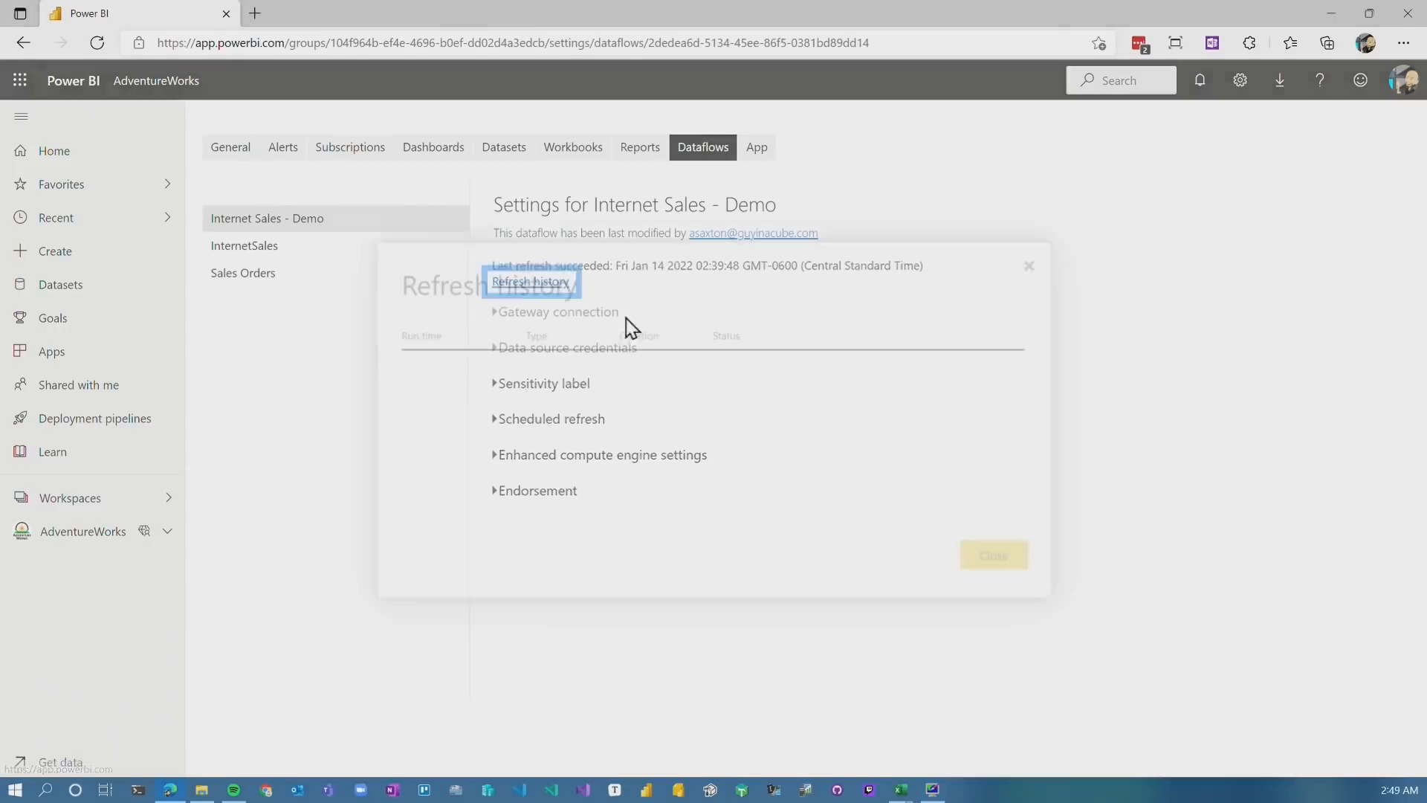
pyautogui.click(529, 281)
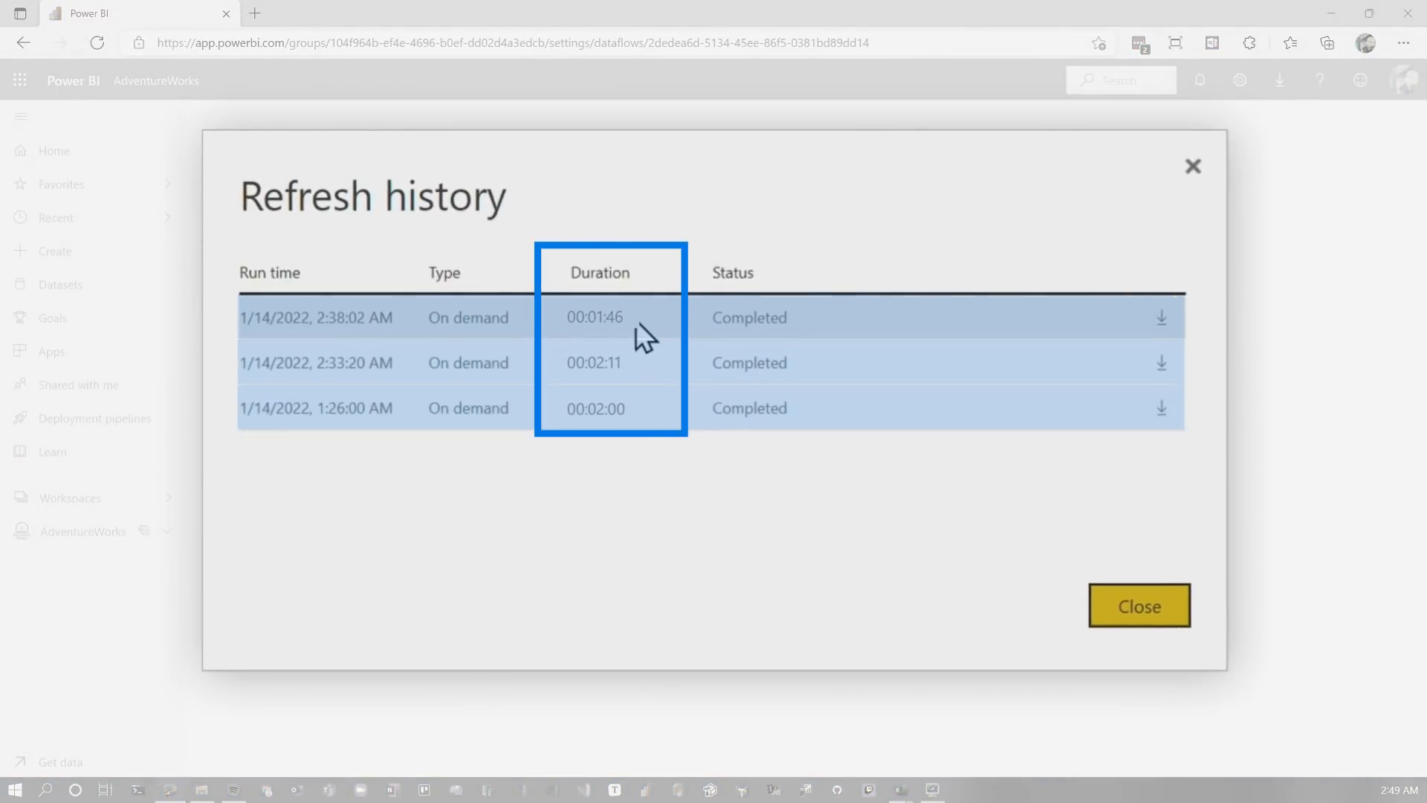
pyautogui.moveTo(660, 387)
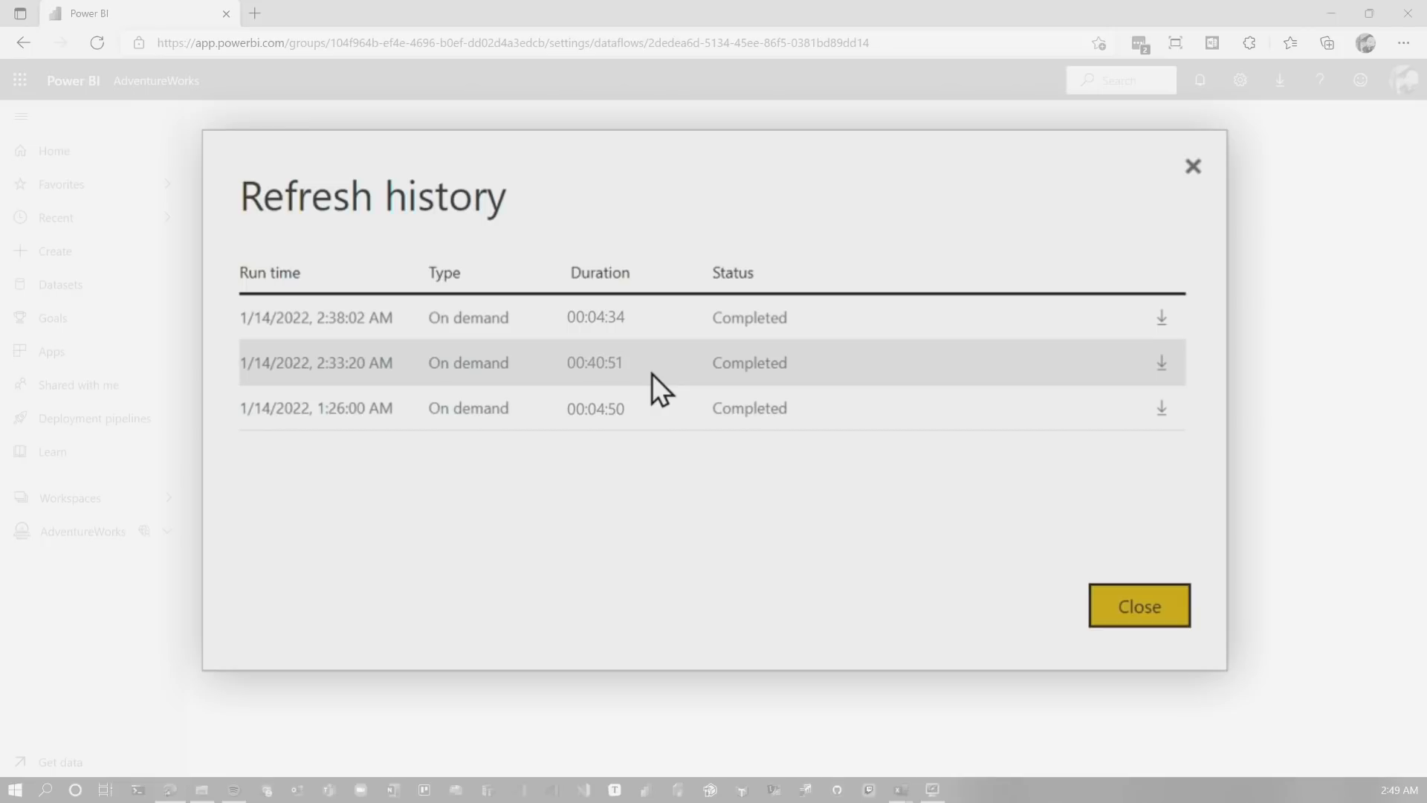
pyautogui.moveTo(1143, 435)
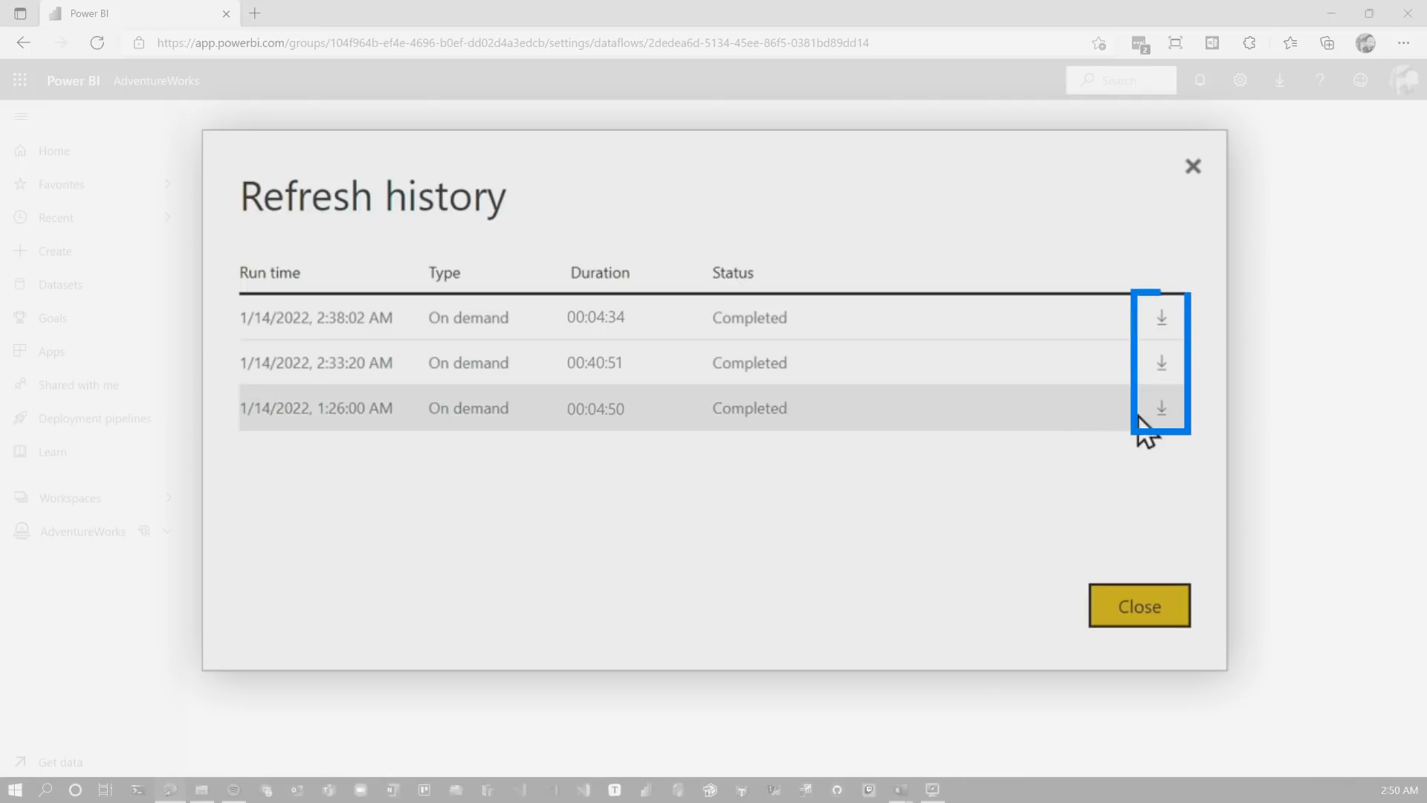
pyautogui.moveTo(1161, 316)
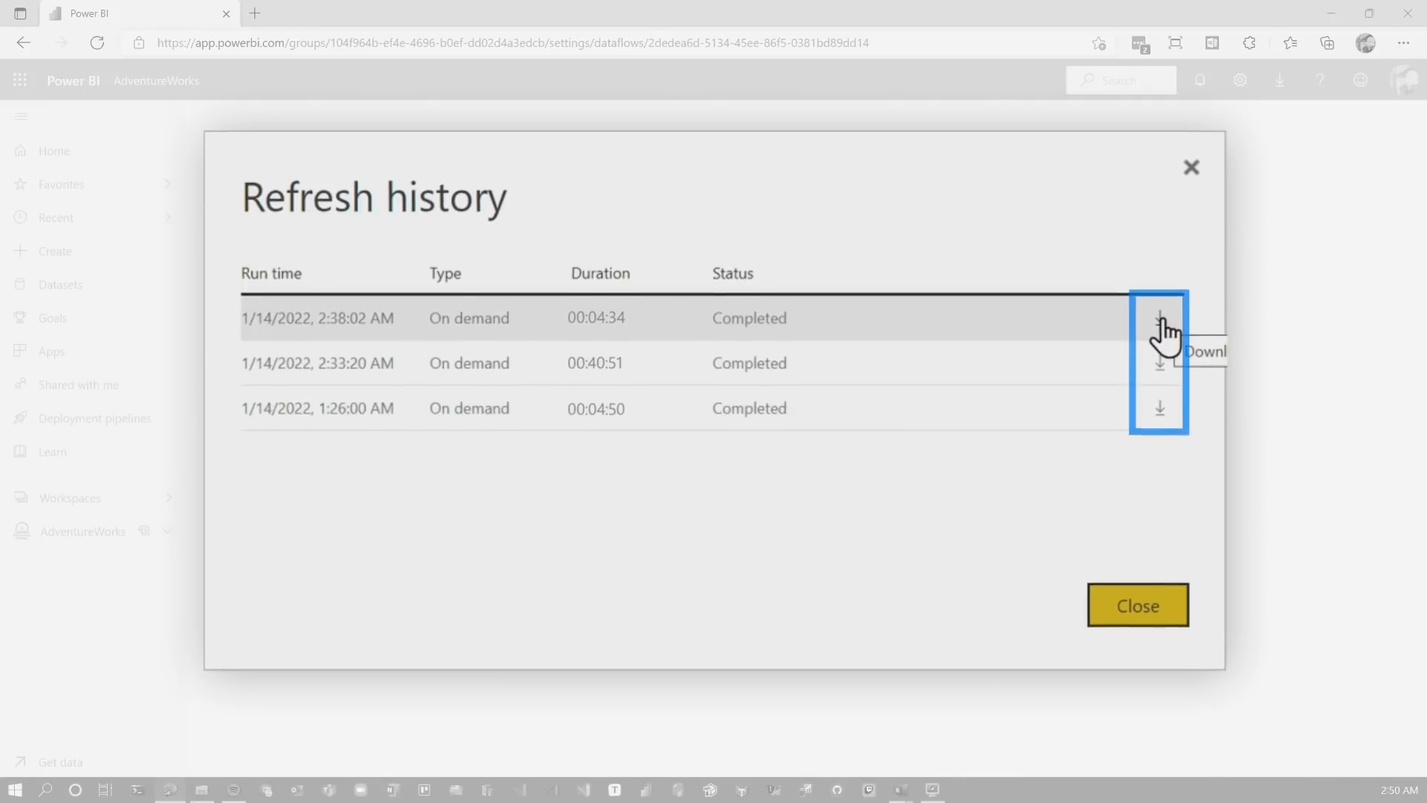
# Download the 2:38:02 AM refresh log and open the CSV in Excel to review duration, memory and processor time
pyautogui.click(1158, 327)
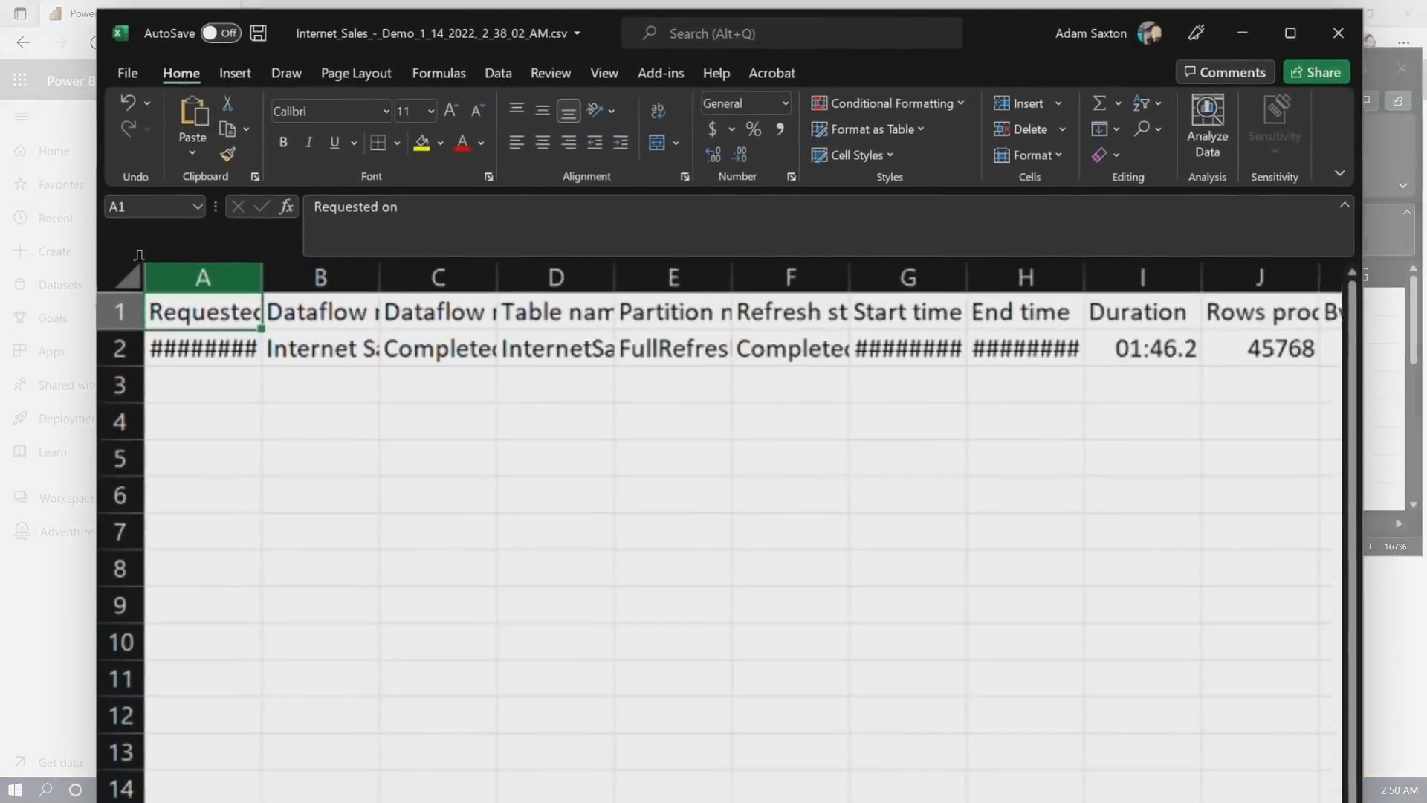
pyautogui.click(976, 278)
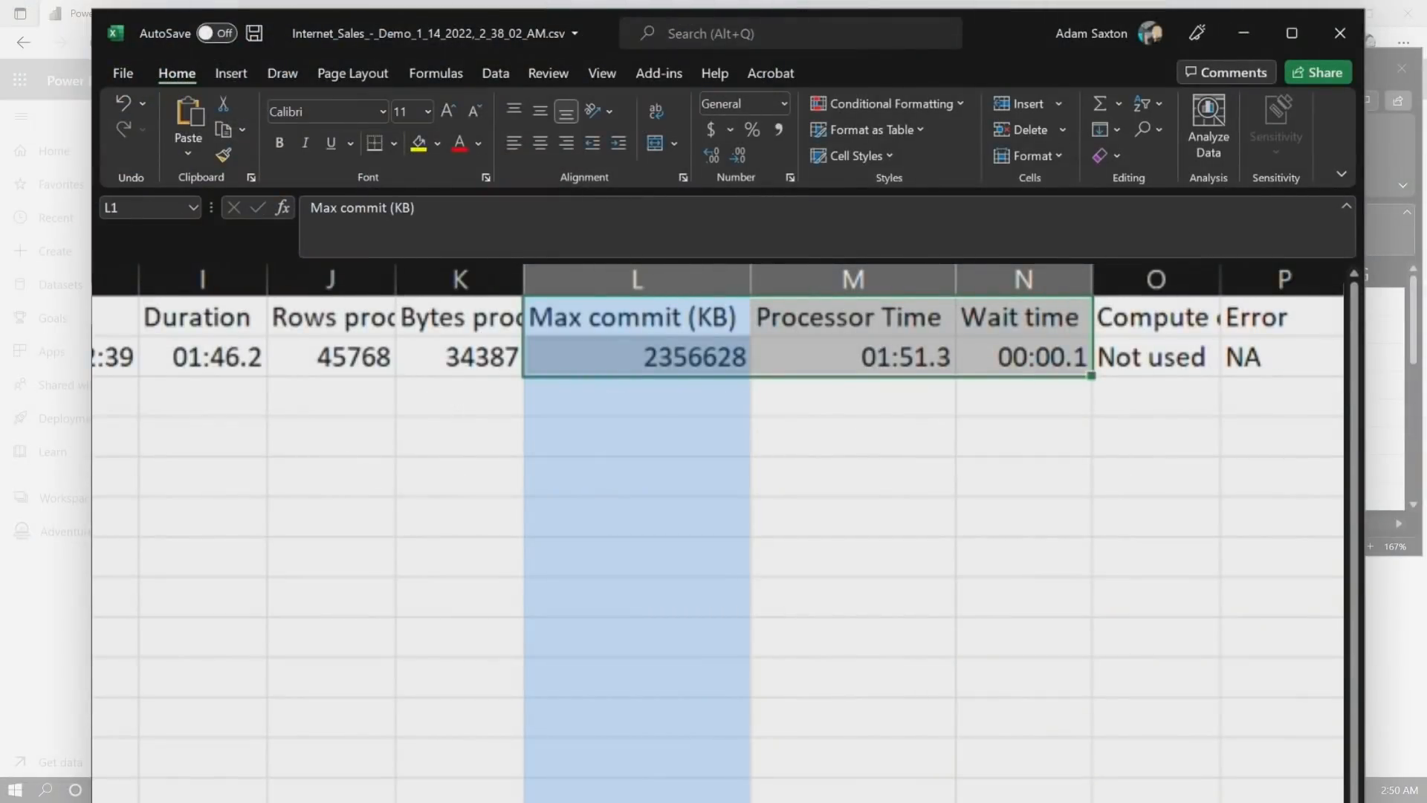
pyautogui.moveTo(680, 400)
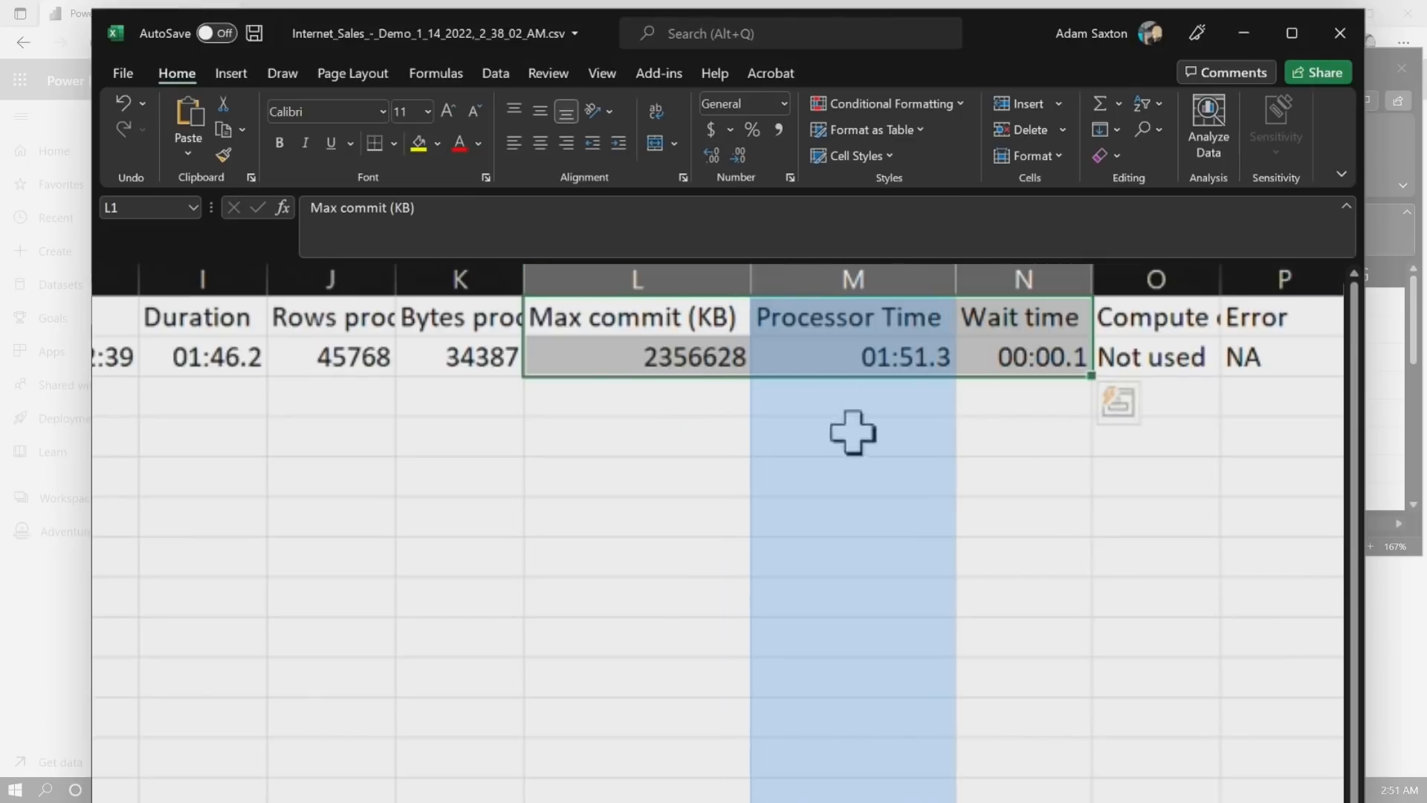
pyautogui.moveTo(906, 403)
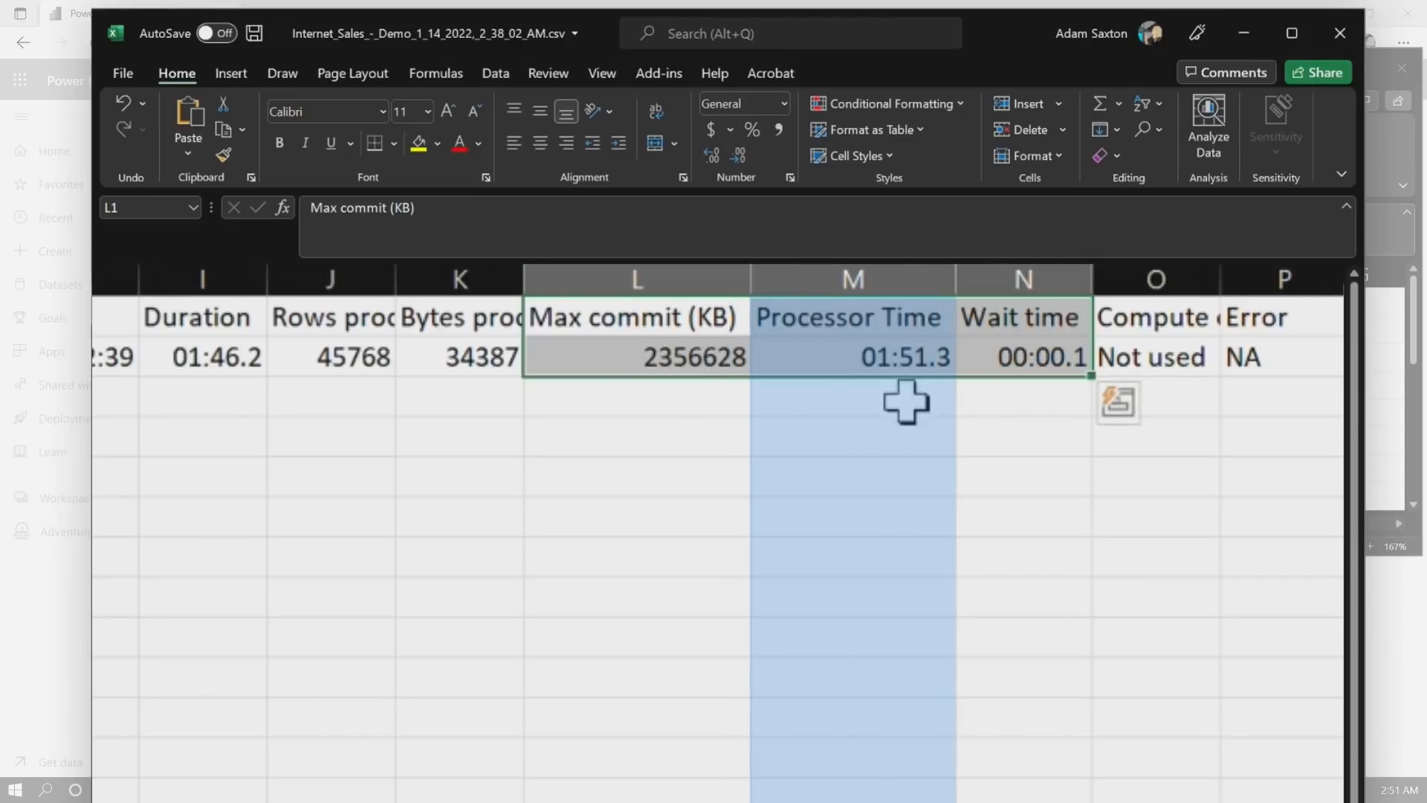
pyautogui.moveTo(322, 523)
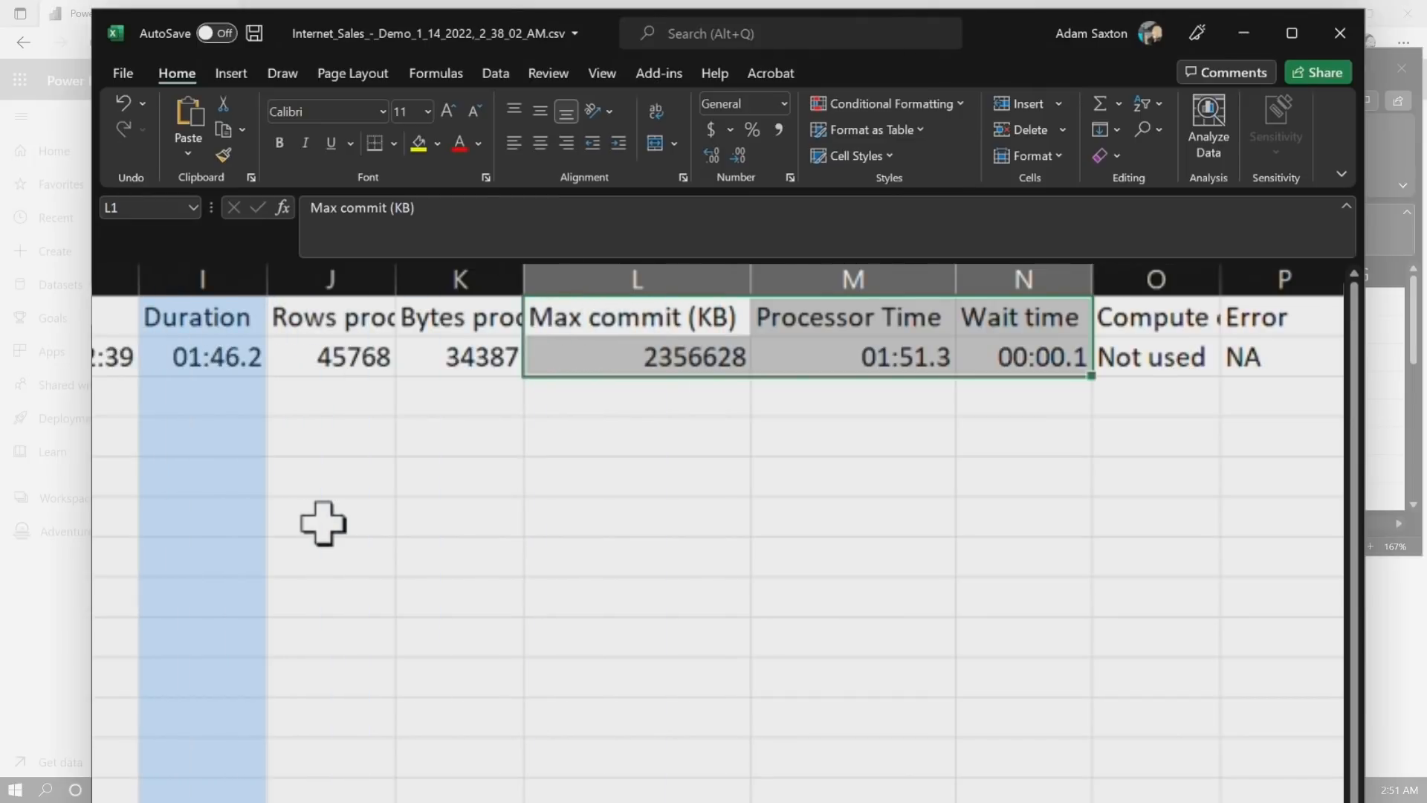
pyautogui.moveTo(810, 382)
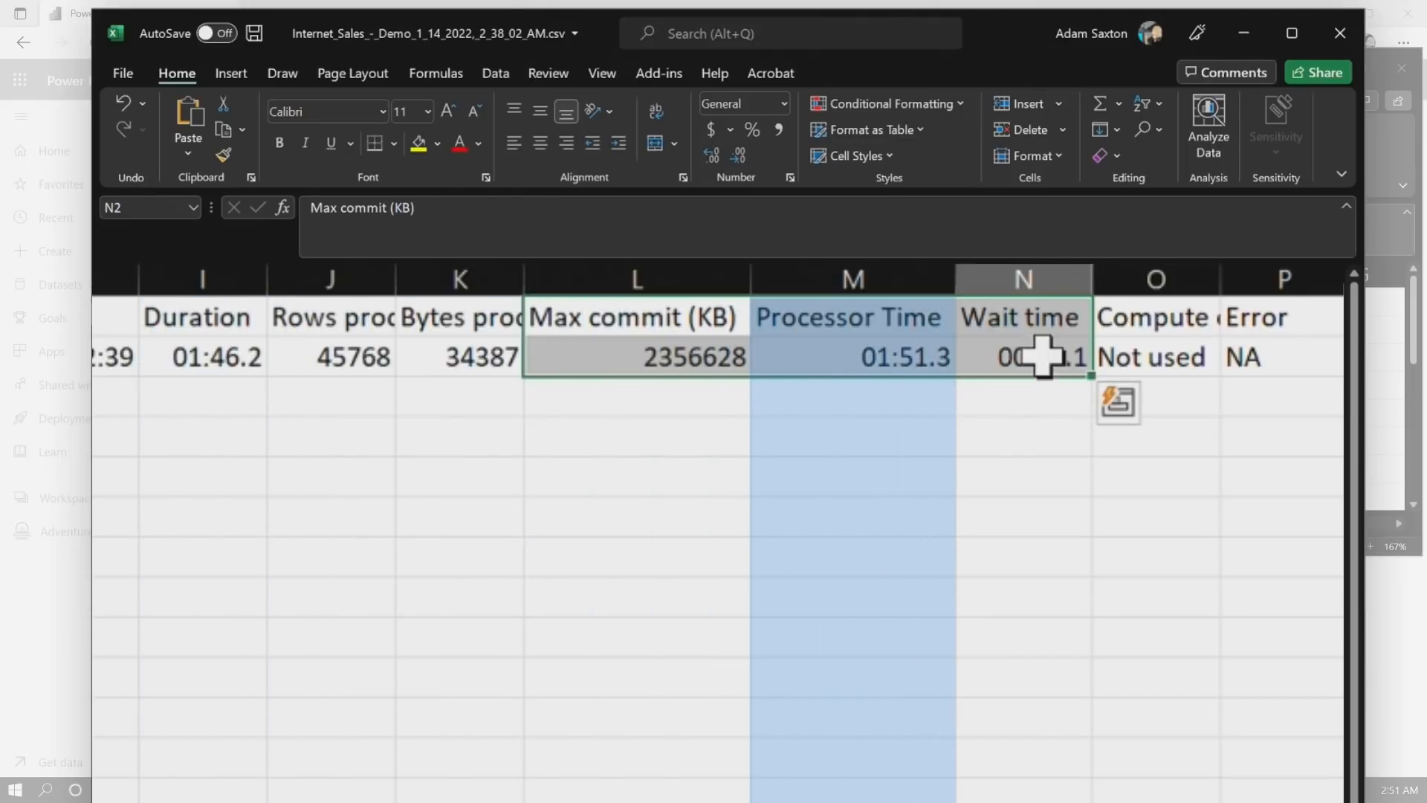
pyautogui.click(1023, 355)
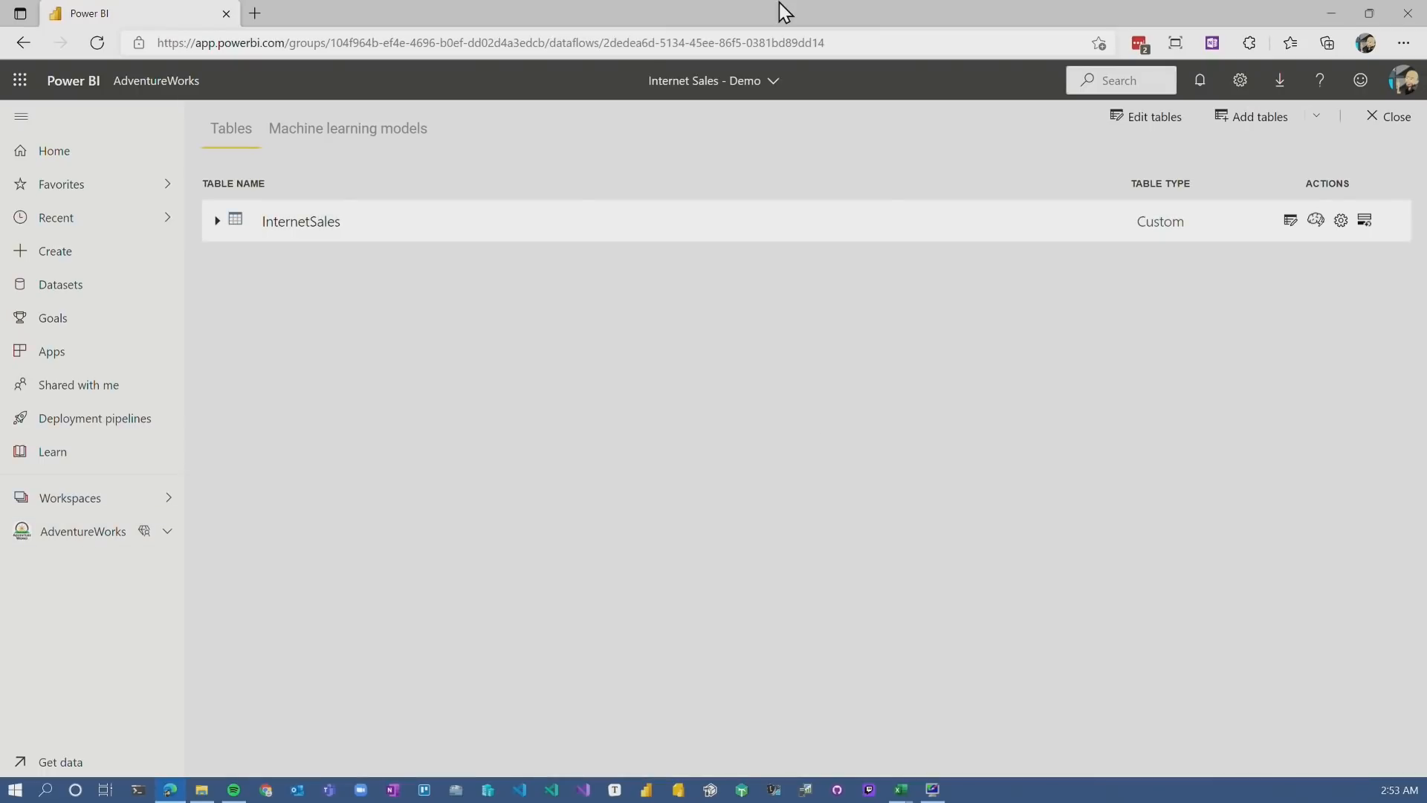
pyautogui.moveTo(857, 181)
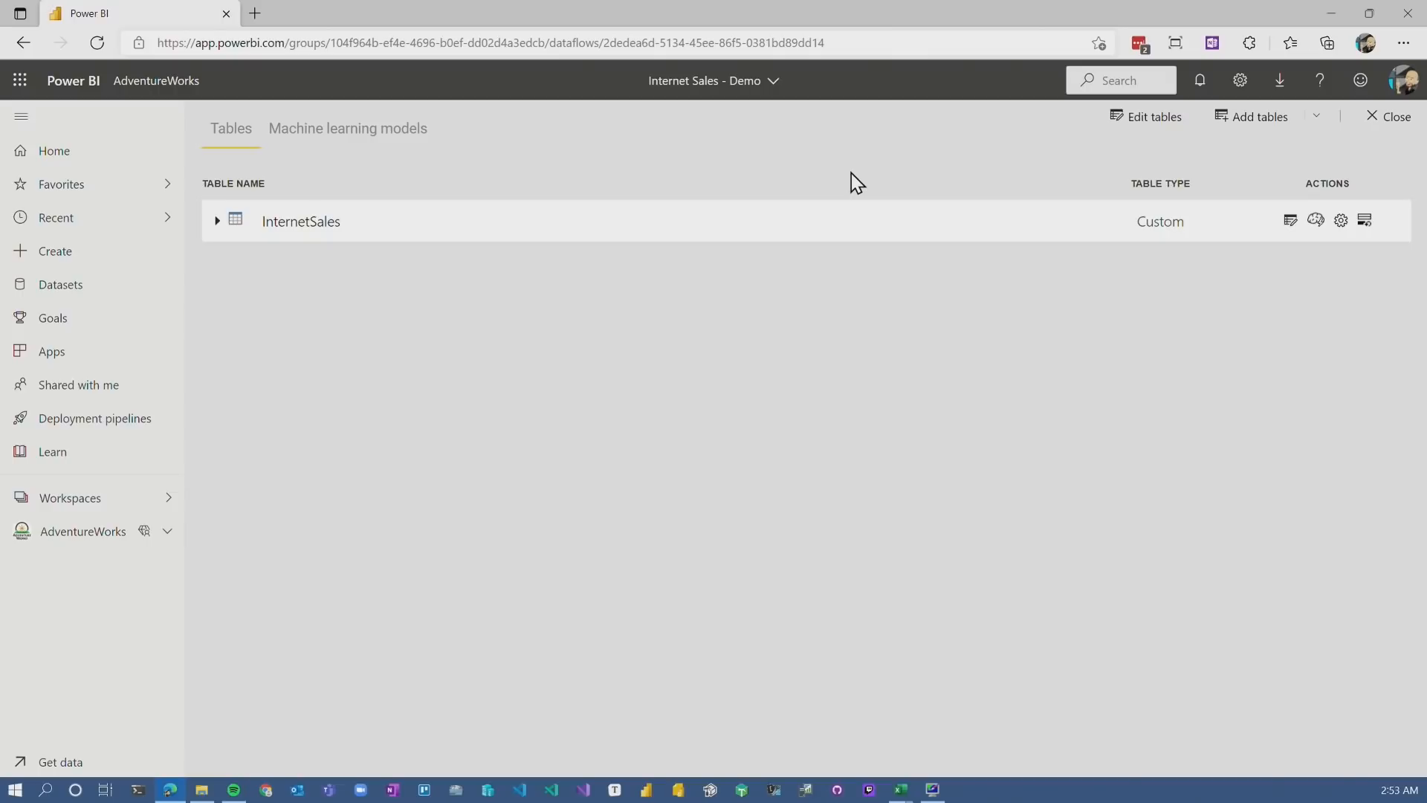
pyautogui.moveTo(1291, 220)
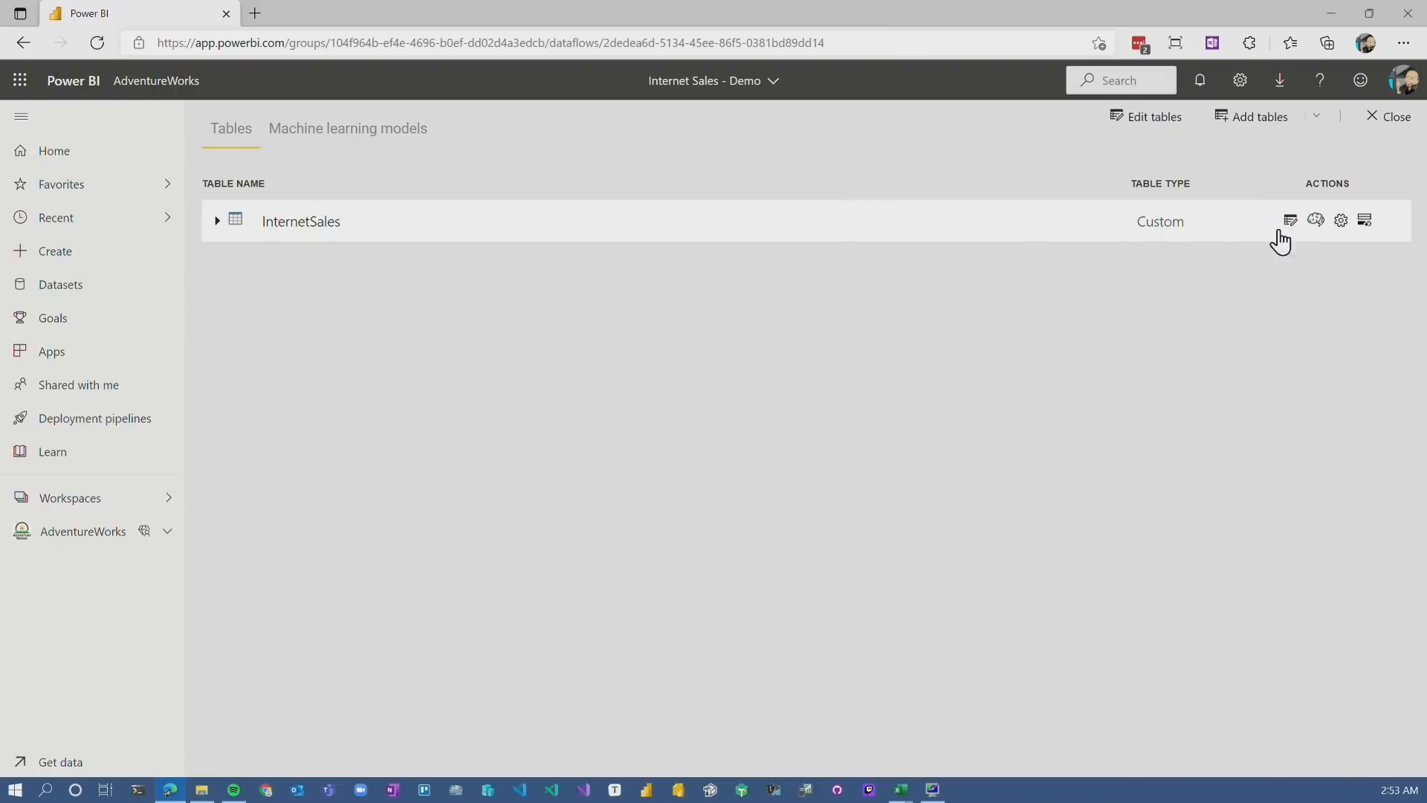
# Open the InternetSales table for editing in Power Query and let its preview load
pyautogui.click(1289, 220)
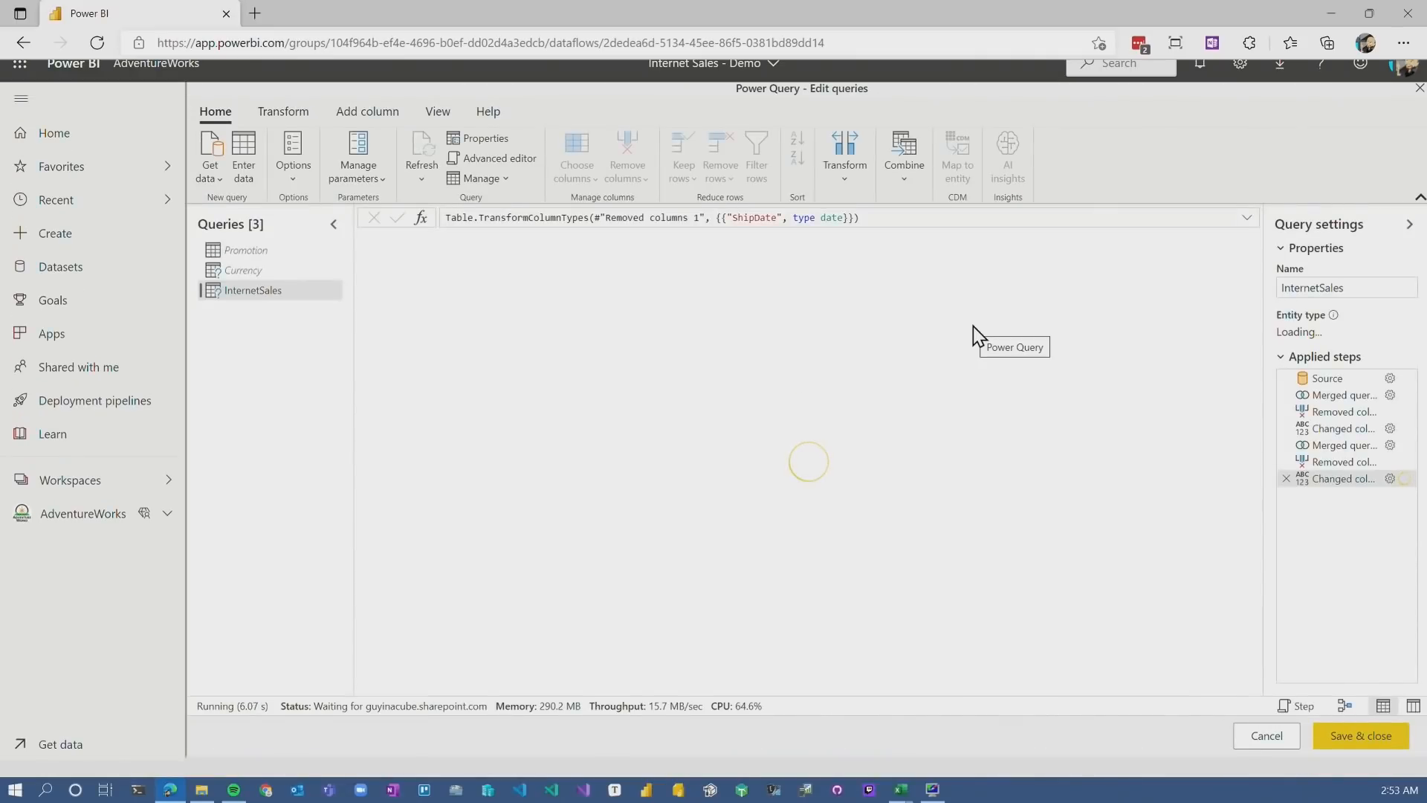
pyautogui.moveTo(983, 334)
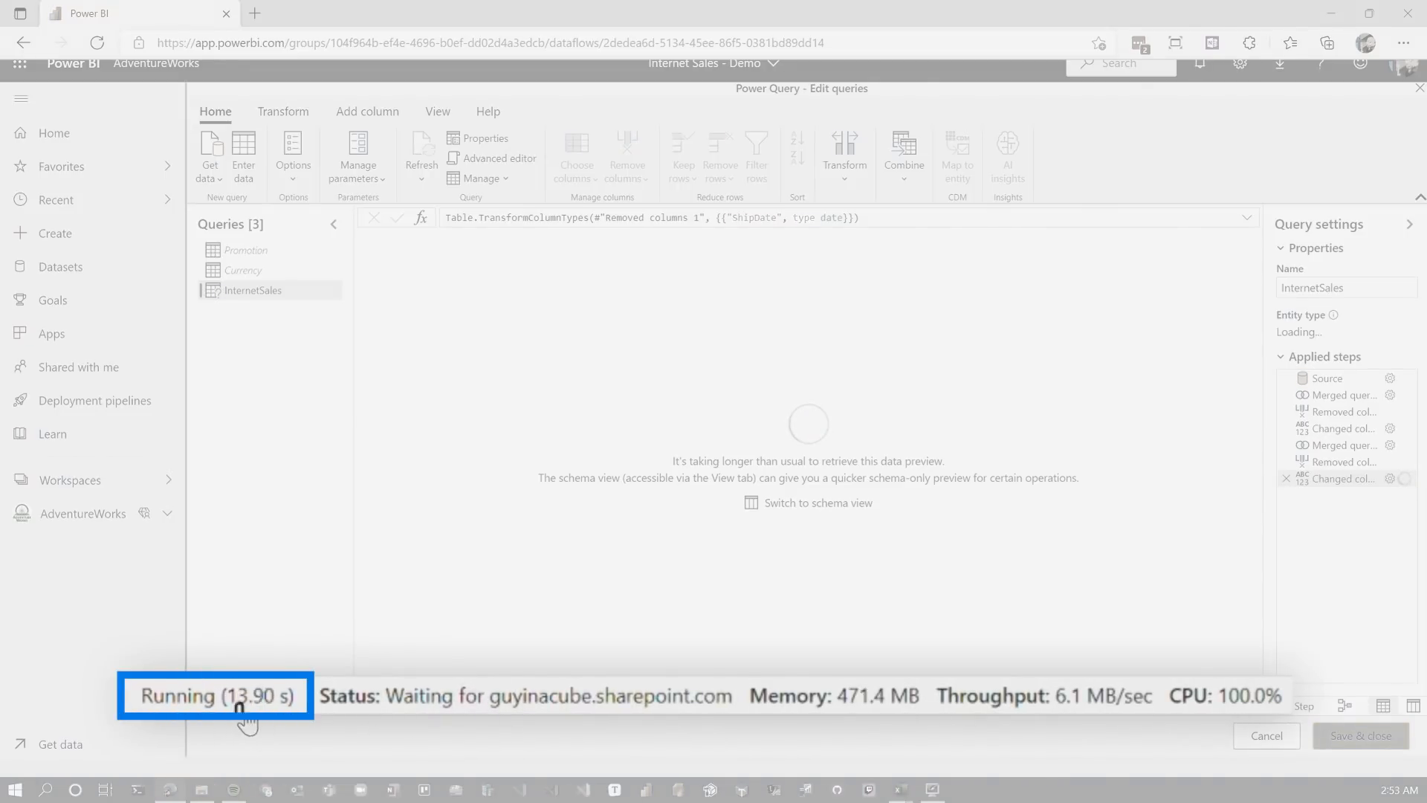
pyautogui.moveTo(528, 733)
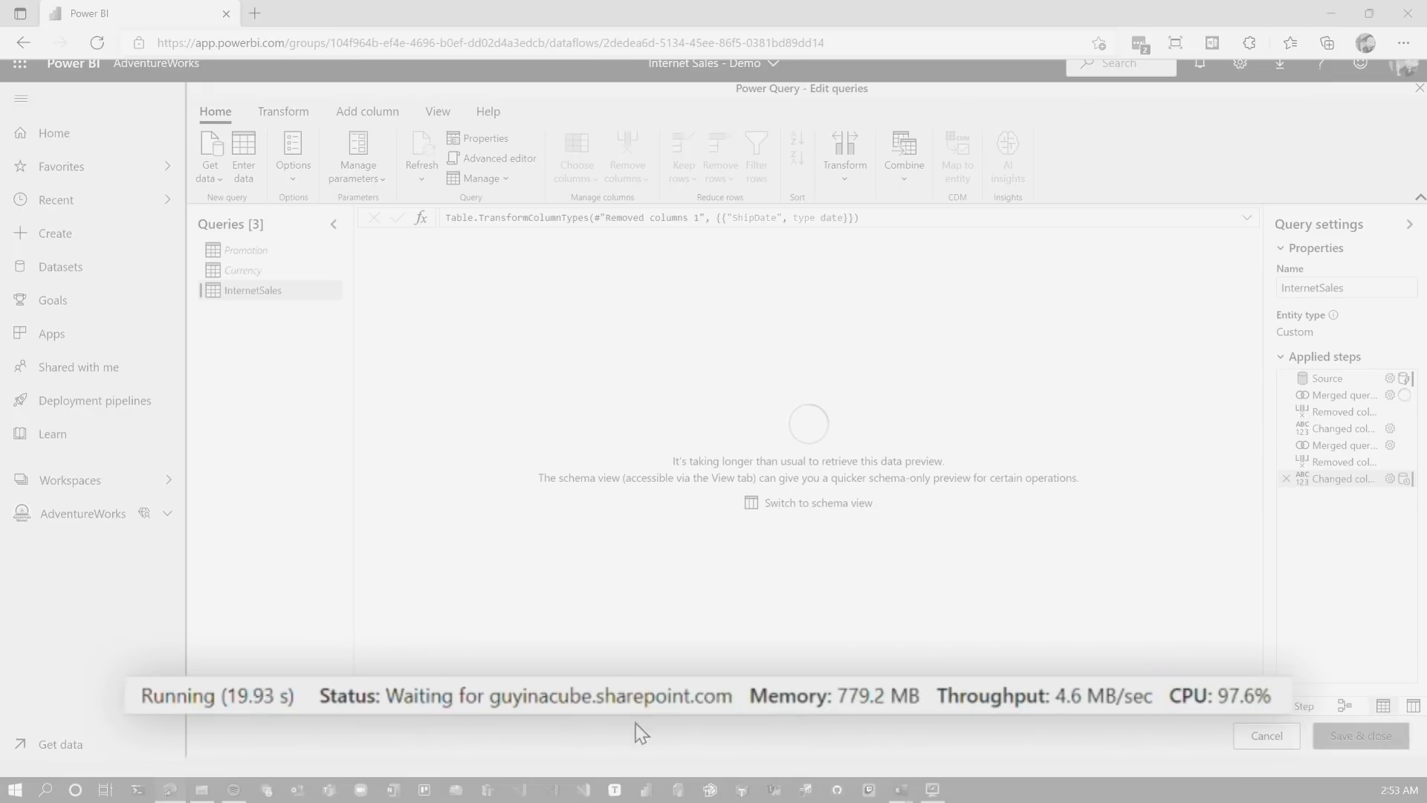
pyautogui.moveTo(562, 732)
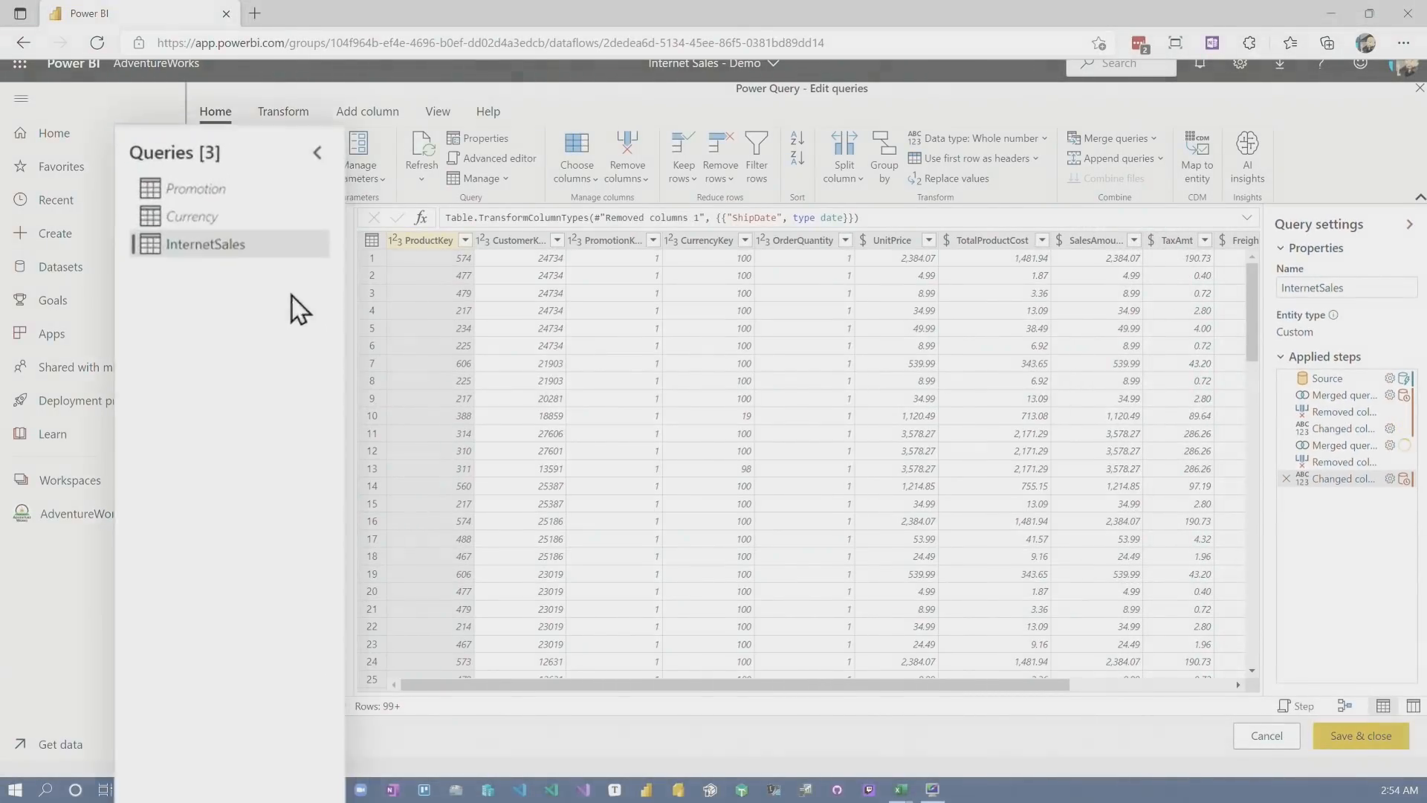
# View the InternetSales M code in the Advanced editor and highlight the Promotion merge references
pyautogui.rightClick(204, 244)
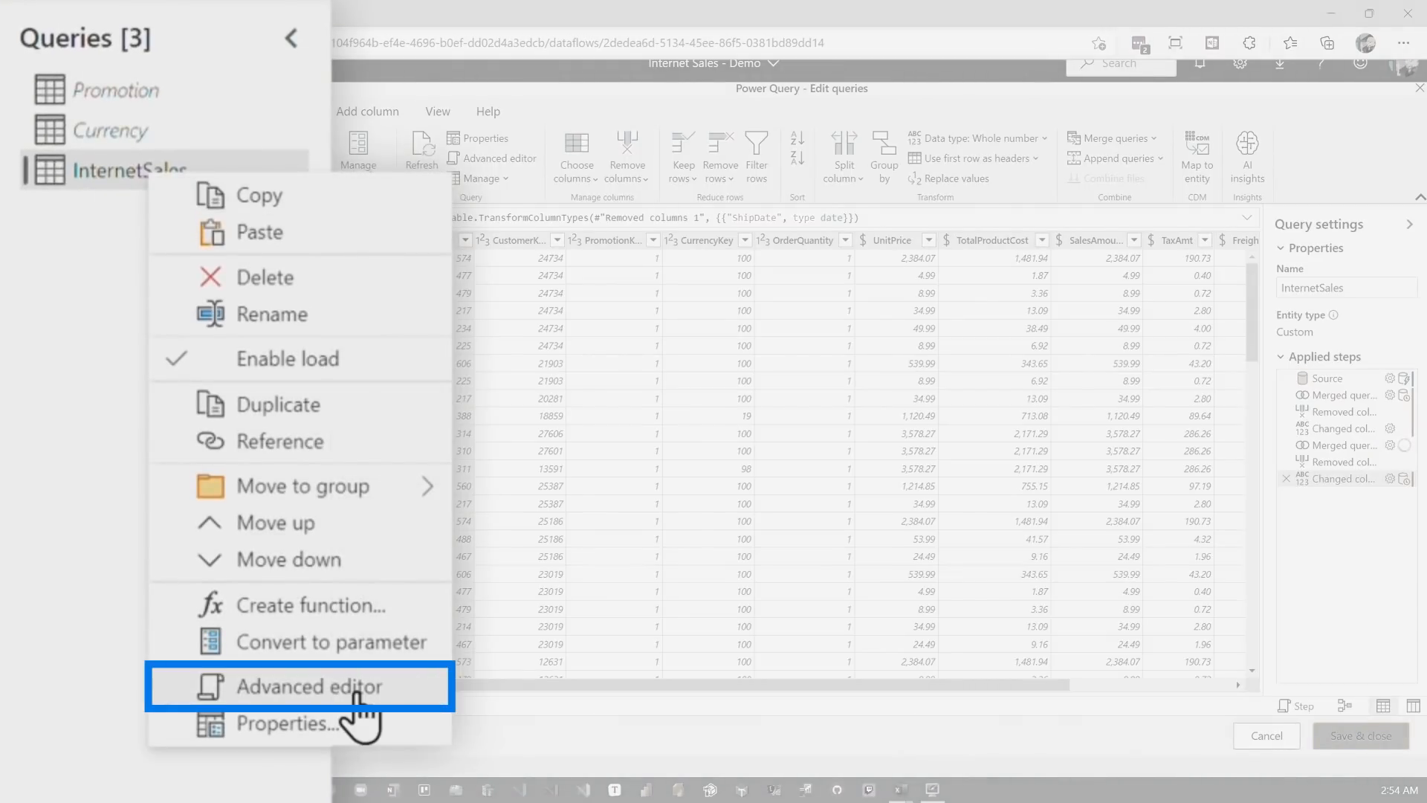
pyautogui.moveTo(360, 711)
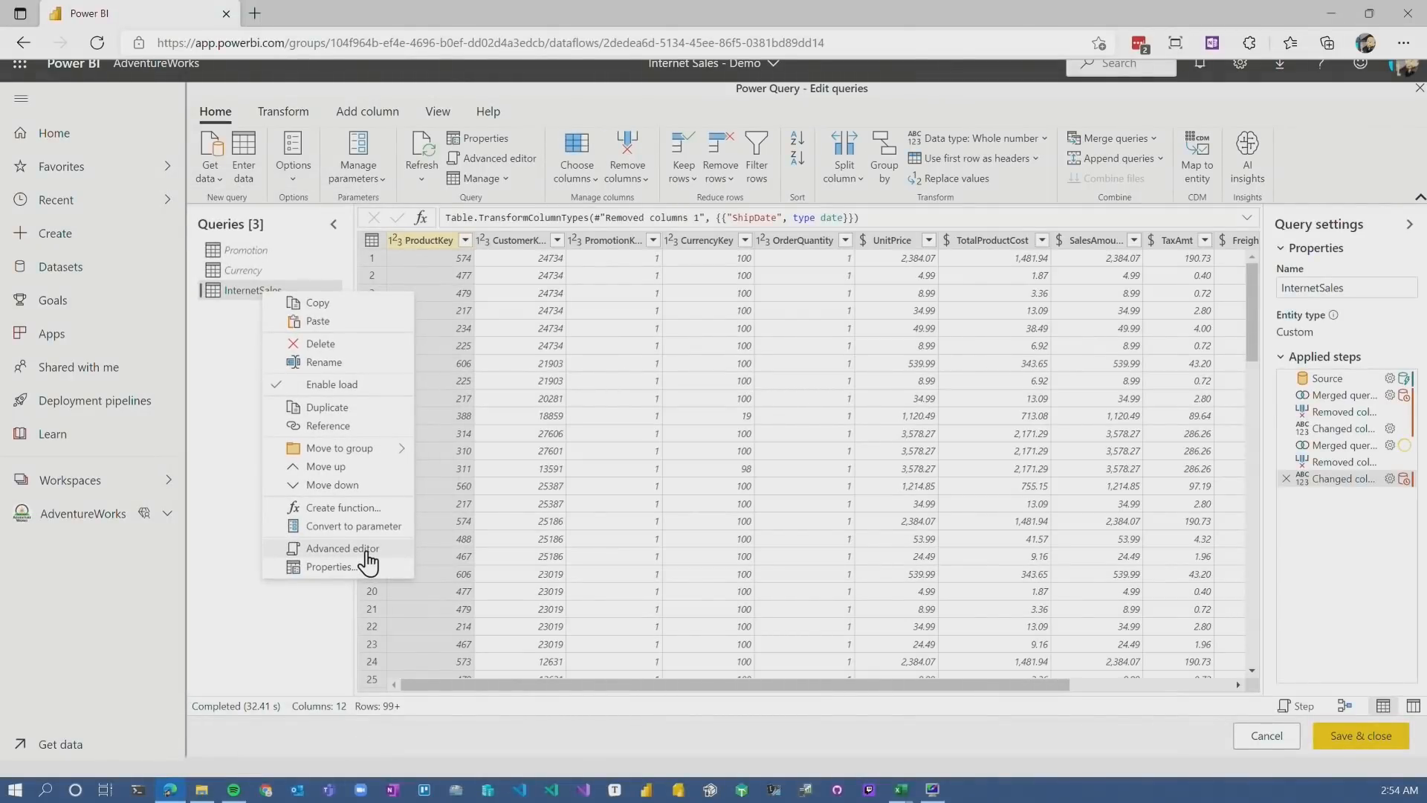
pyautogui.click(342, 549)
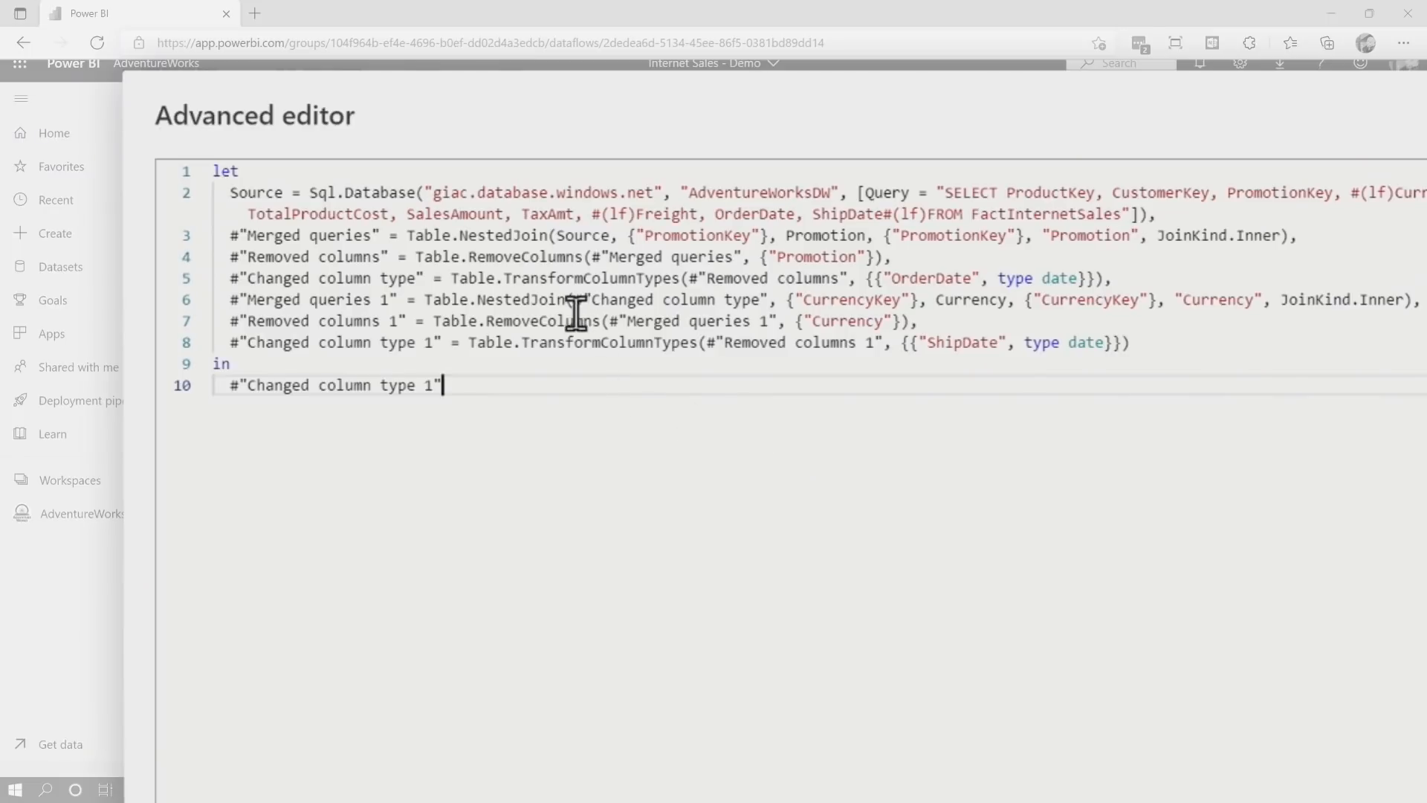
pyautogui.doubleClick(824, 235)
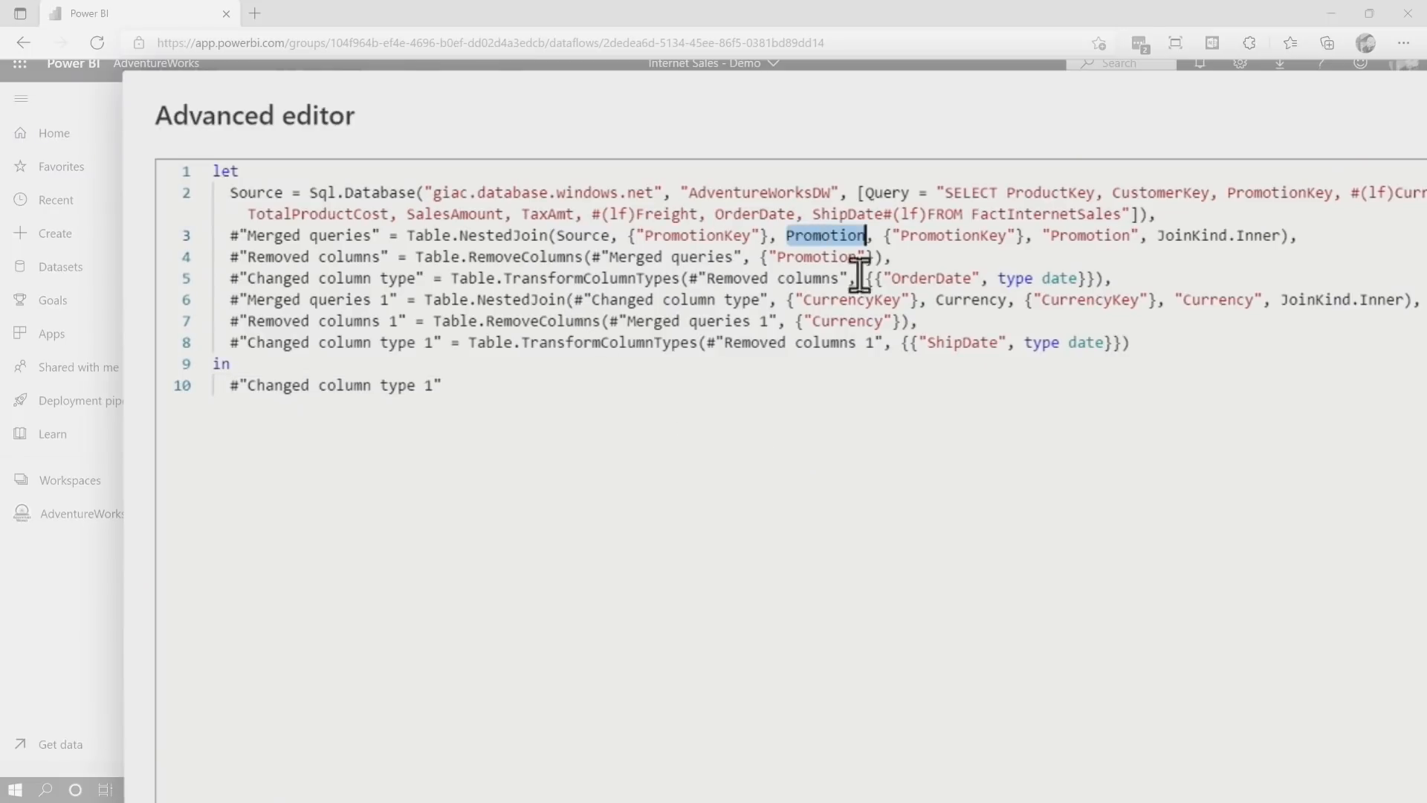
pyautogui.doubleClick(970, 299)
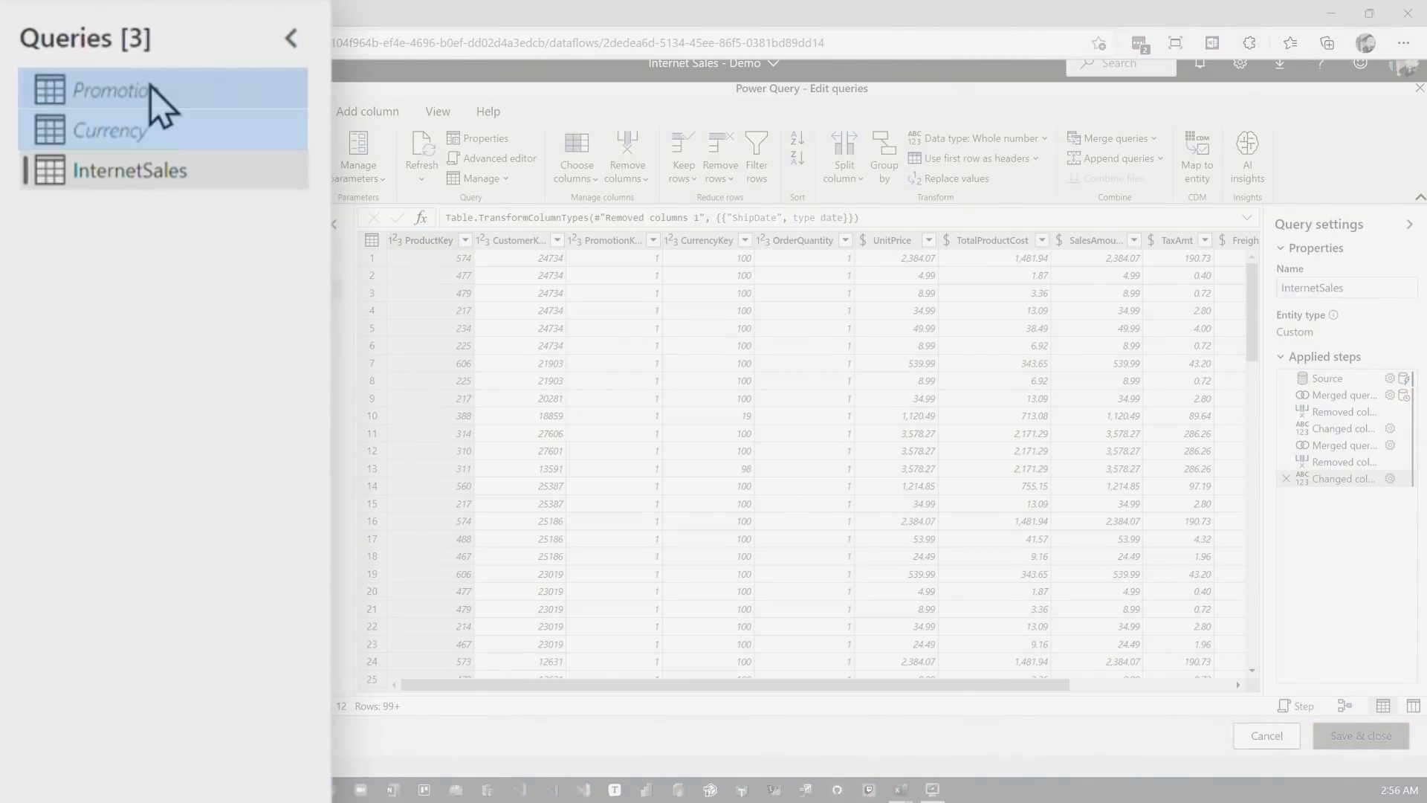
pyautogui.moveTo(928, 792)
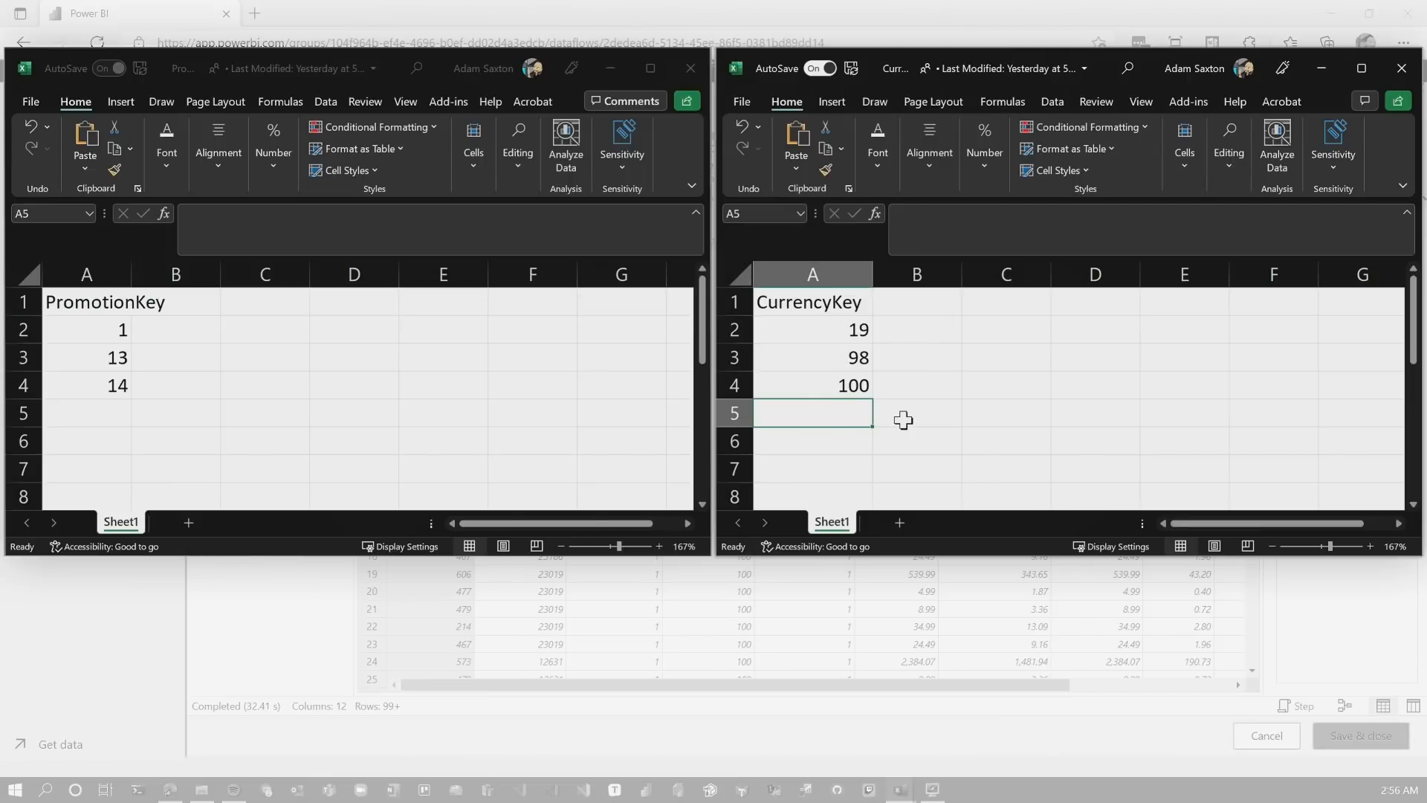
pyautogui.moveTo(857, 320)
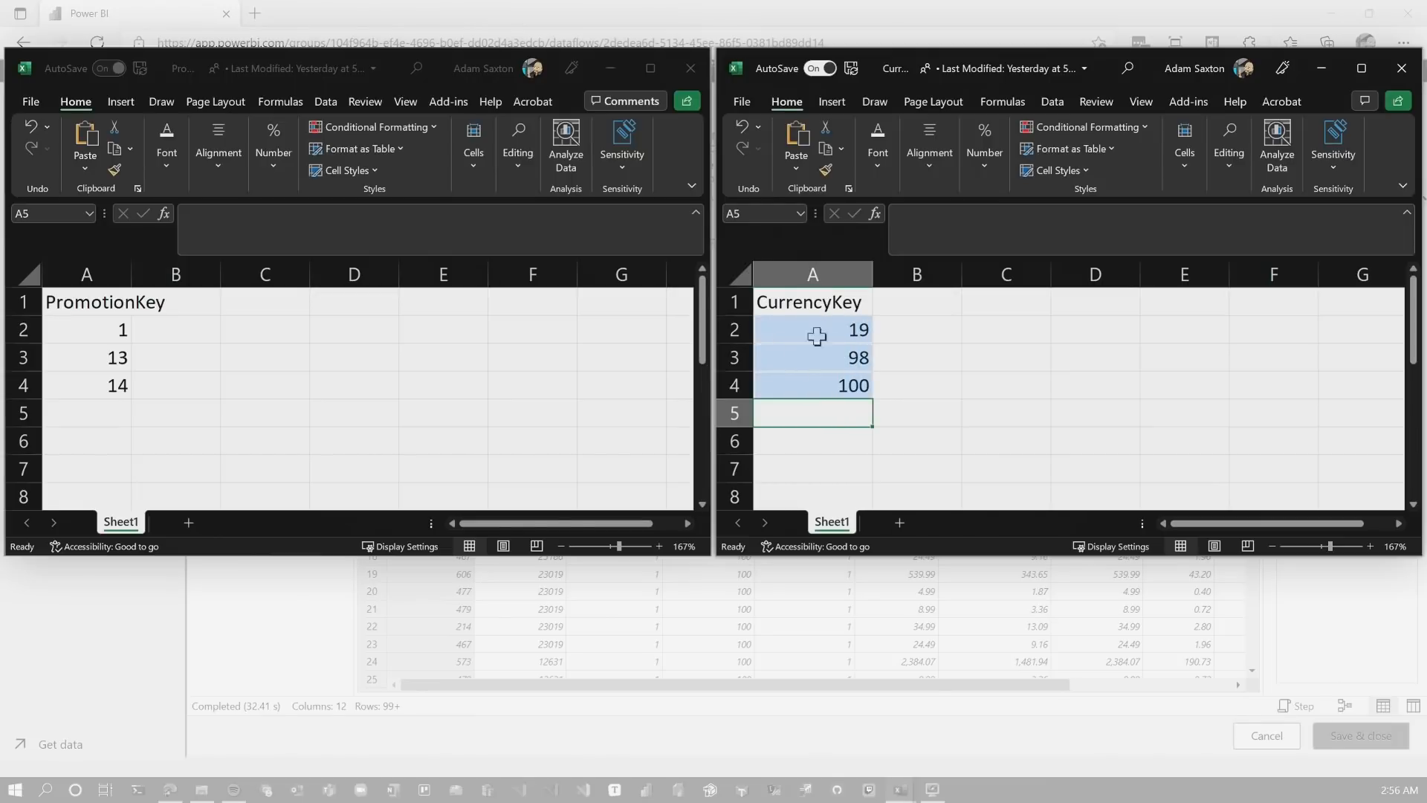
pyautogui.moveTo(884, 393)
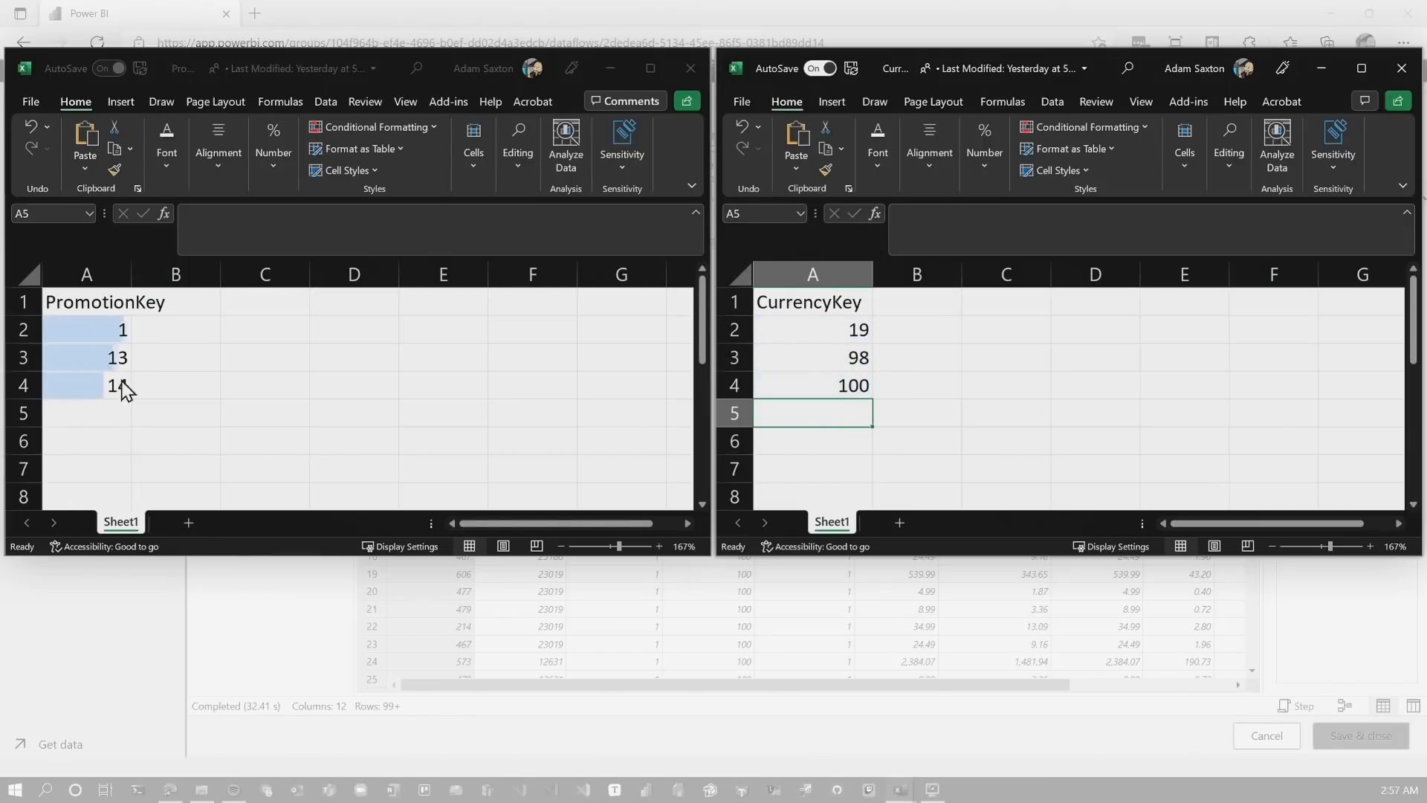
# Review InternetSales' Enable load option, then select the Promotion query showing keys 1, 13, 14
pyautogui.rightClick(160, 201)
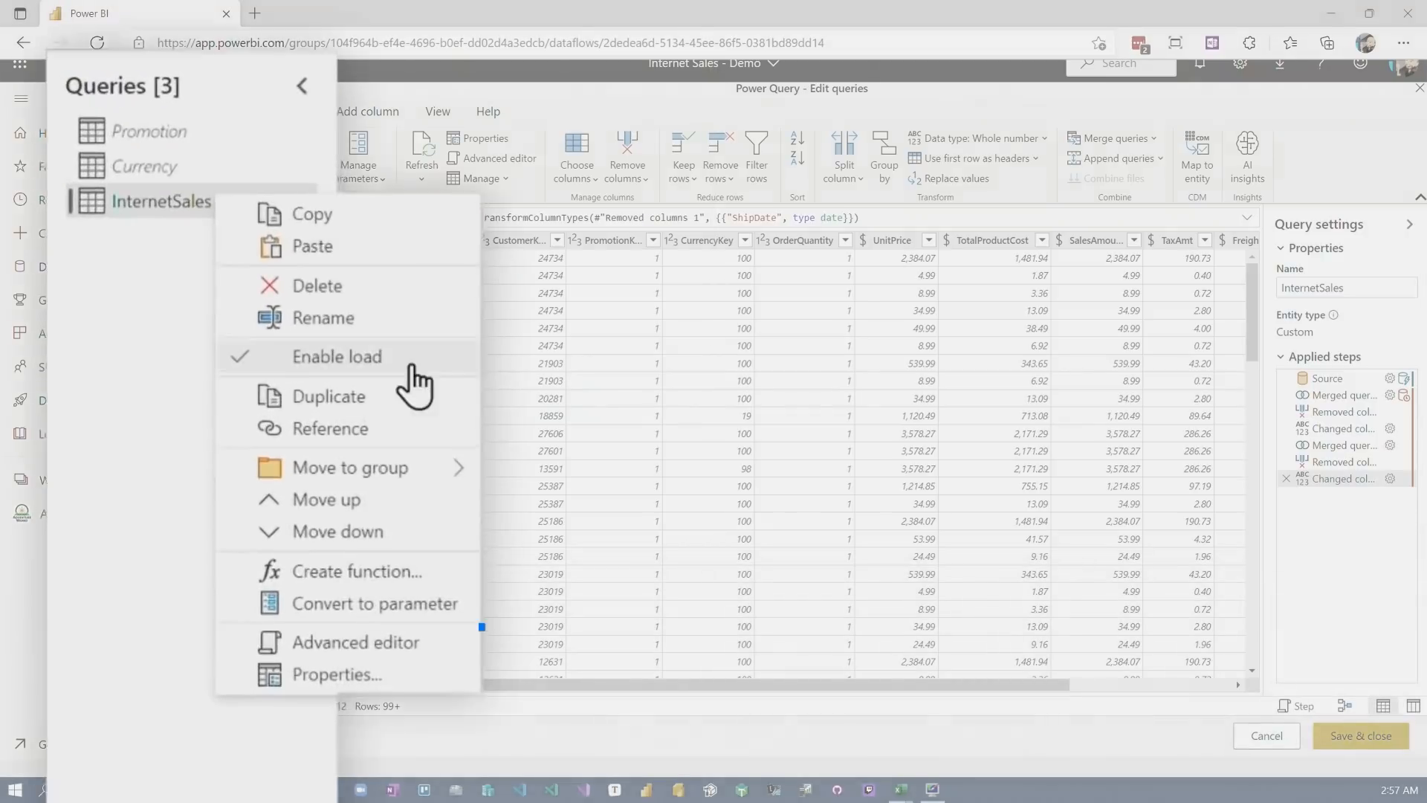
pyautogui.click(355, 642)
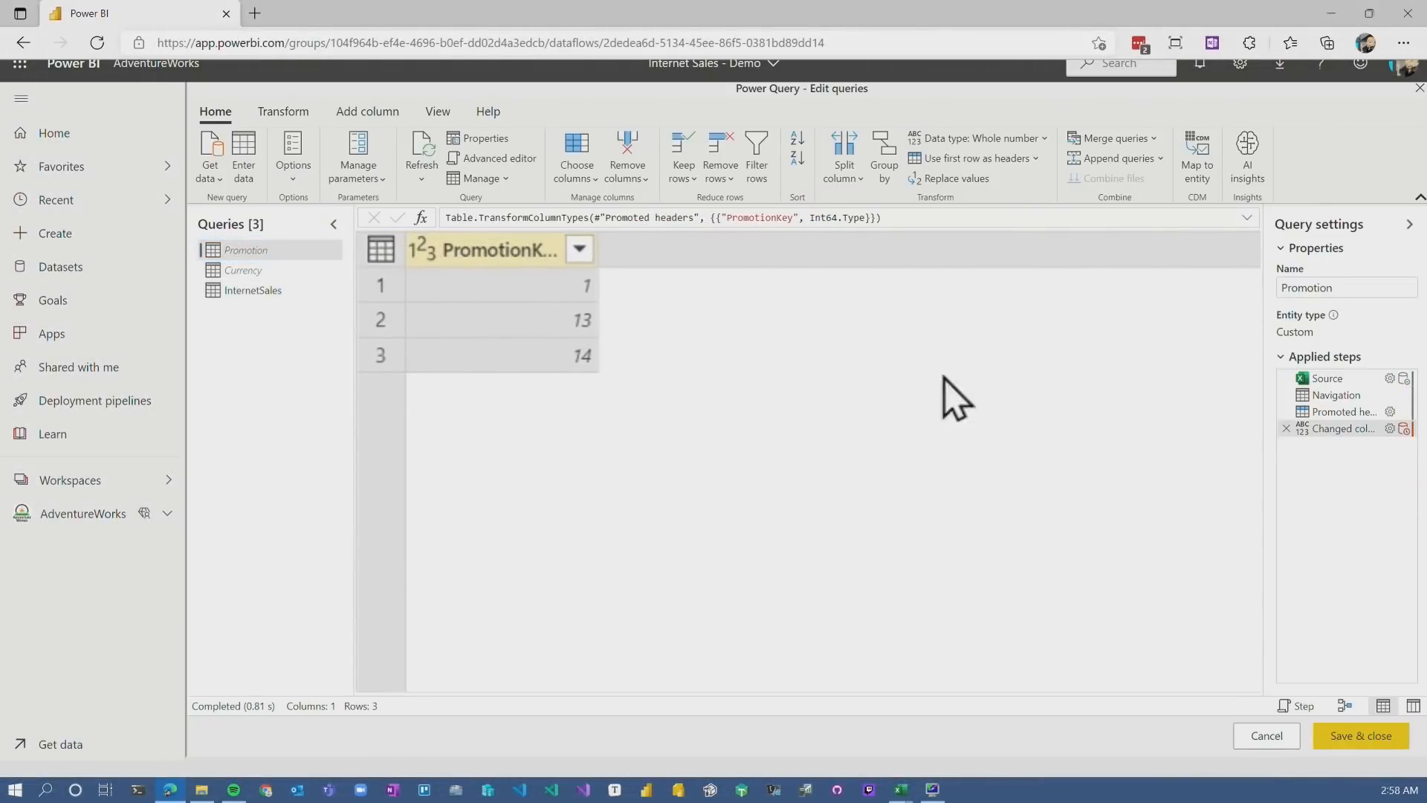
pyautogui.moveTo(560, 337)
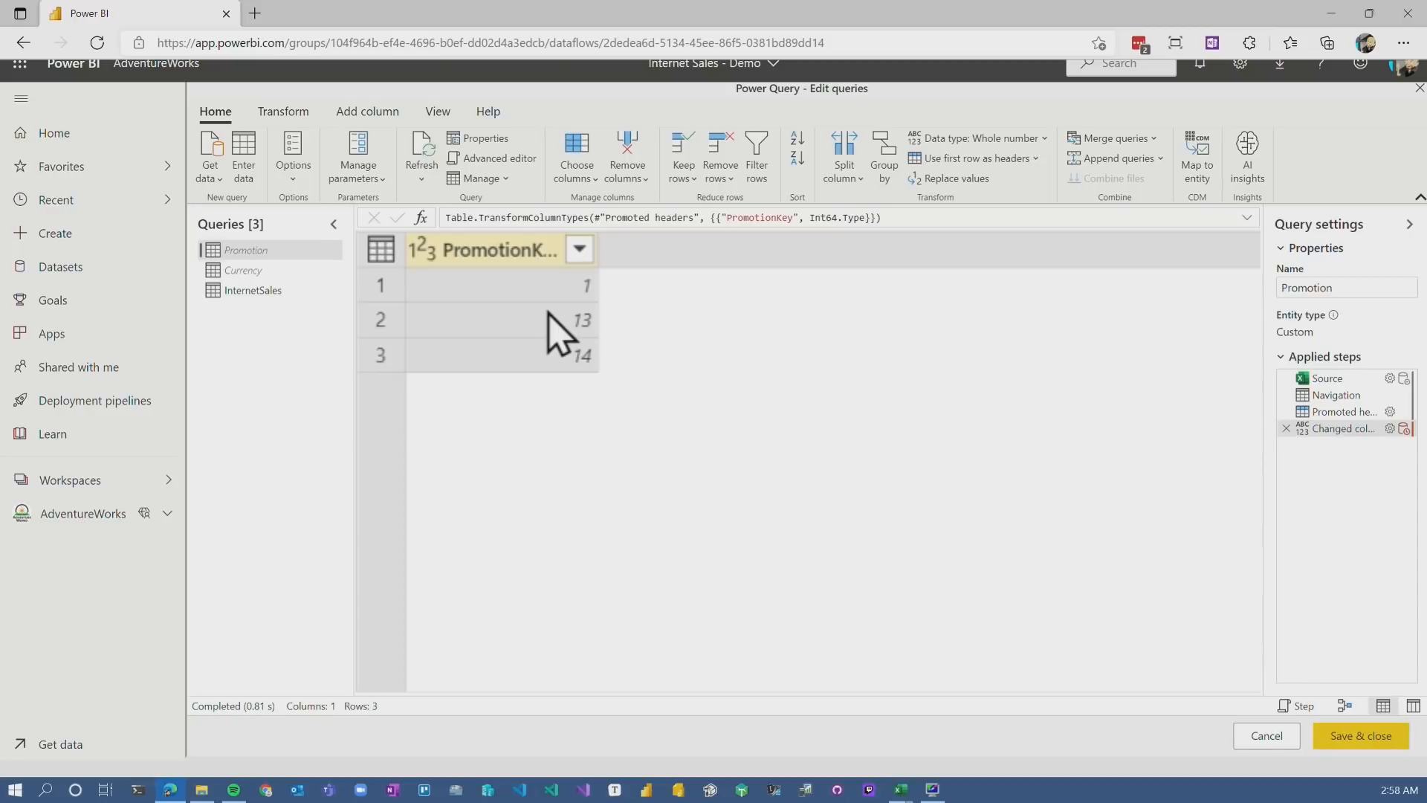
pyautogui.moveTo(254, 13)
pyautogui.write('Power Query Text.com')
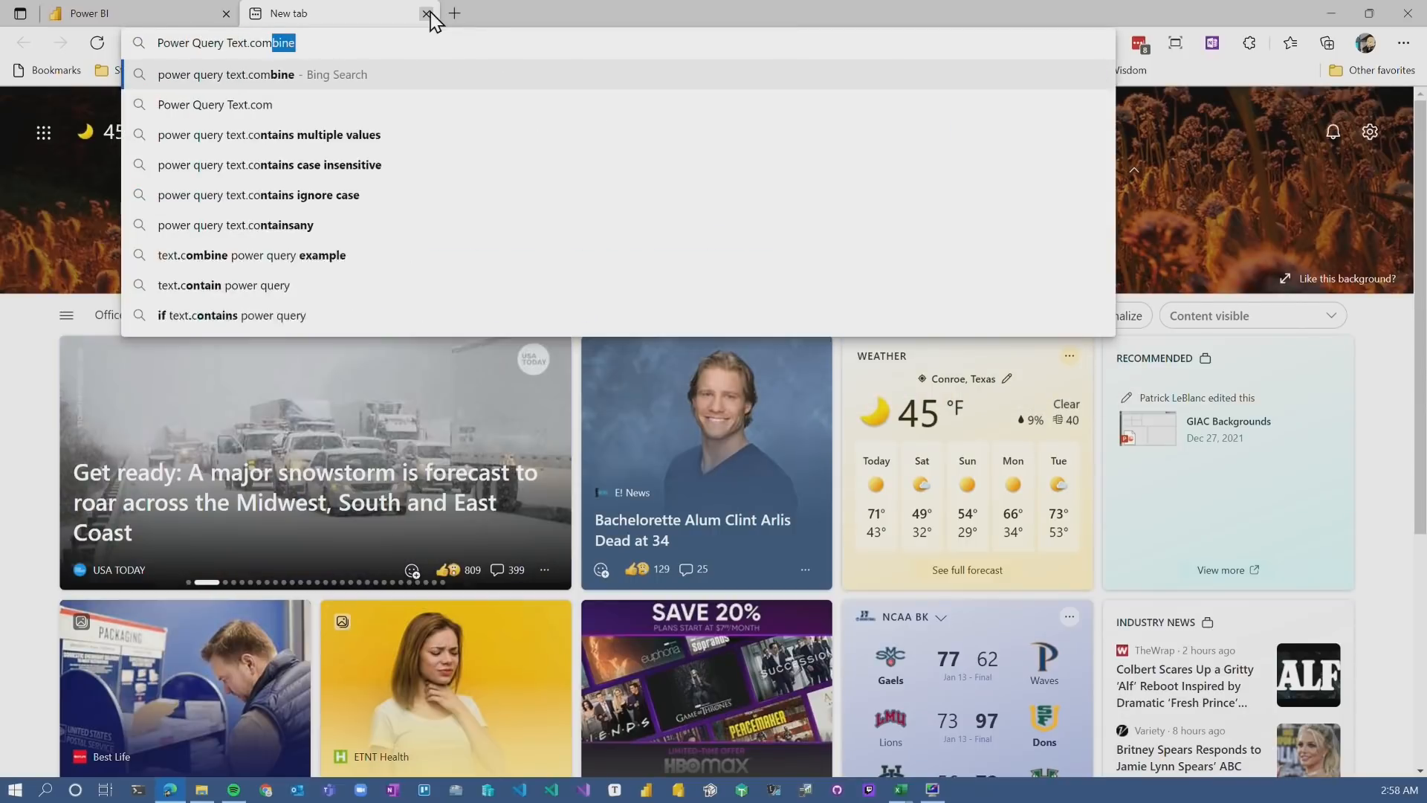
# Read the Microsoft Docs Text.Combine reference down to its separator example, then return to Power BI
pyautogui.press('Return')
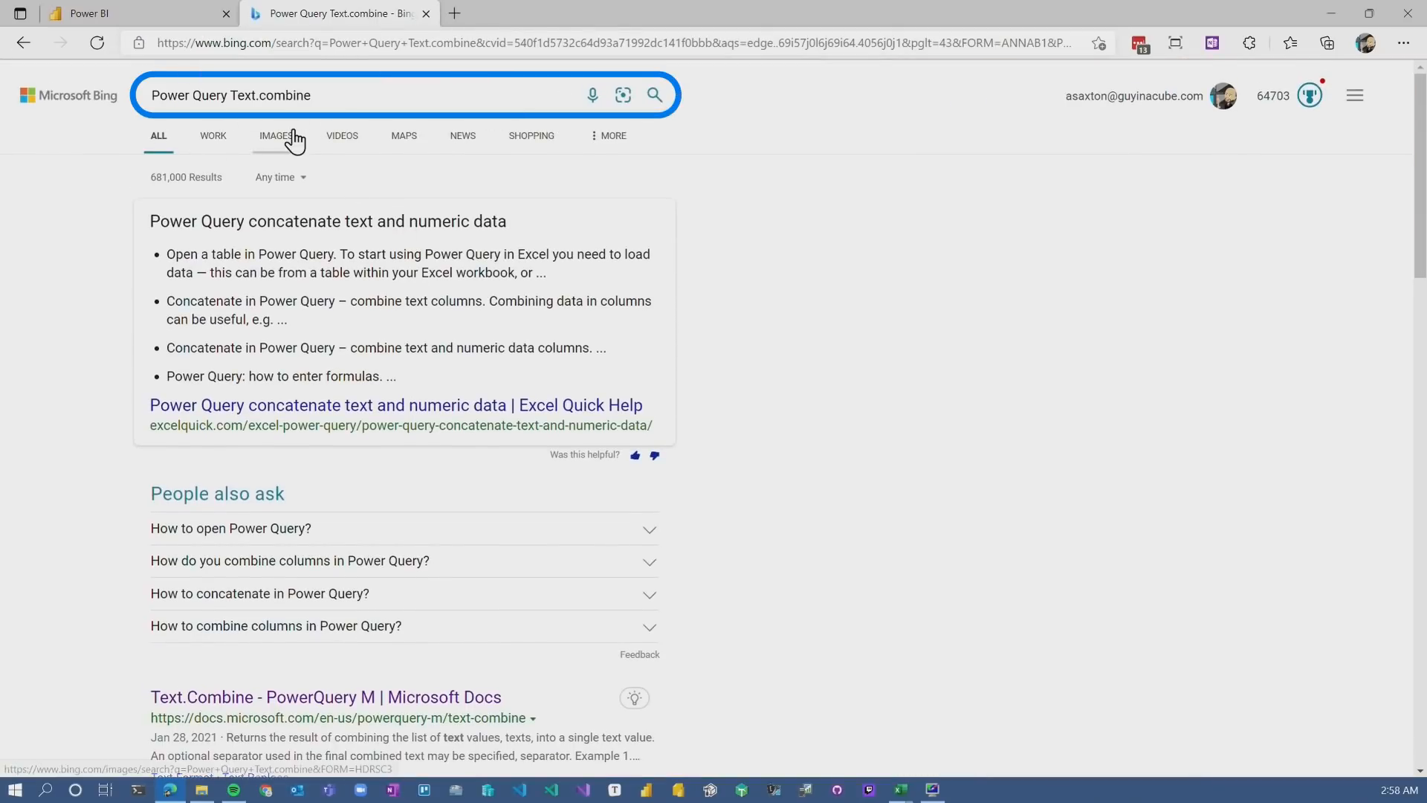
pyautogui.click(326, 697)
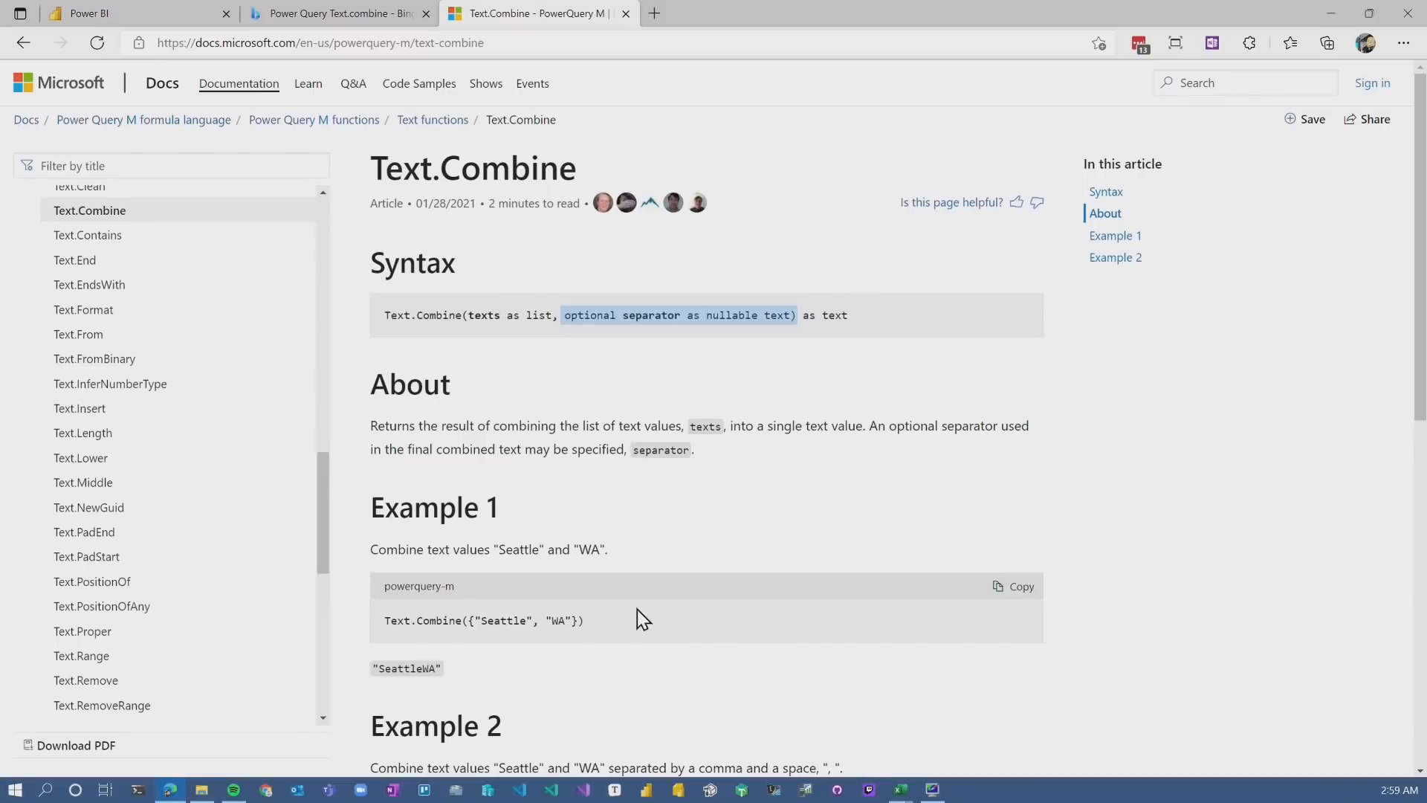
pyautogui.scroll(-3)
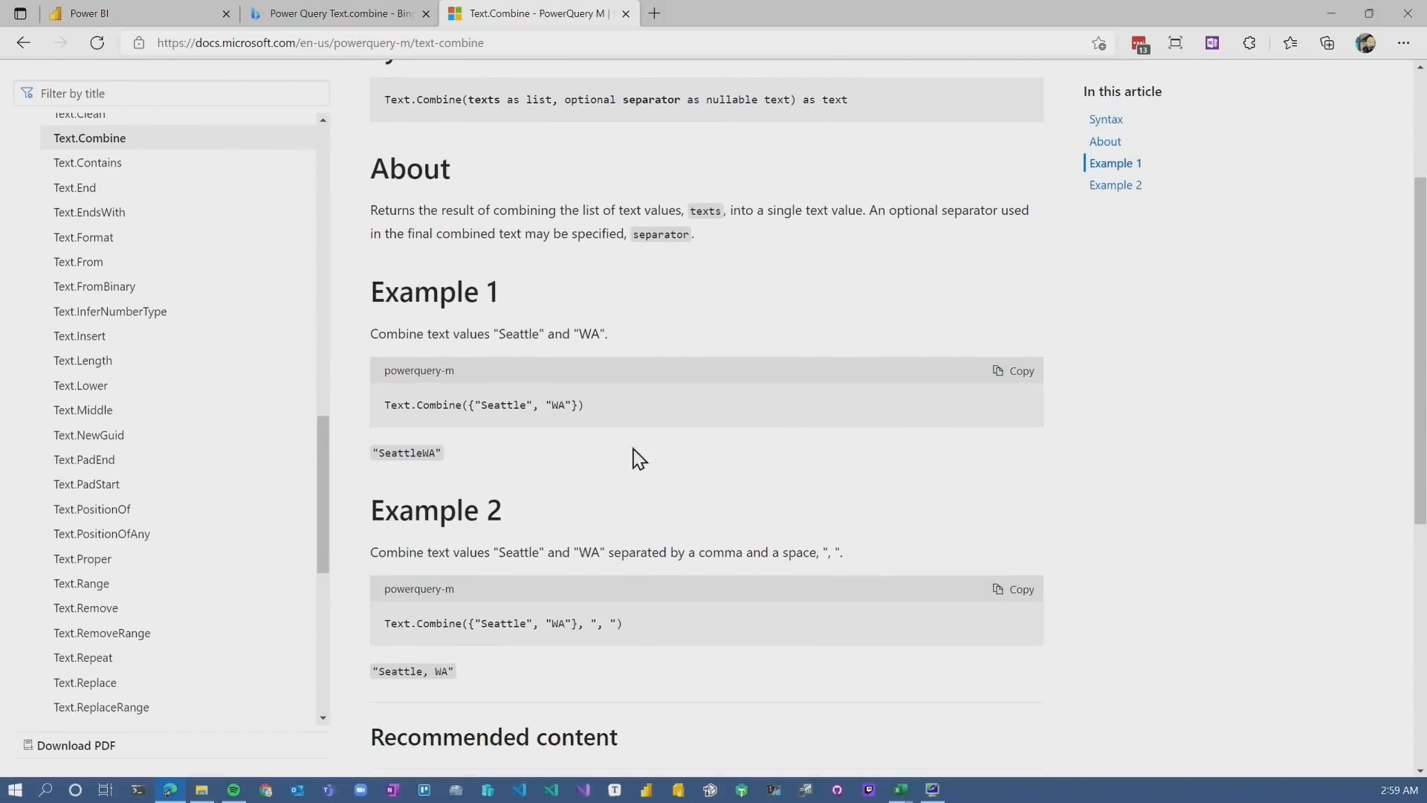
pyautogui.moveTo(583, 647)
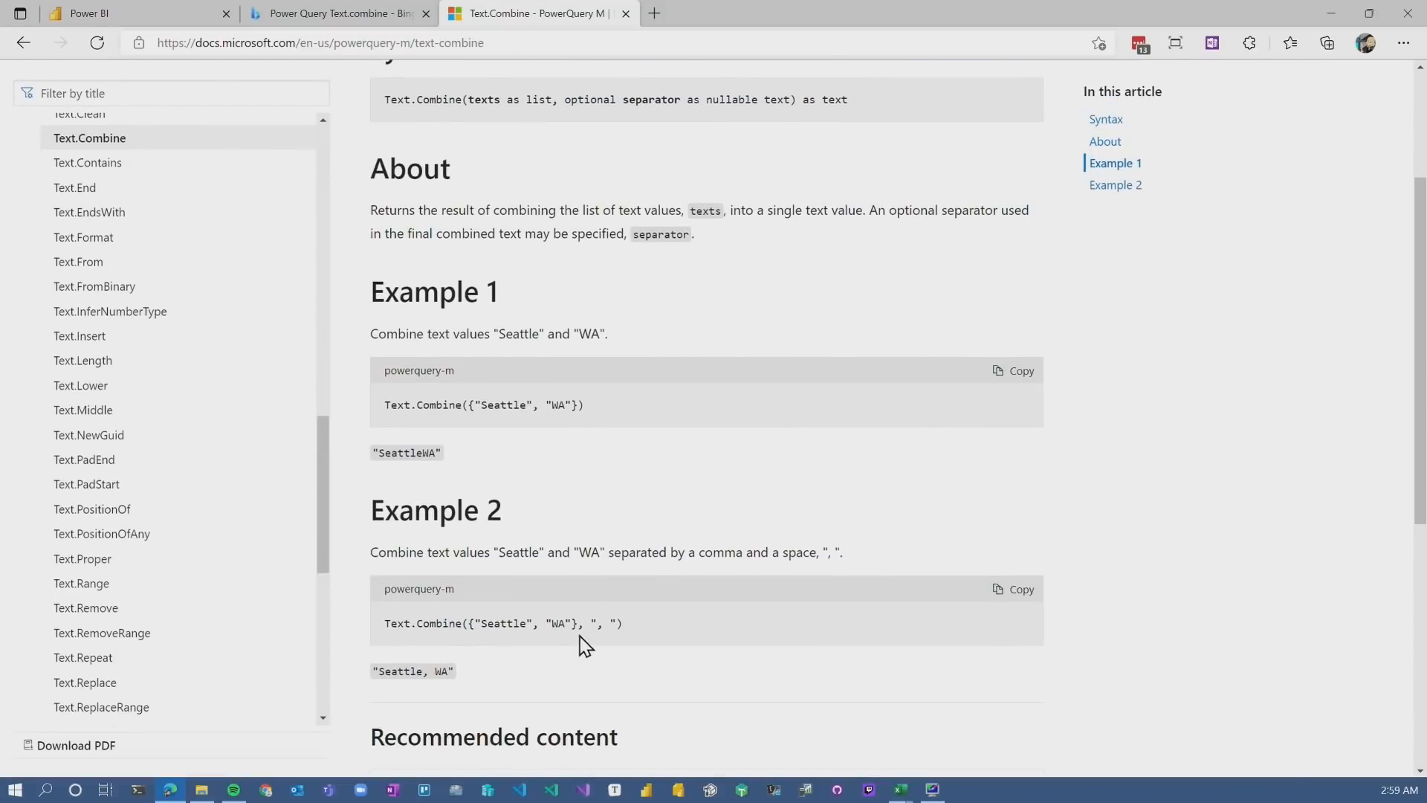
pyautogui.click(137, 14)
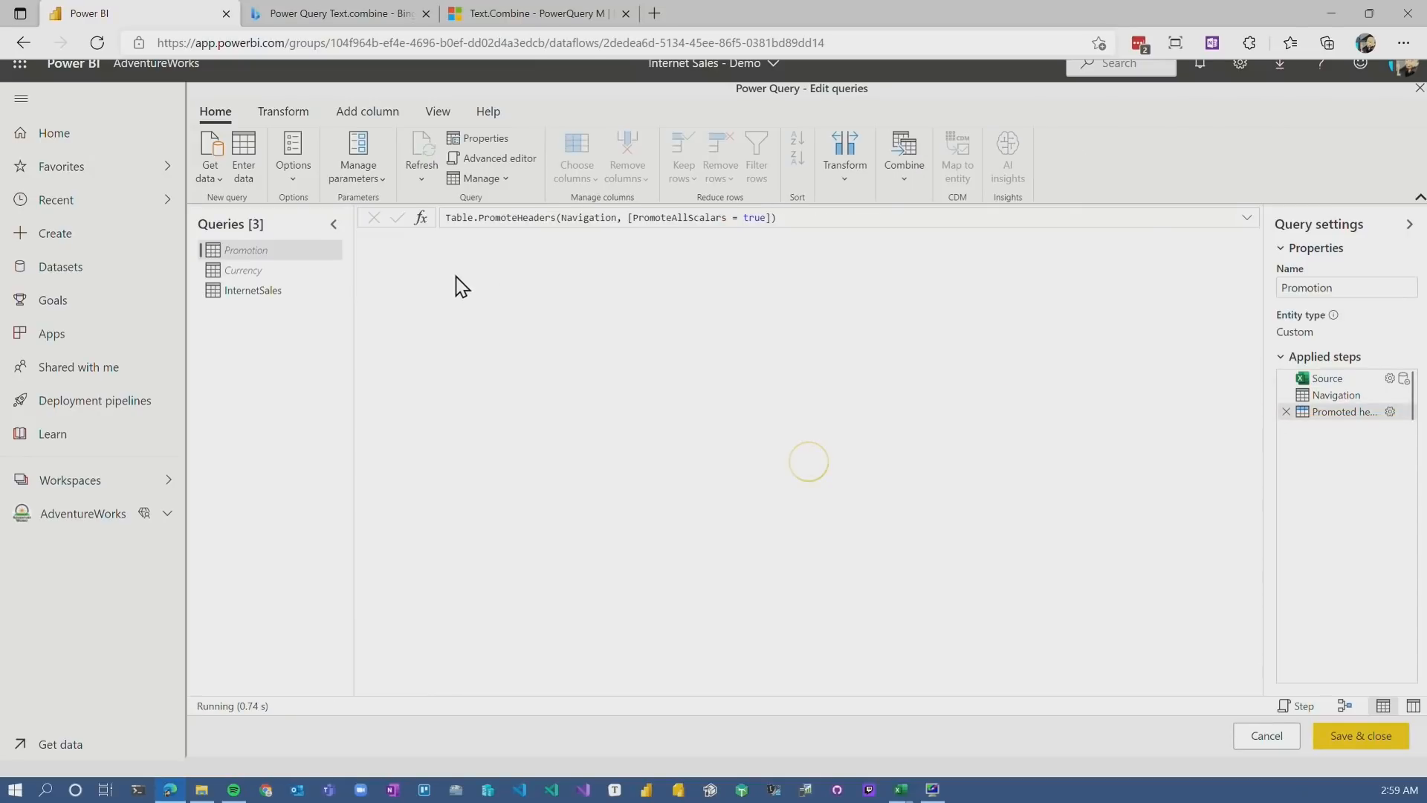
# Set PromotionKey to Text and convert the column into a three-item list (1, 13, 14)
pyautogui.click(420, 250)
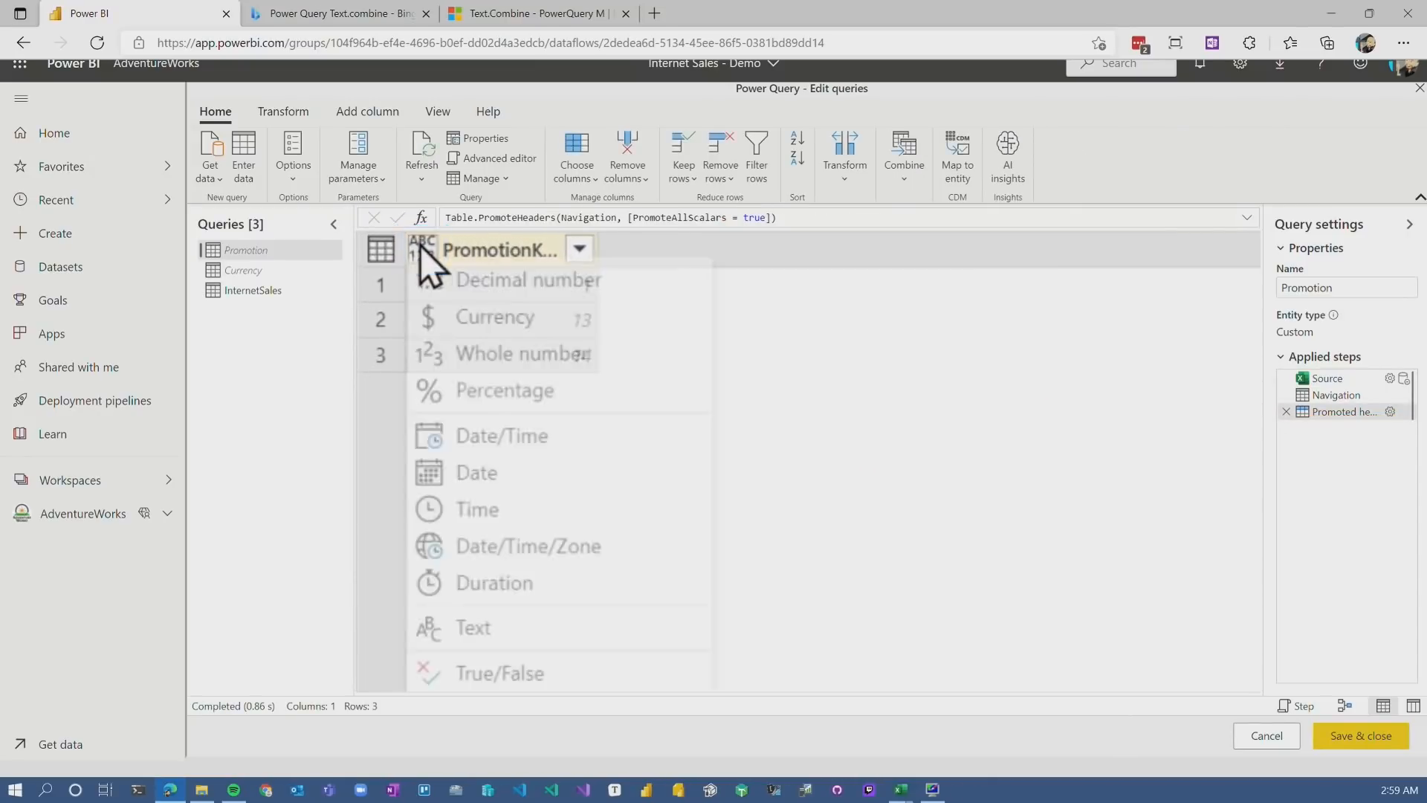
pyautogui.click(473, 627)
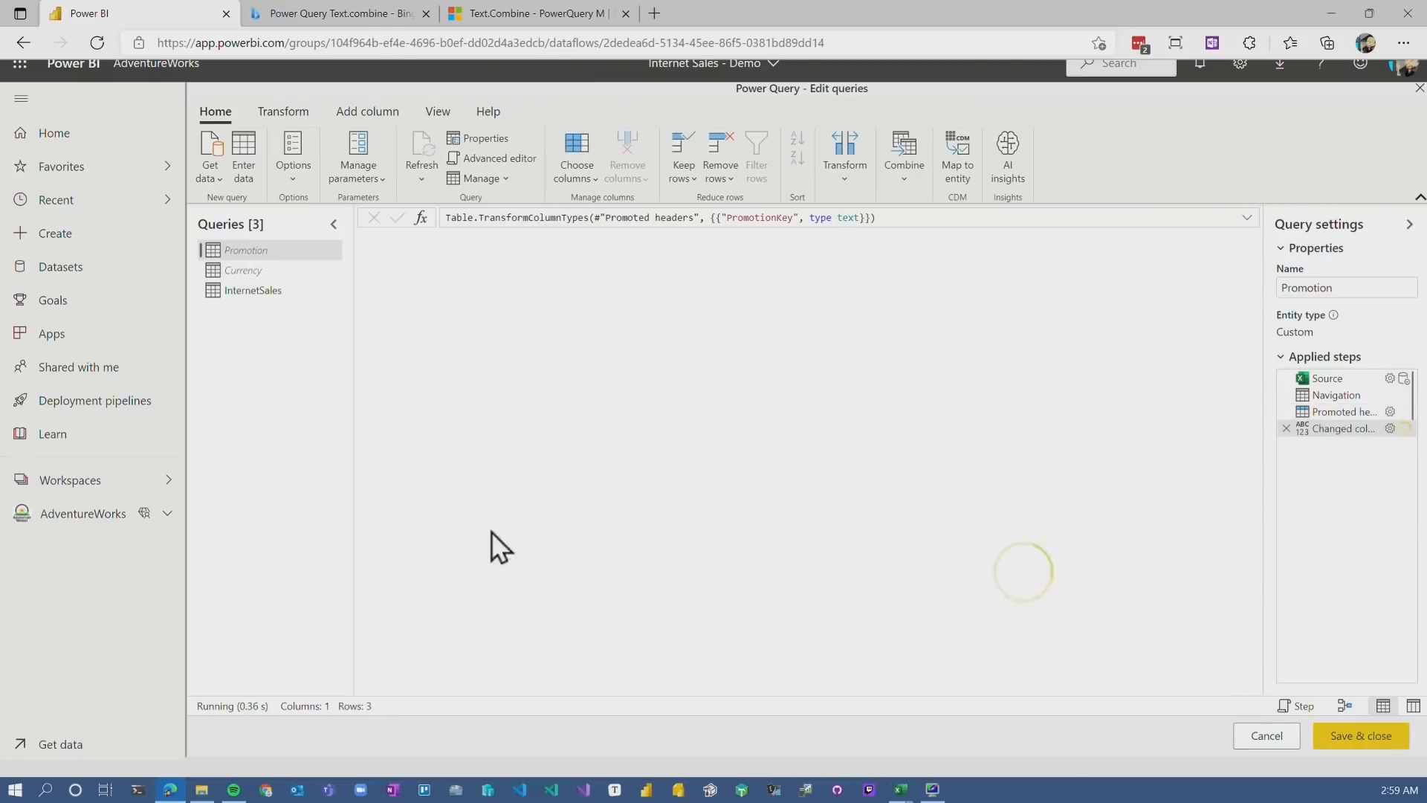
pyautogui.click(282, 112)
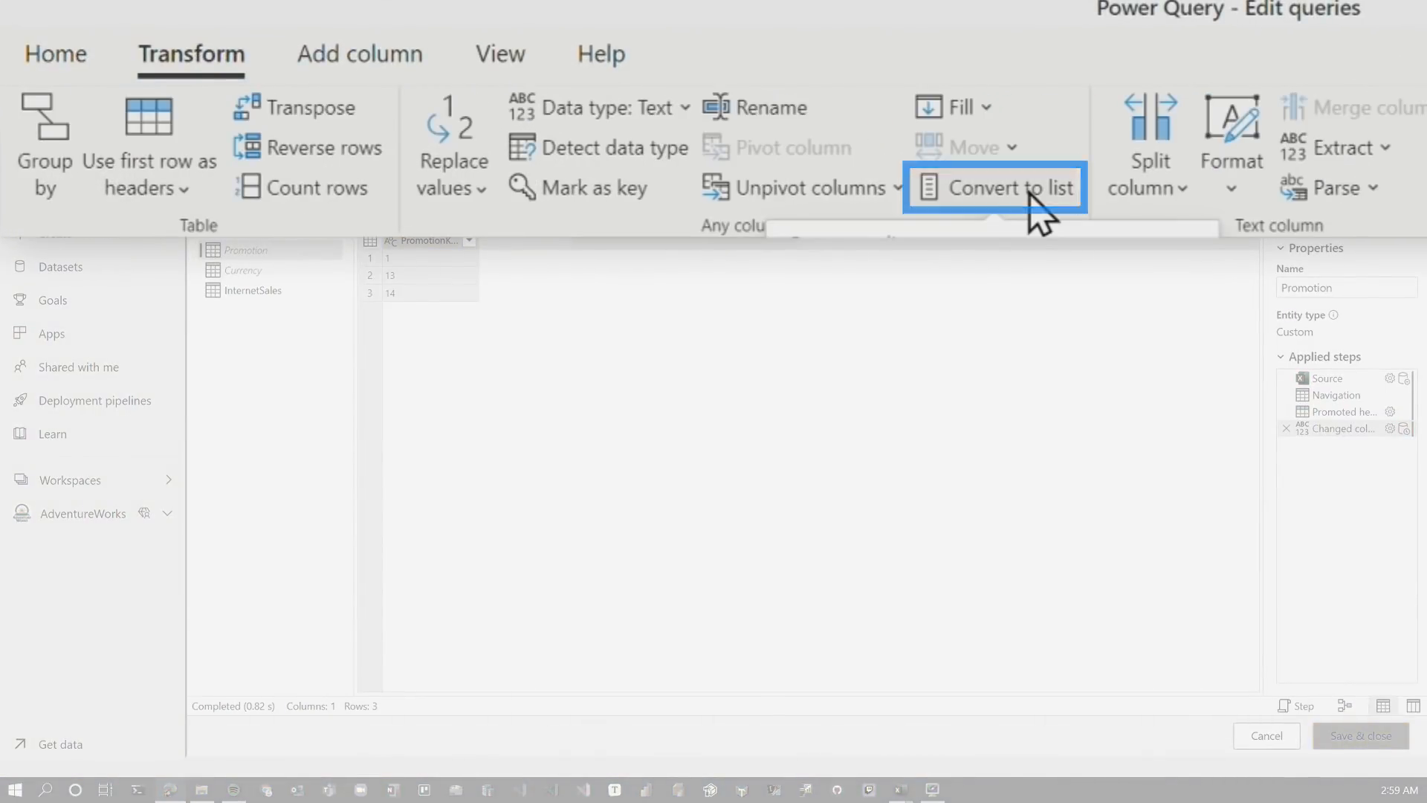
pyautogui.click(995, 188)
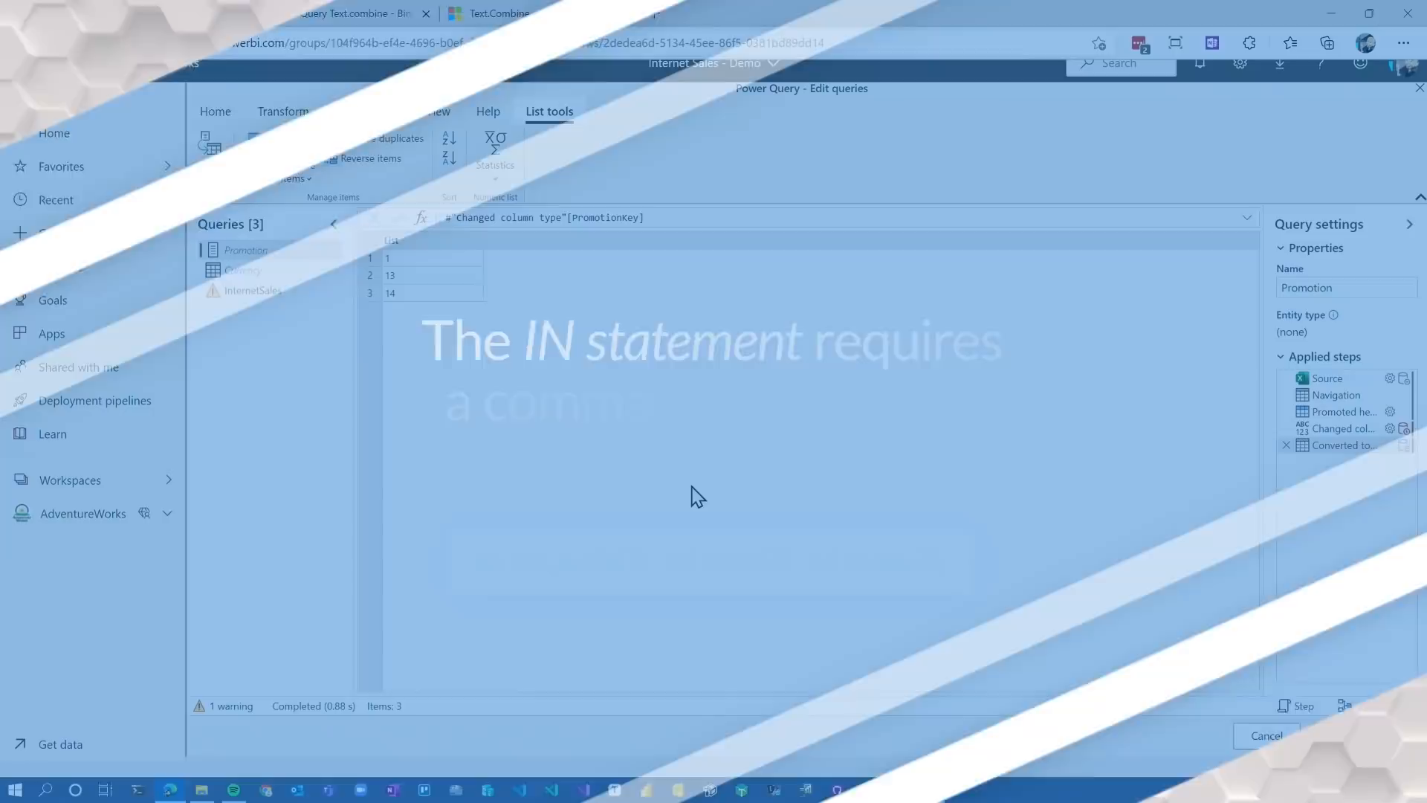
# In the Promotion query's Advanced editor, start a PromotionList = Text.Combine() step, rechecking the syntax on Docs
pyautogui.rightClick(245, 249)
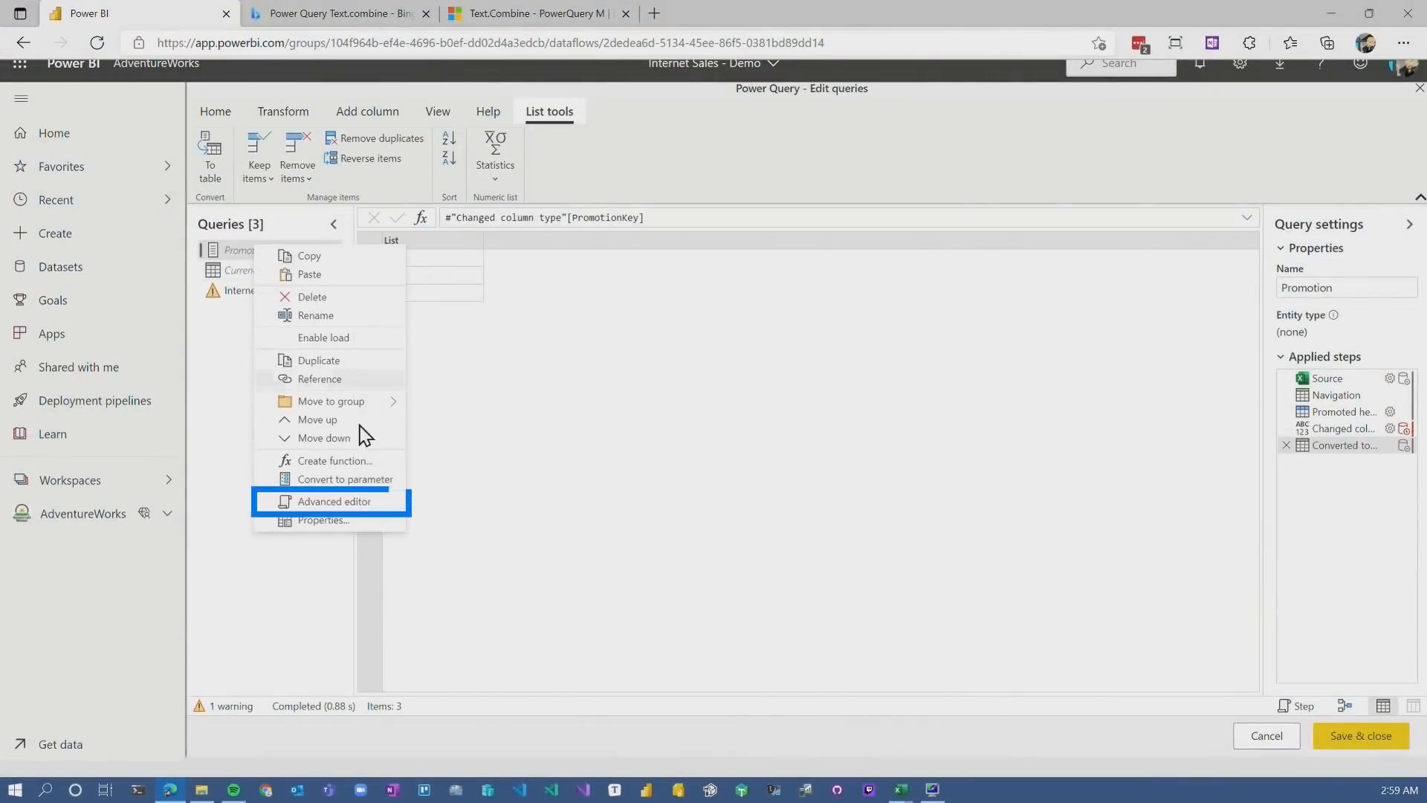
pyautogui.click(333, 501)
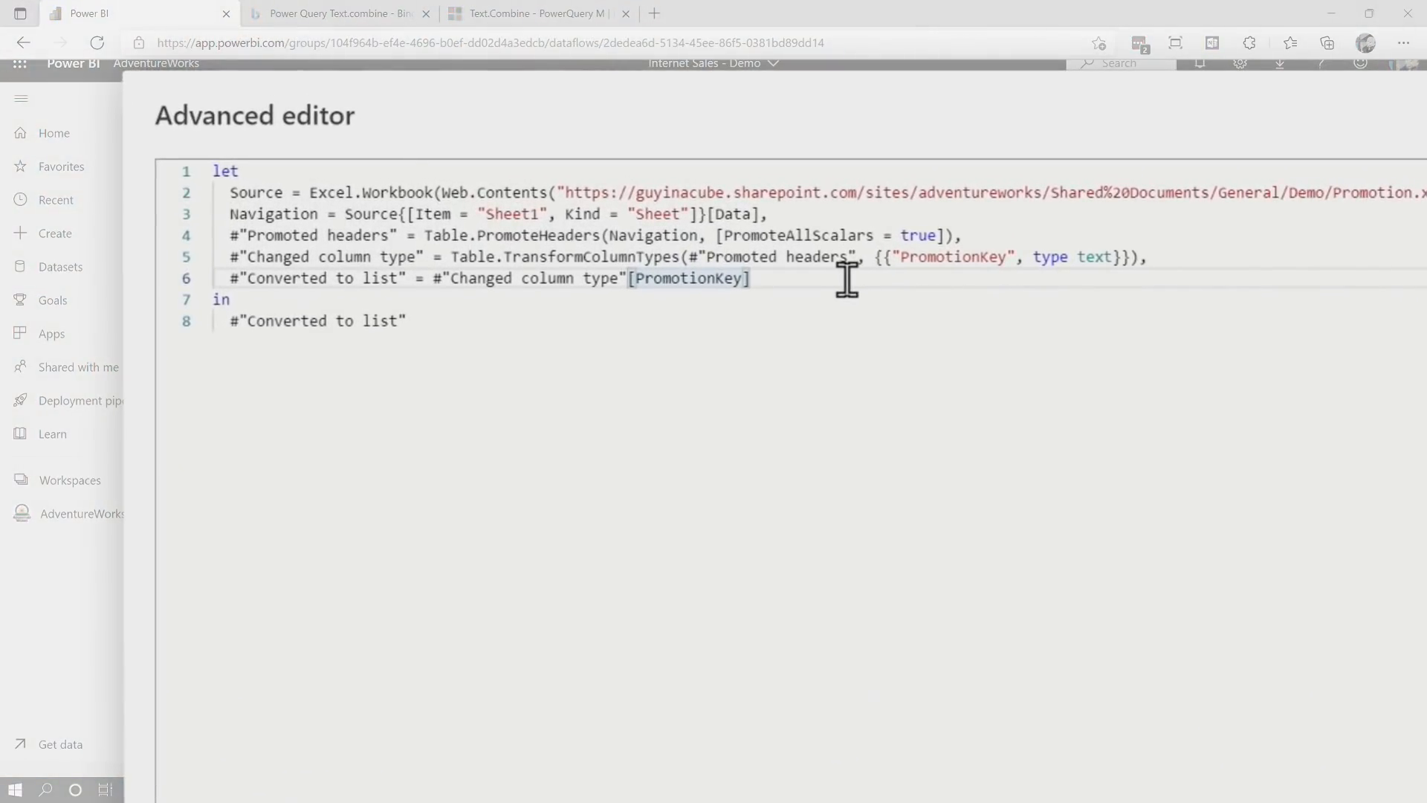
pyautogui.write(',')
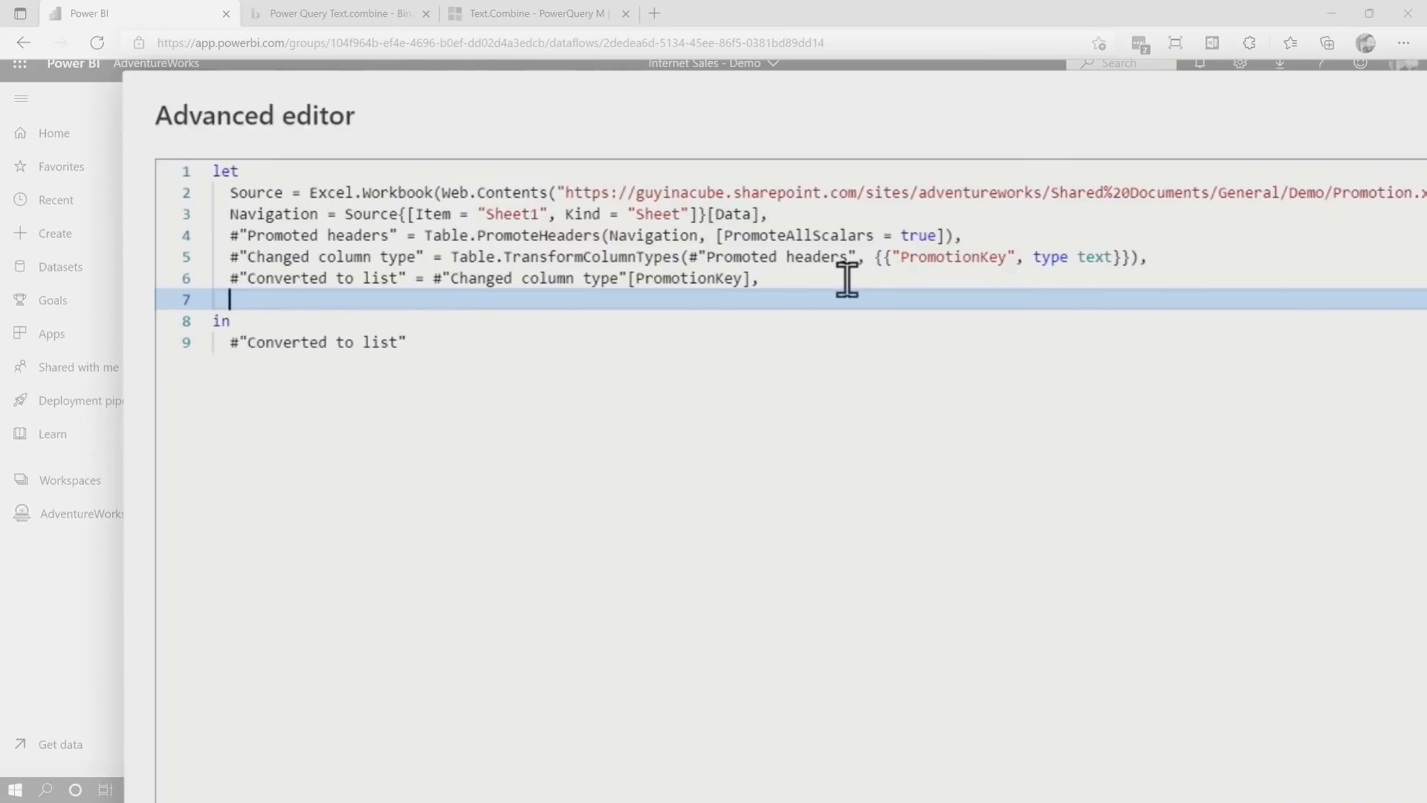
pyautogui.write('PromotionList = Text.Combin')
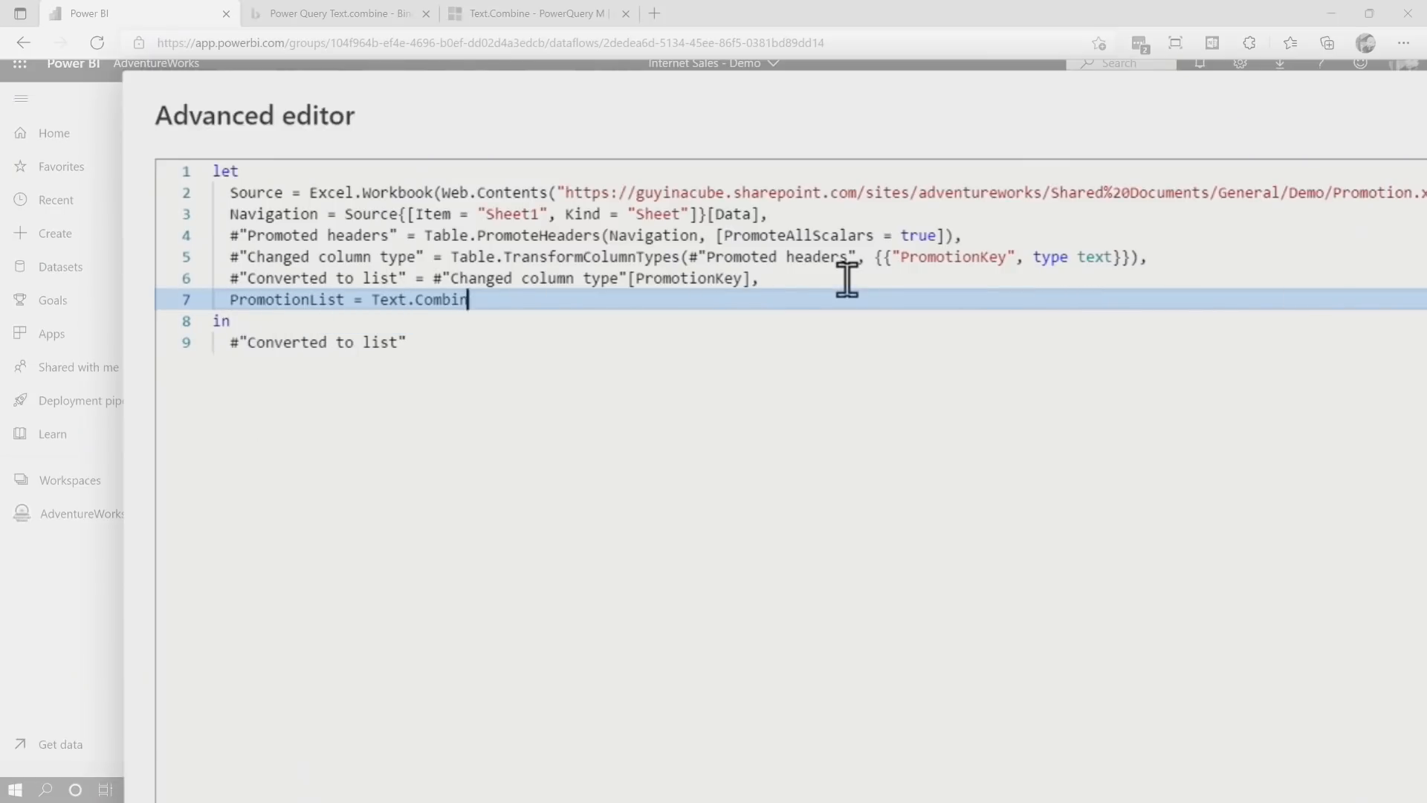
pyautogui.write('e()')
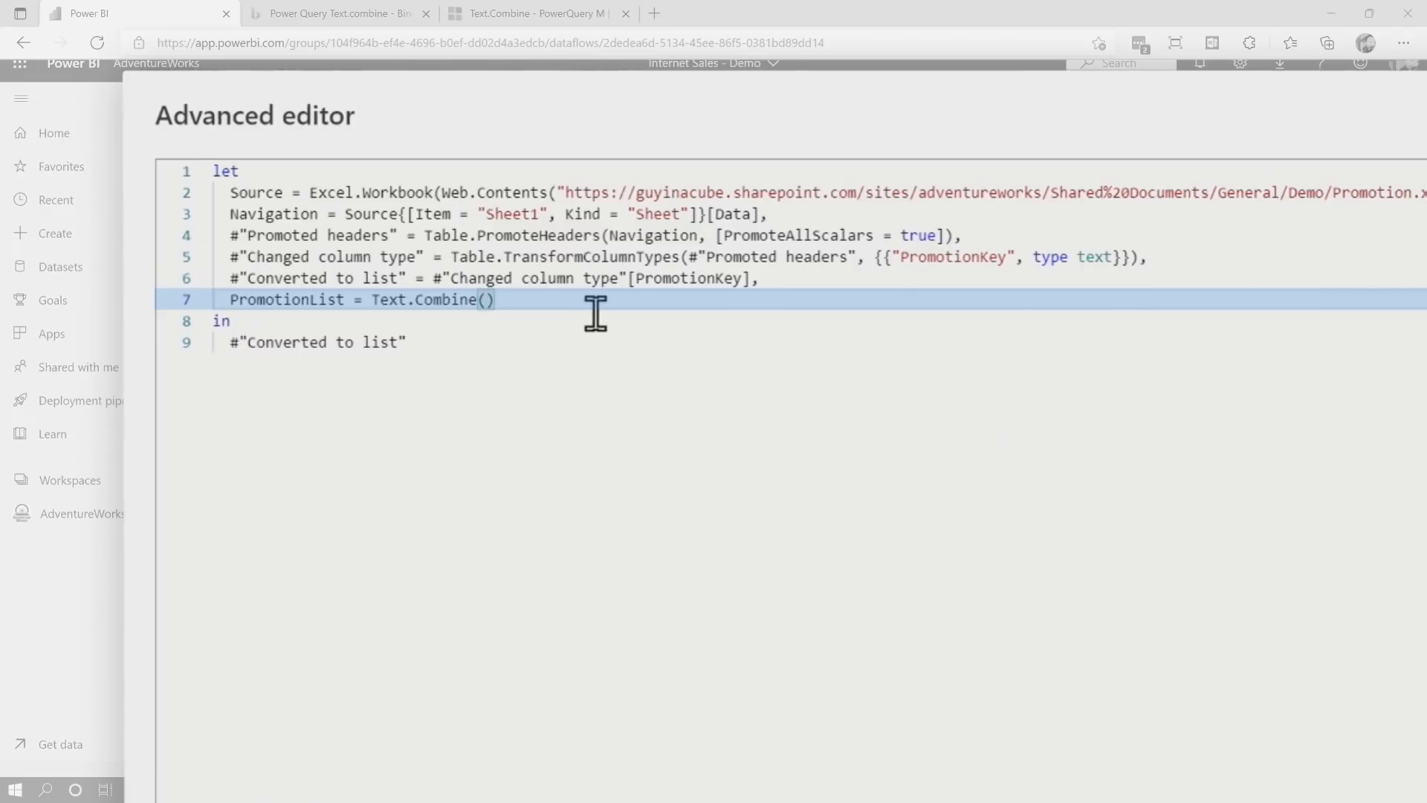
pyautogui.click(532, 13)
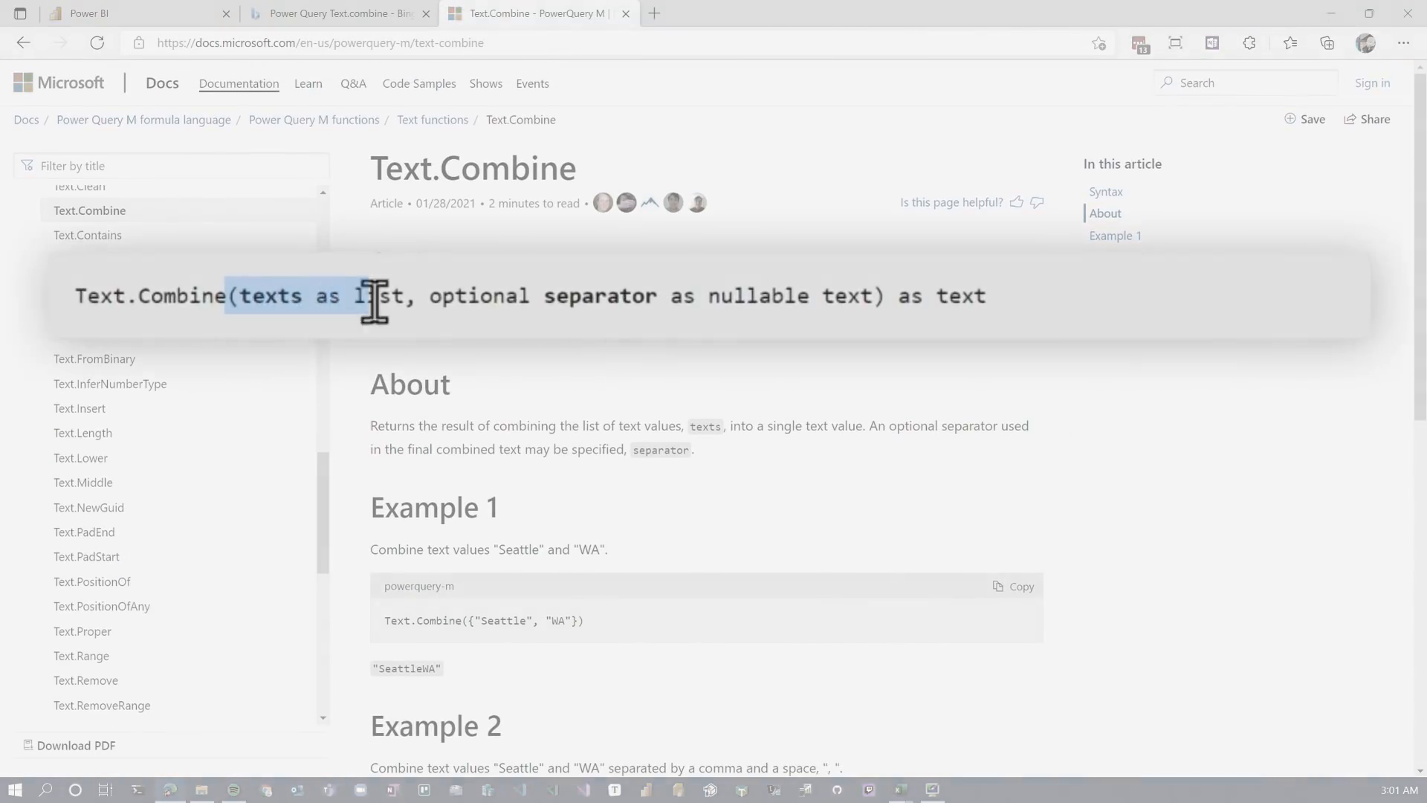
pyautogui.click(137, 13)
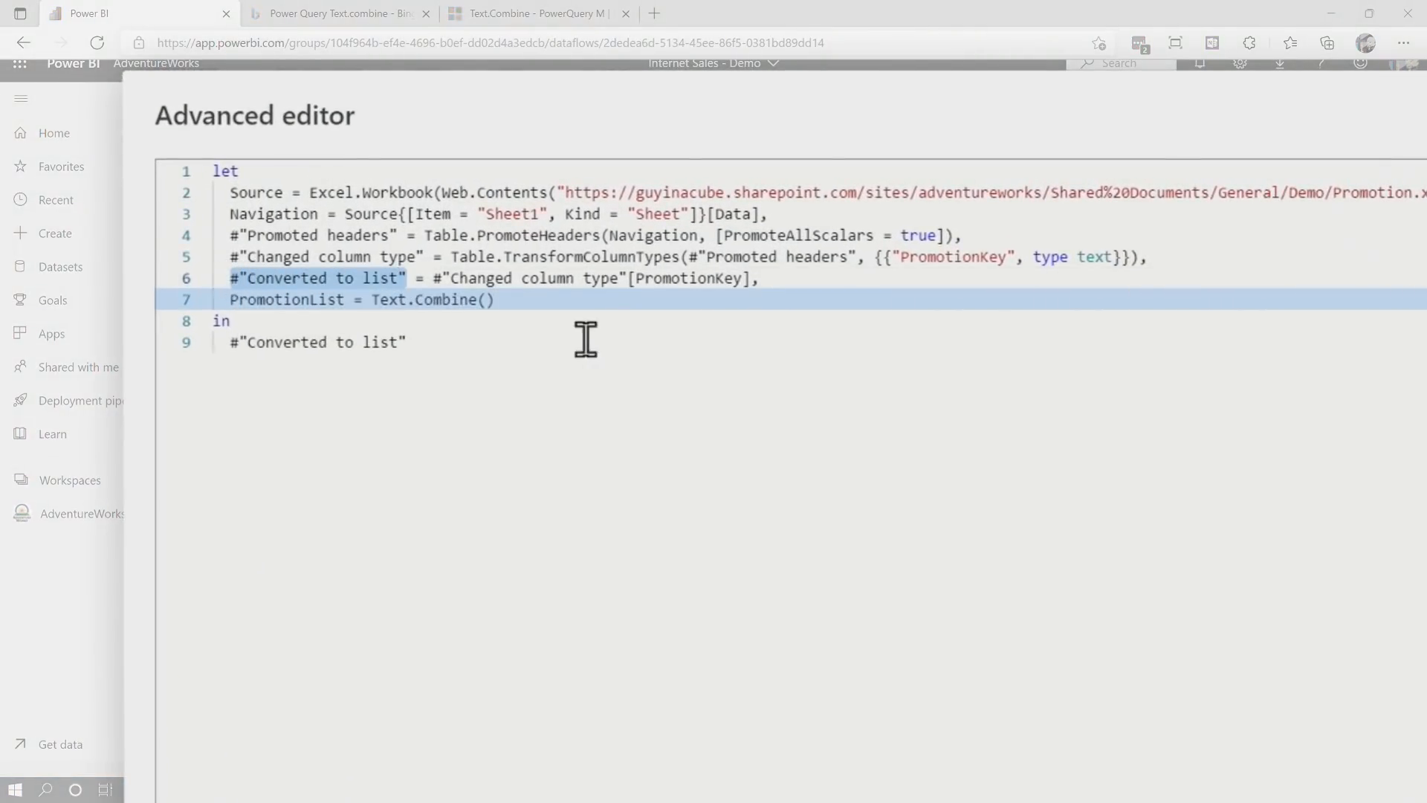
# Complete Text.Combine(#"Converted to list", ", ") and make PromotionList the query's output
pyautogui.write('#"Converted to list", ",')
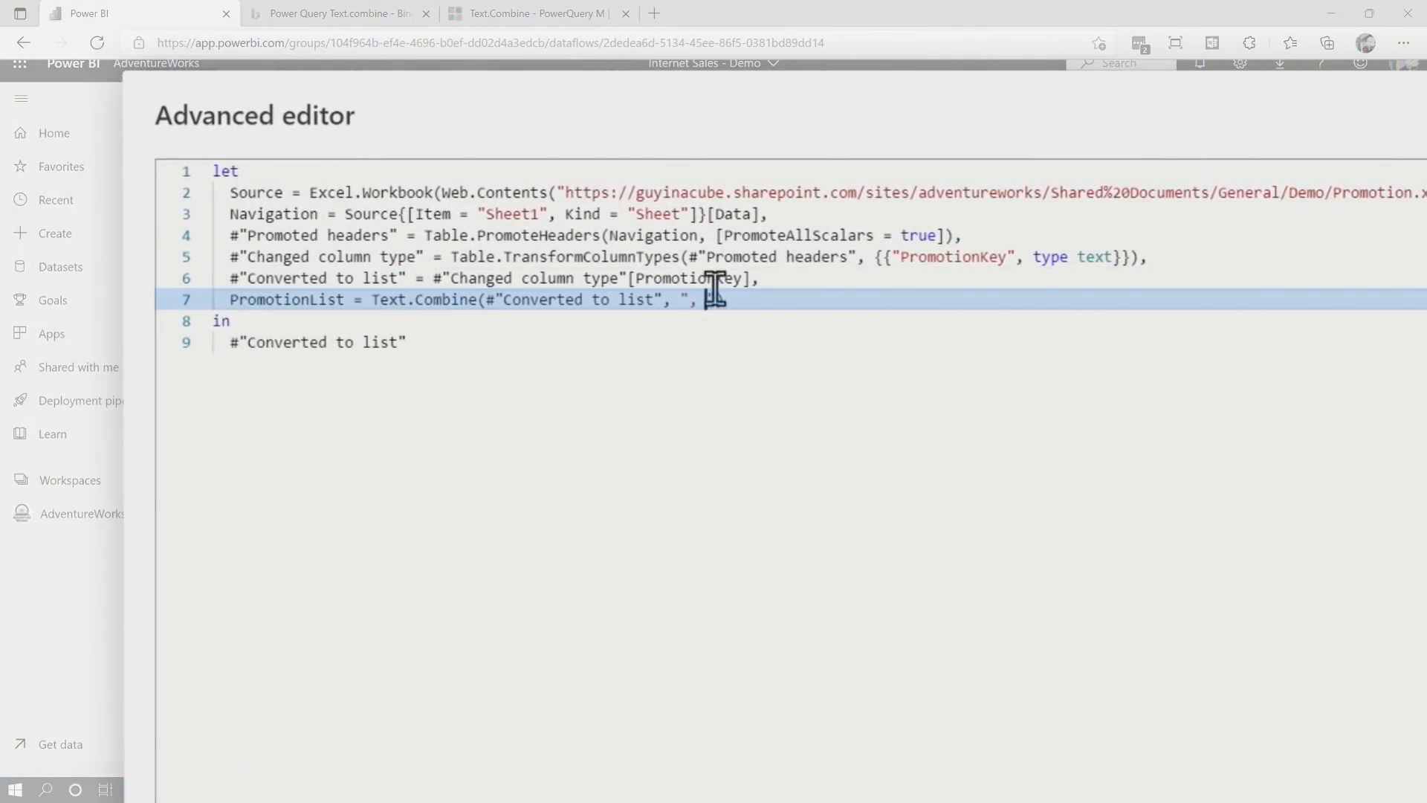
pyautogui.write('")')
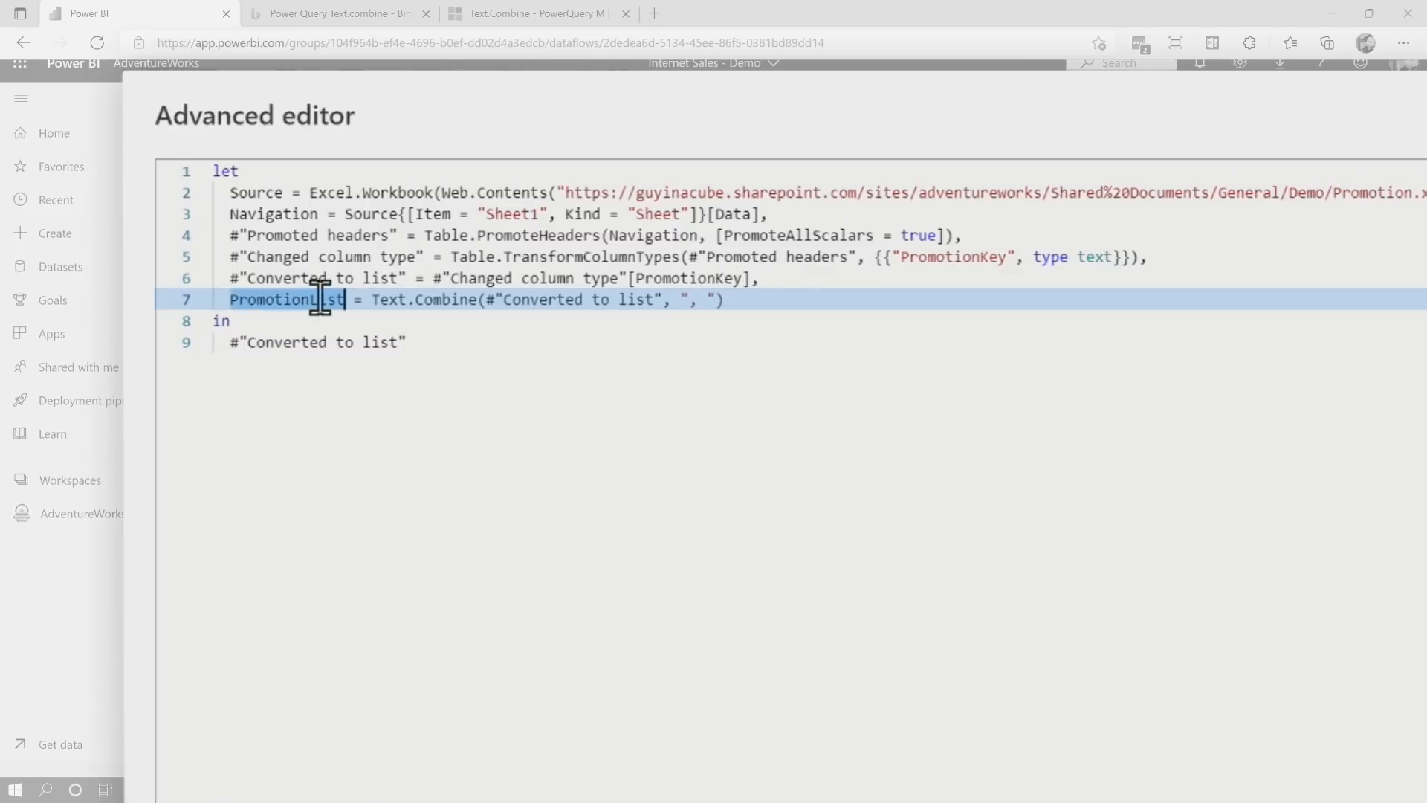
pyautogui.click(232, 342)
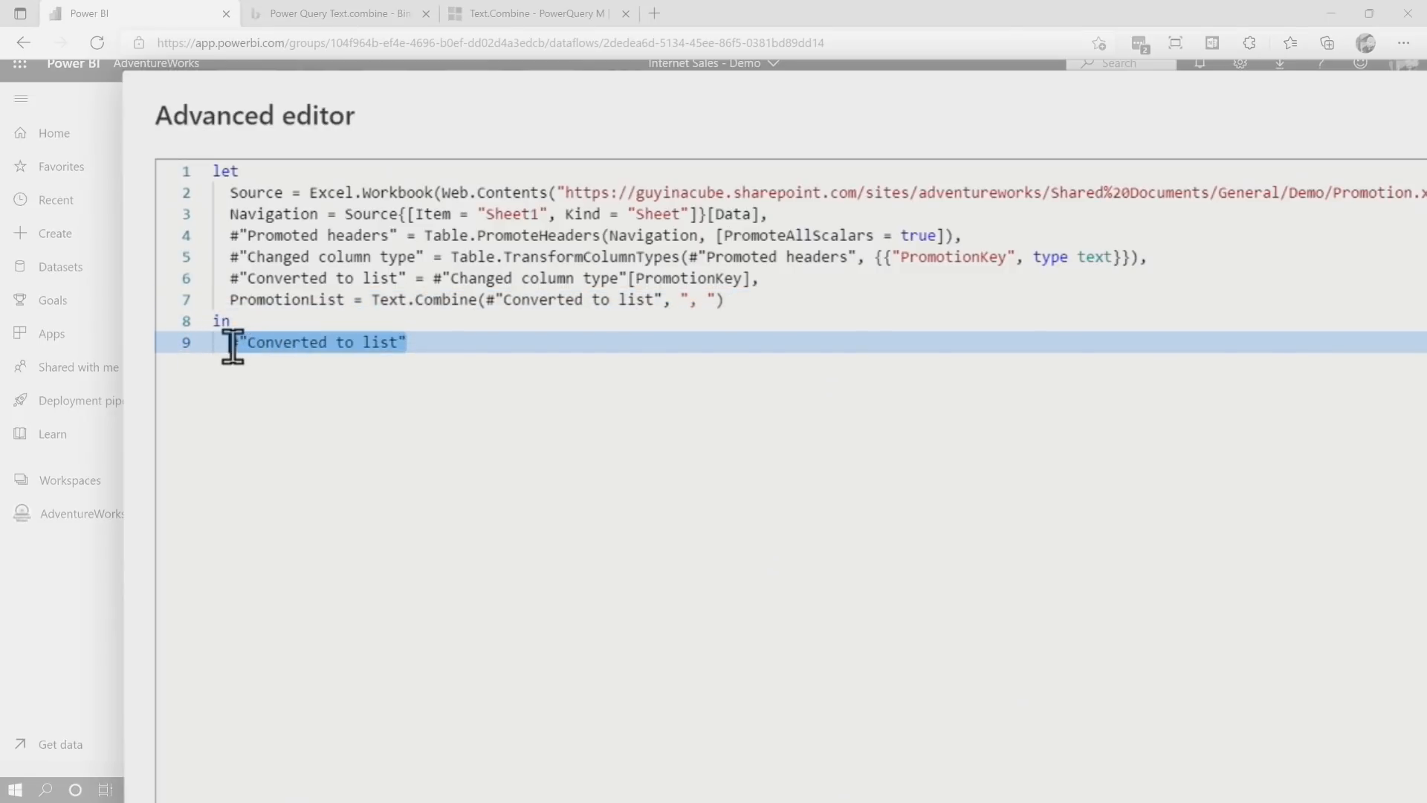
pyautogui.write('PromotionList')
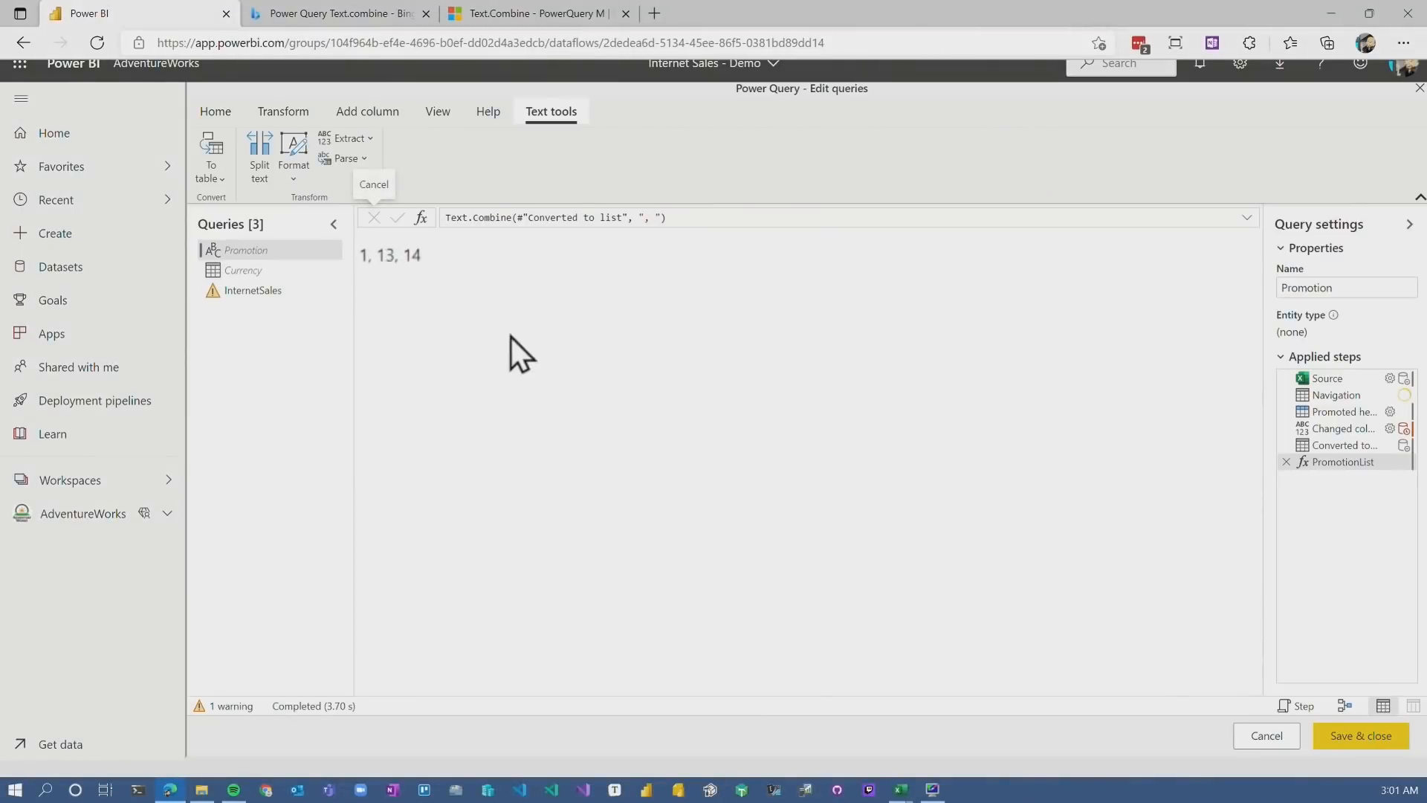
pyautogui.moveTo(432, 313)
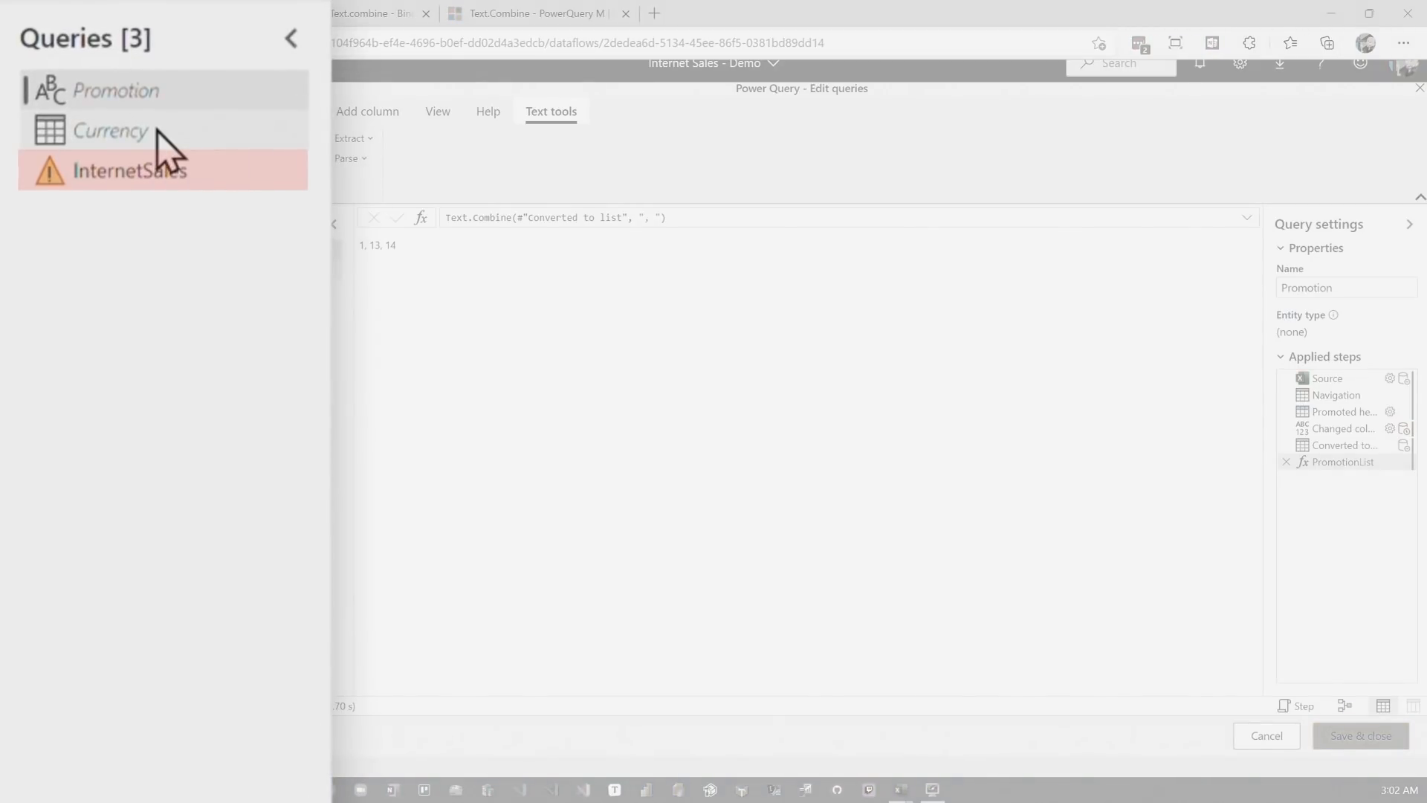
# Add a CurrencyList Text.Combine step so the Currency query returns "19, 98, 100"
pyautogui.click(109, 131)
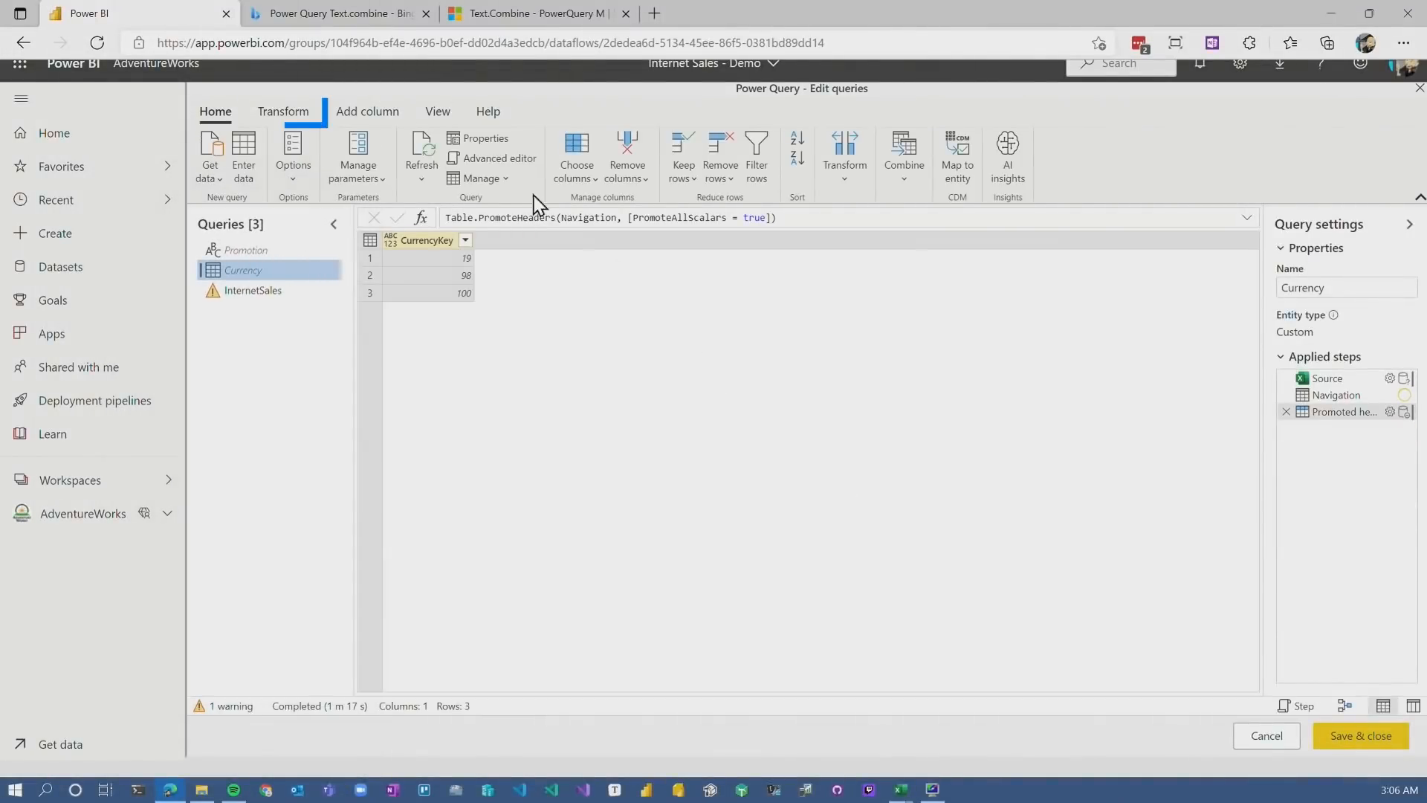
pyautogui.click(282, 111)
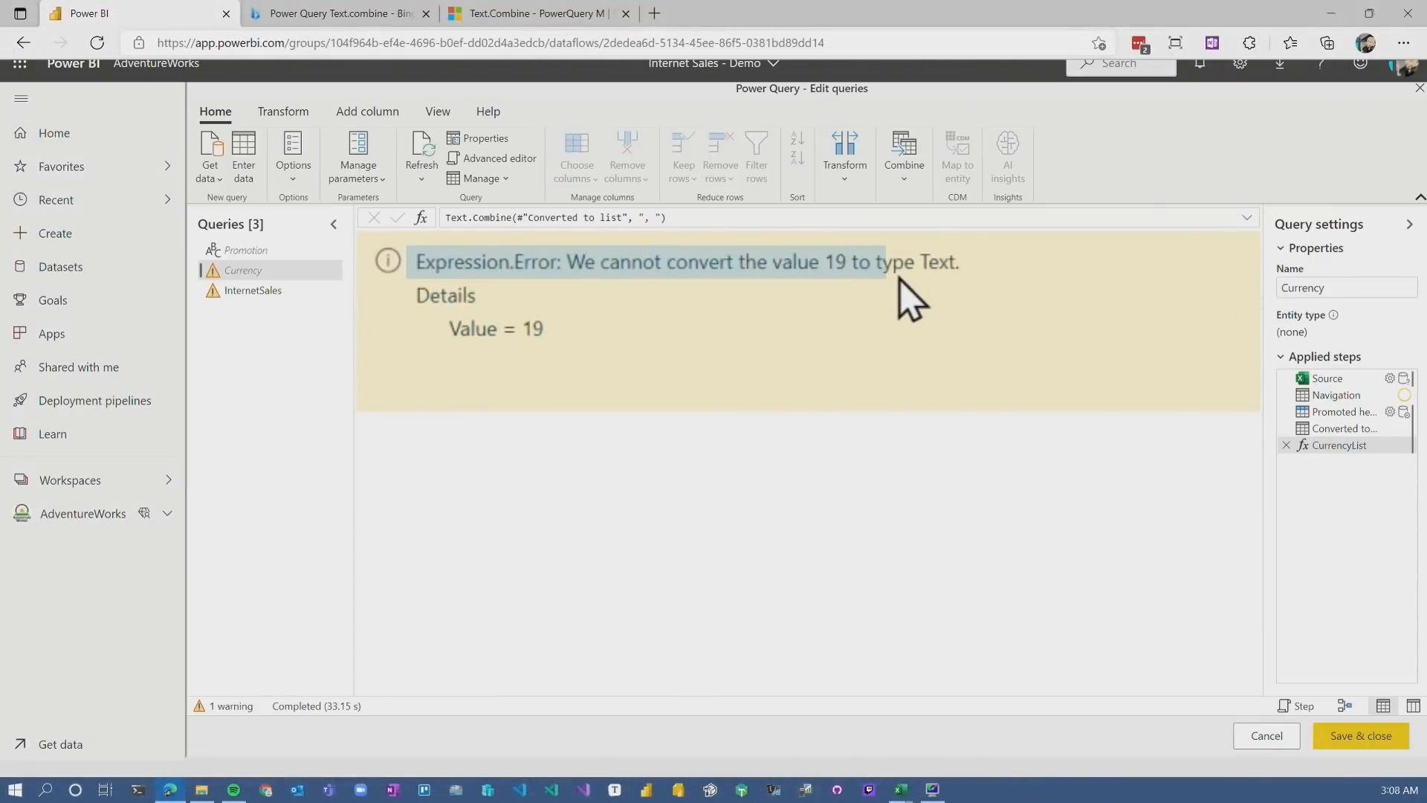
pyautogui.click(1286, 445)
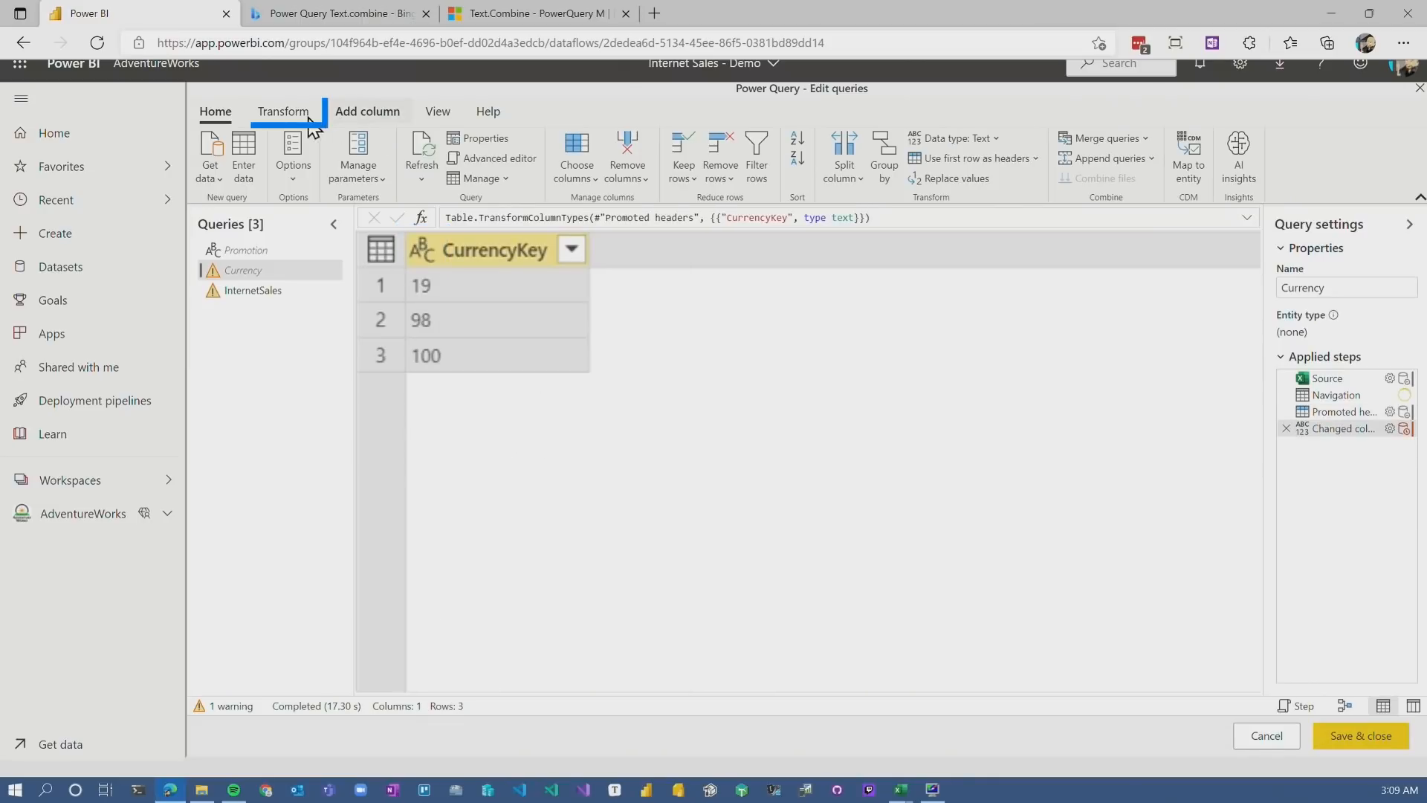
pyautogui.click(500, 157)
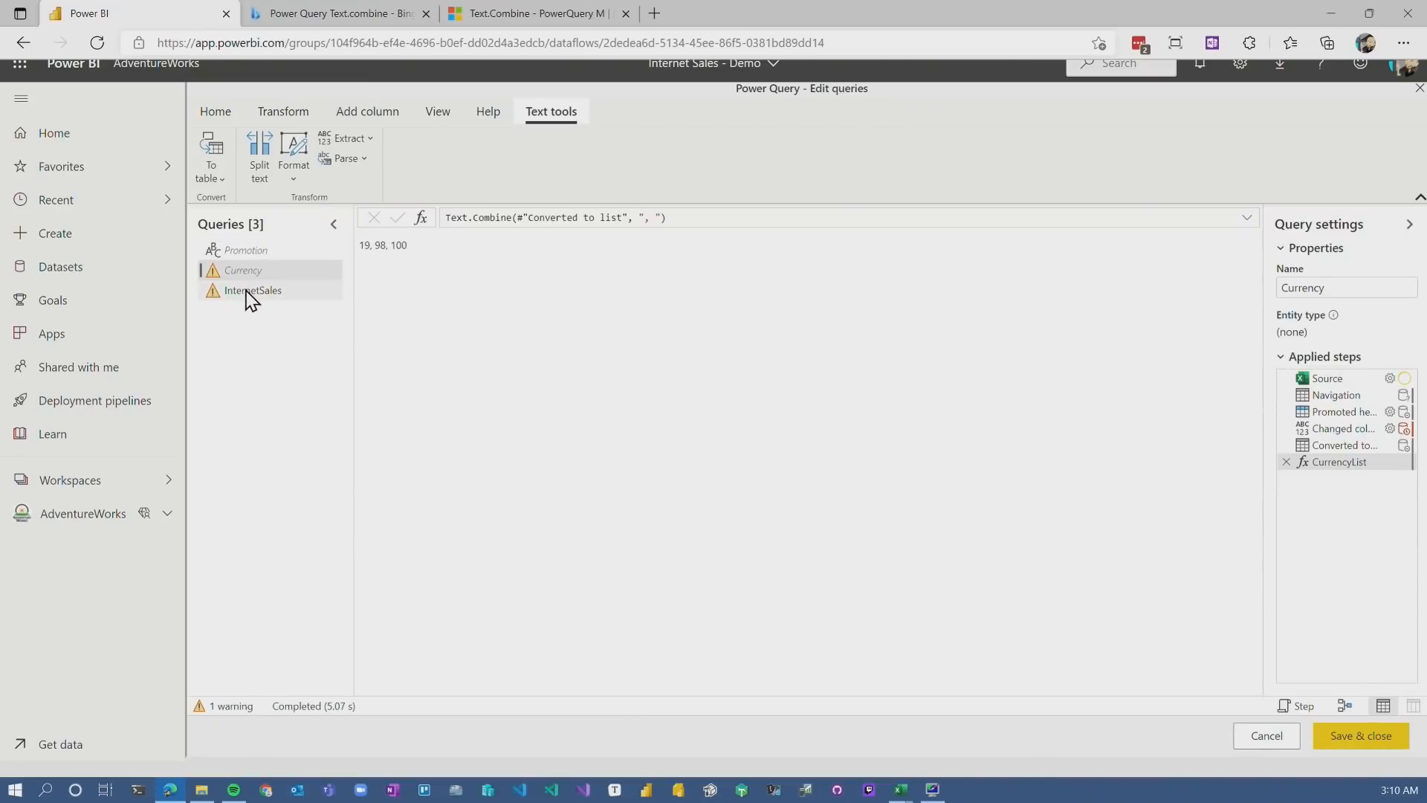
pyautogui.rightClick(252, 290)
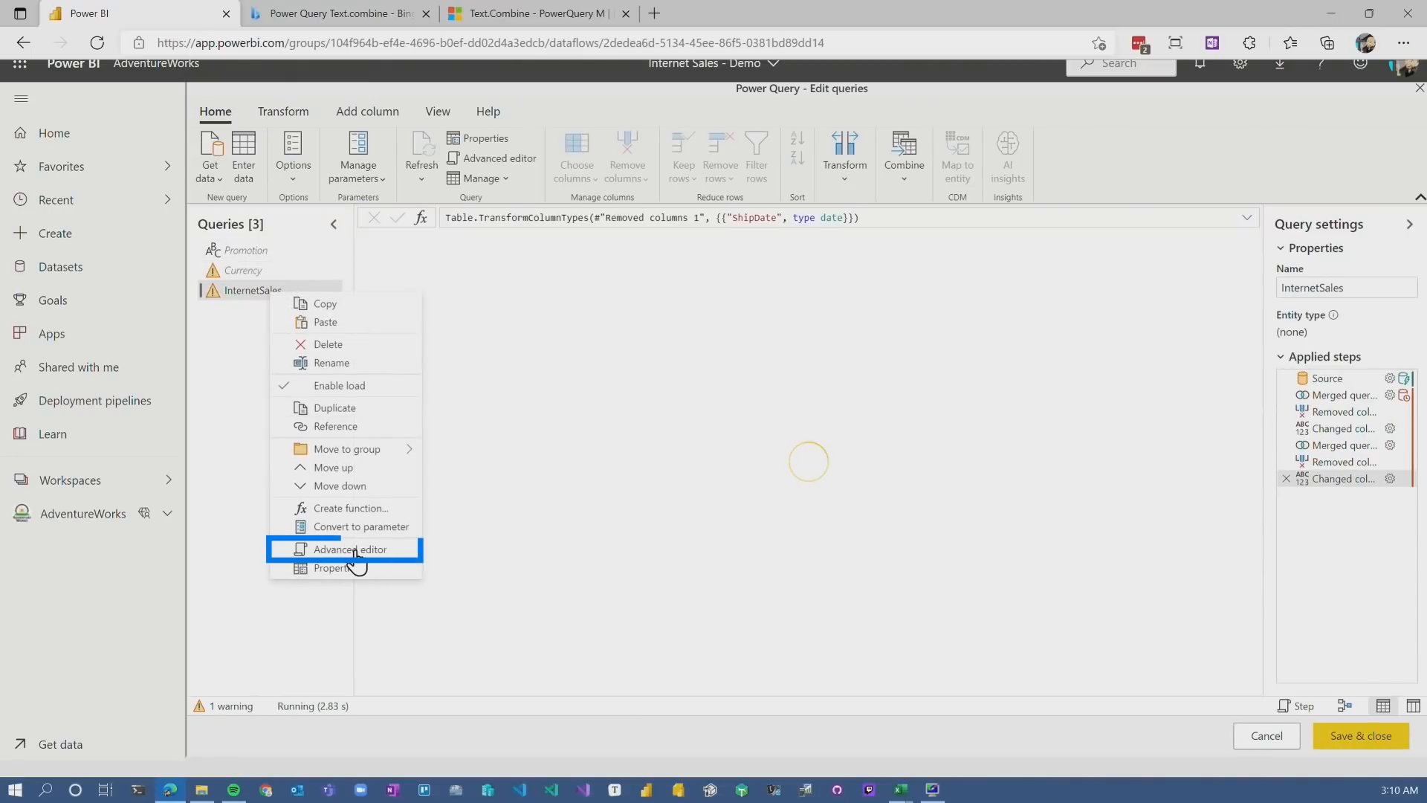
# Insert CurrencyList = Currency and PromotionList = Promotion lines after 'let' in InternetSales
pyautogui.click(348, 549)
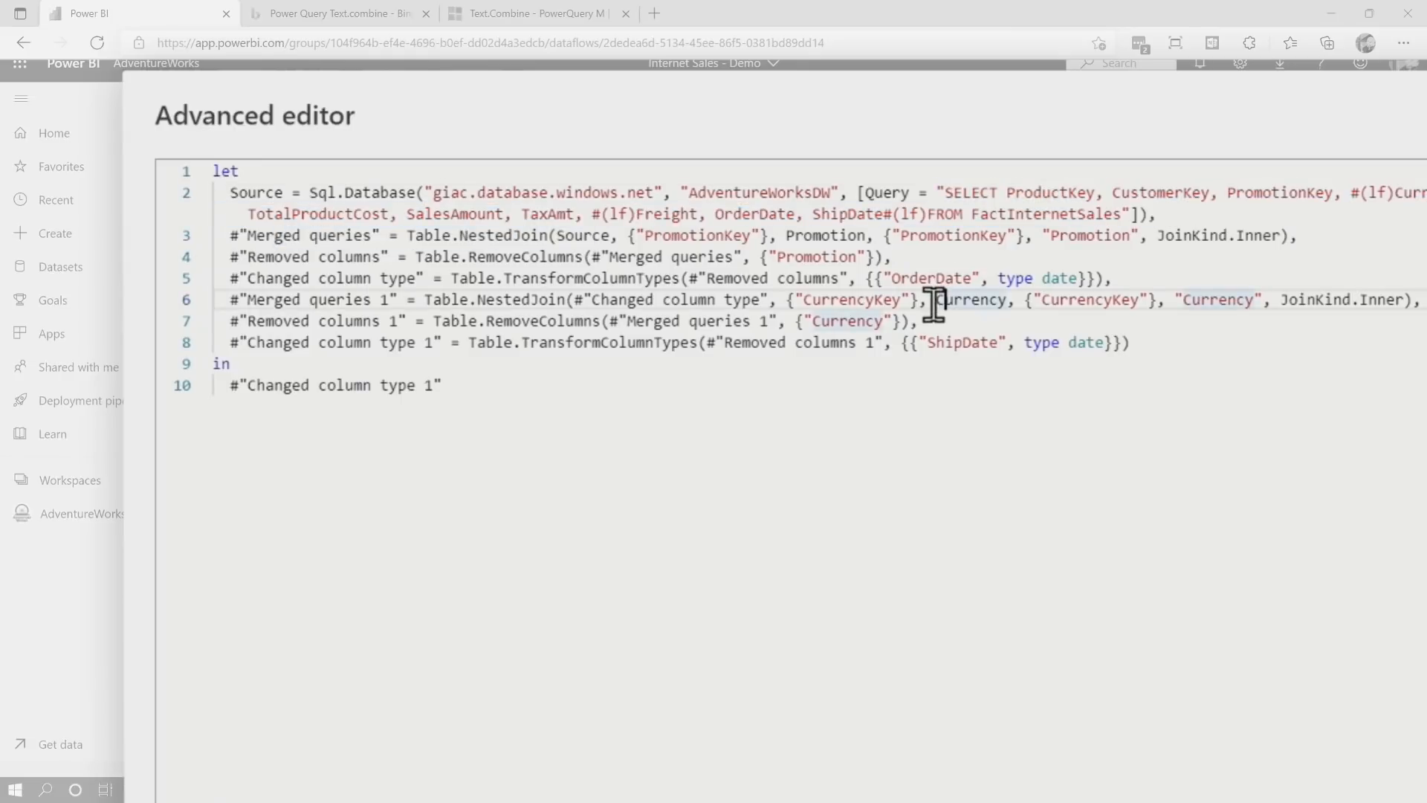
pyautogui.press('Enter')
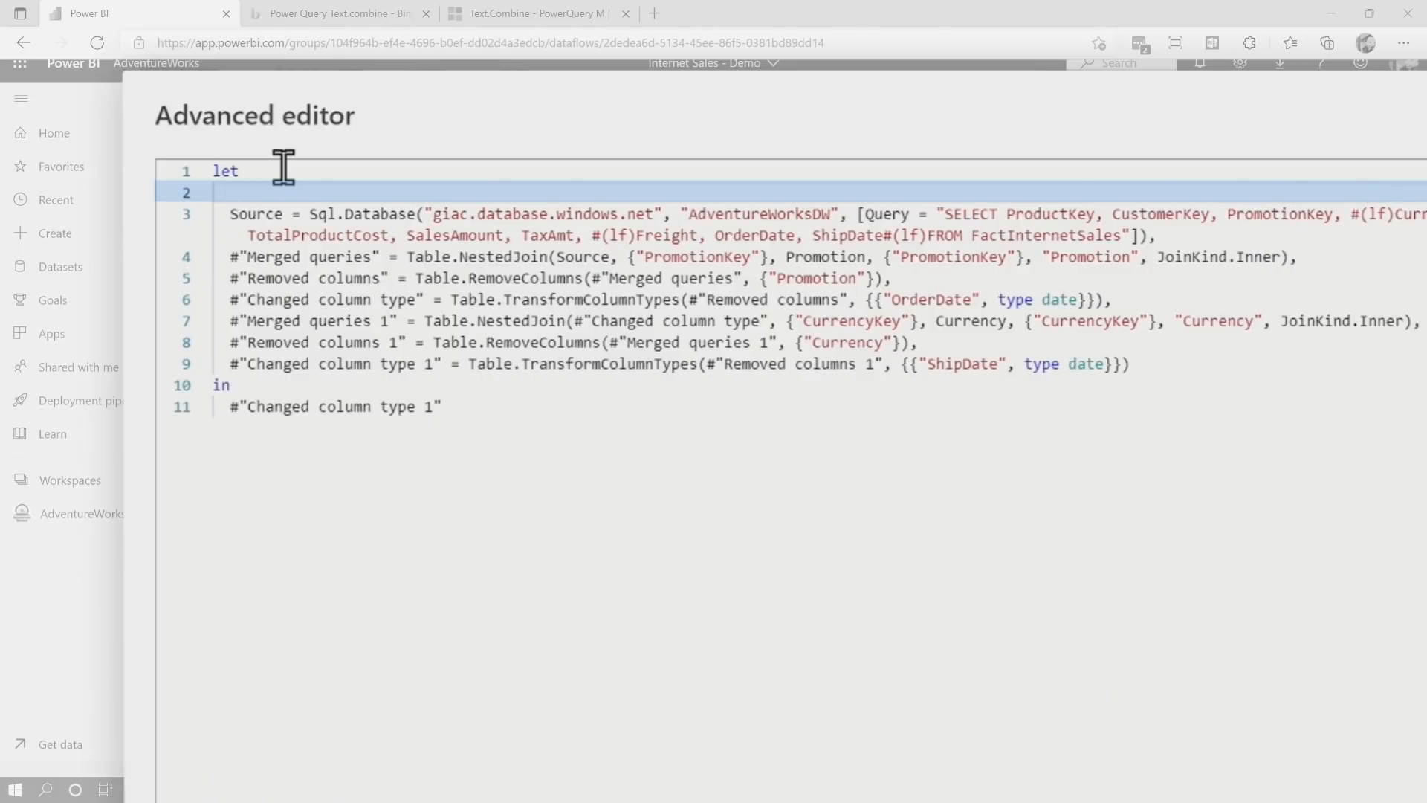
pyautogui.write('CurrencyList = Currency,')
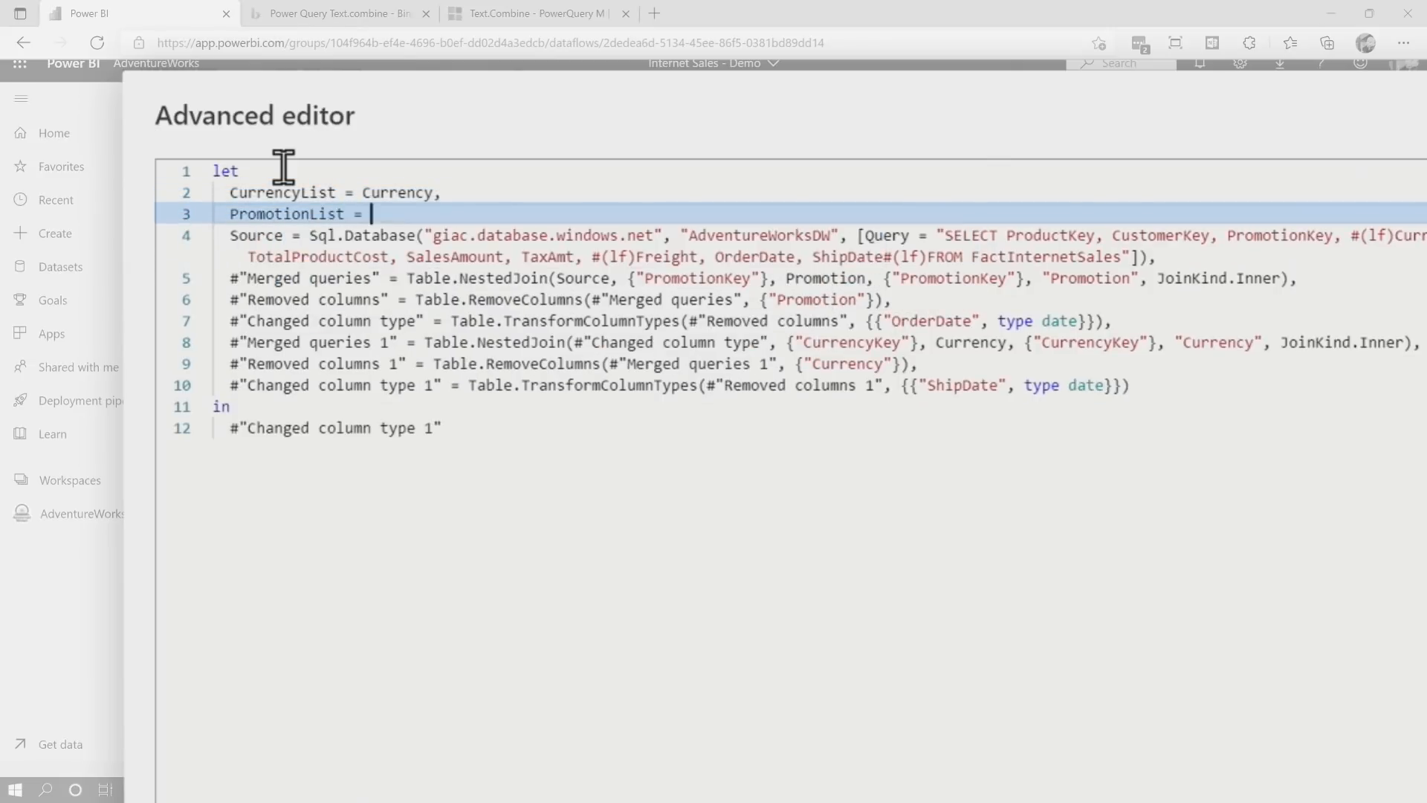
pyautogui.write('Promotion,')
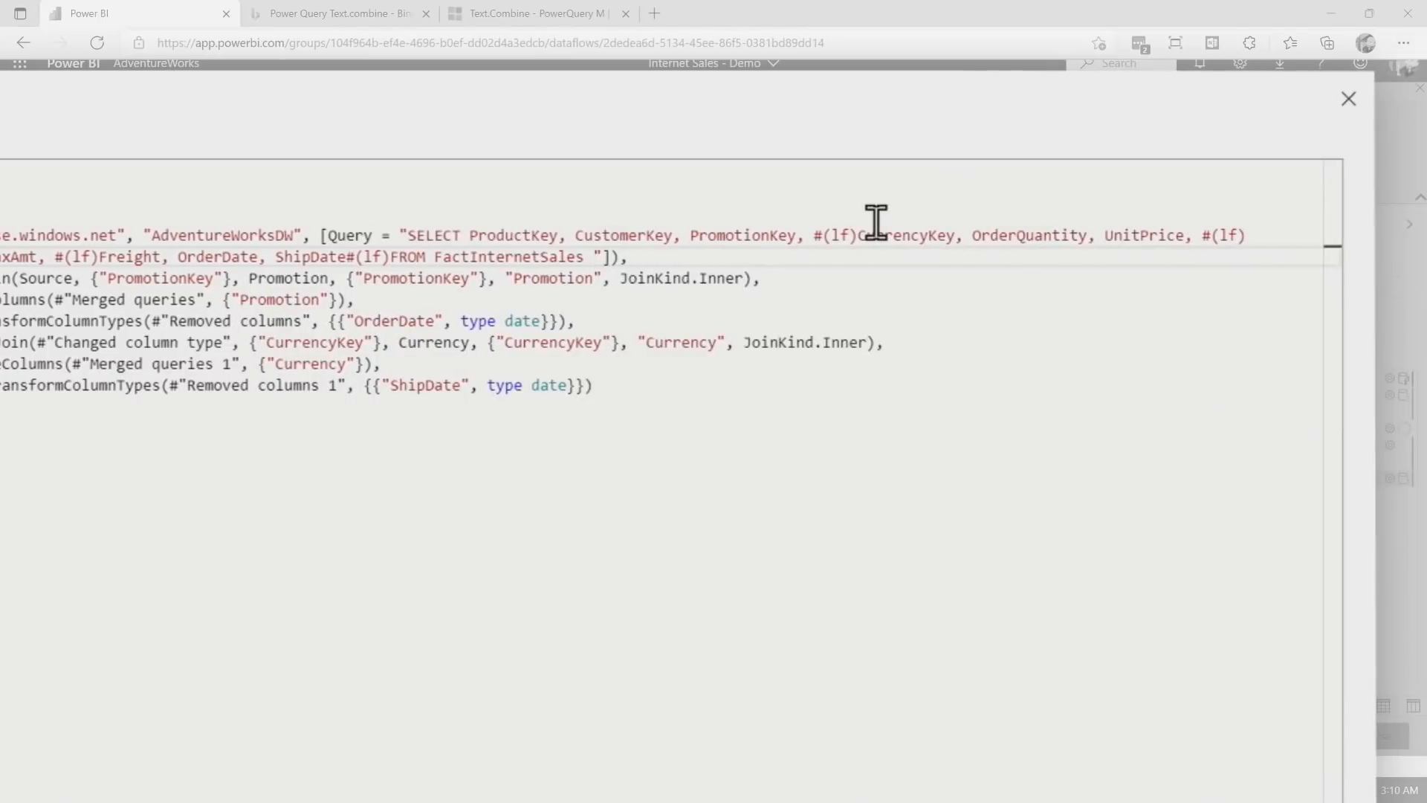
# Append WHERE PromotionKey IN PromotionList AND CurrencyKey IN CurrencyList to the SQL, deleting the Promotion merge steps
pyautogui.write('WHERE PromotionKey IN (" & PromotionList &')
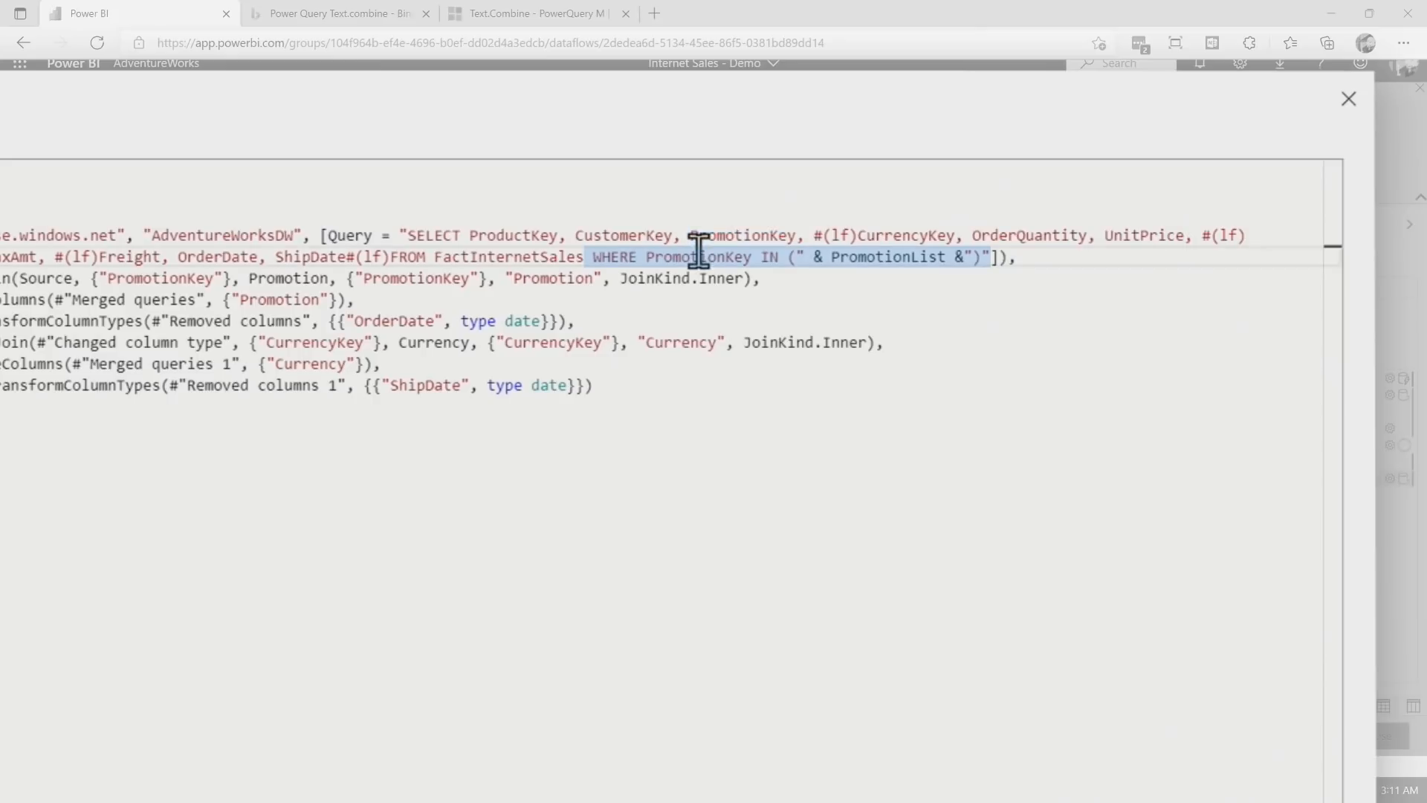
pyautogui.moveTo(892, 515)
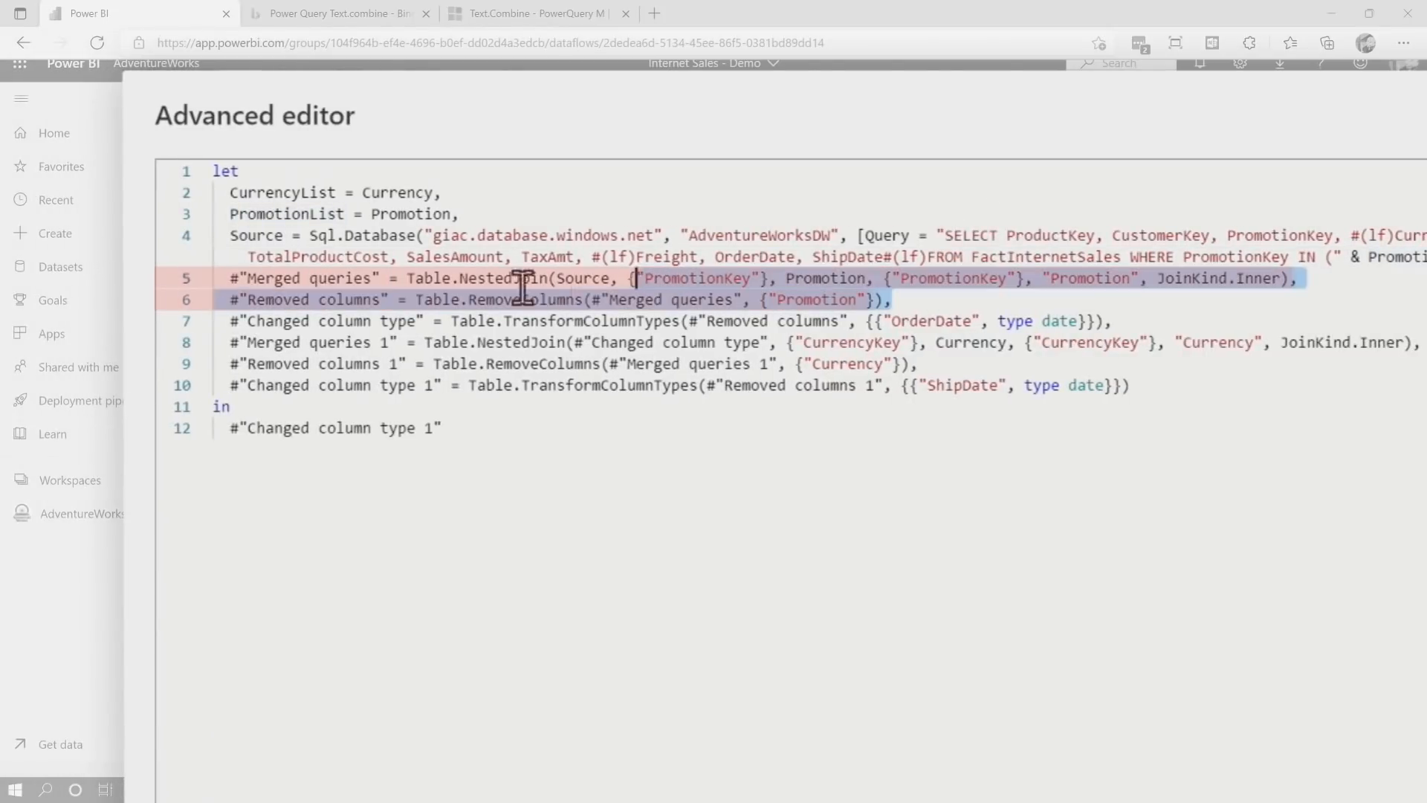
pyautogui.press('Delete')
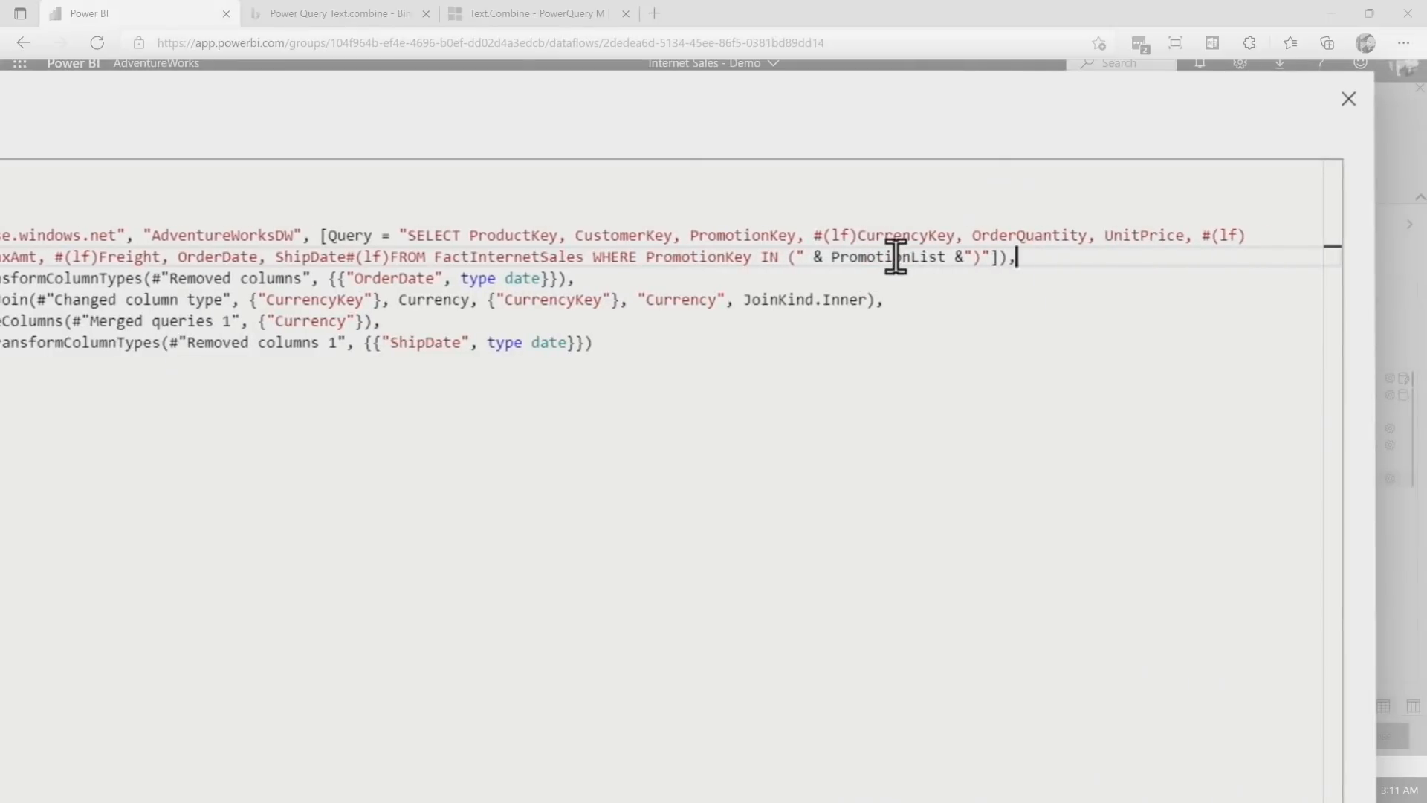
pyautogui.moveTo(1019, 269)
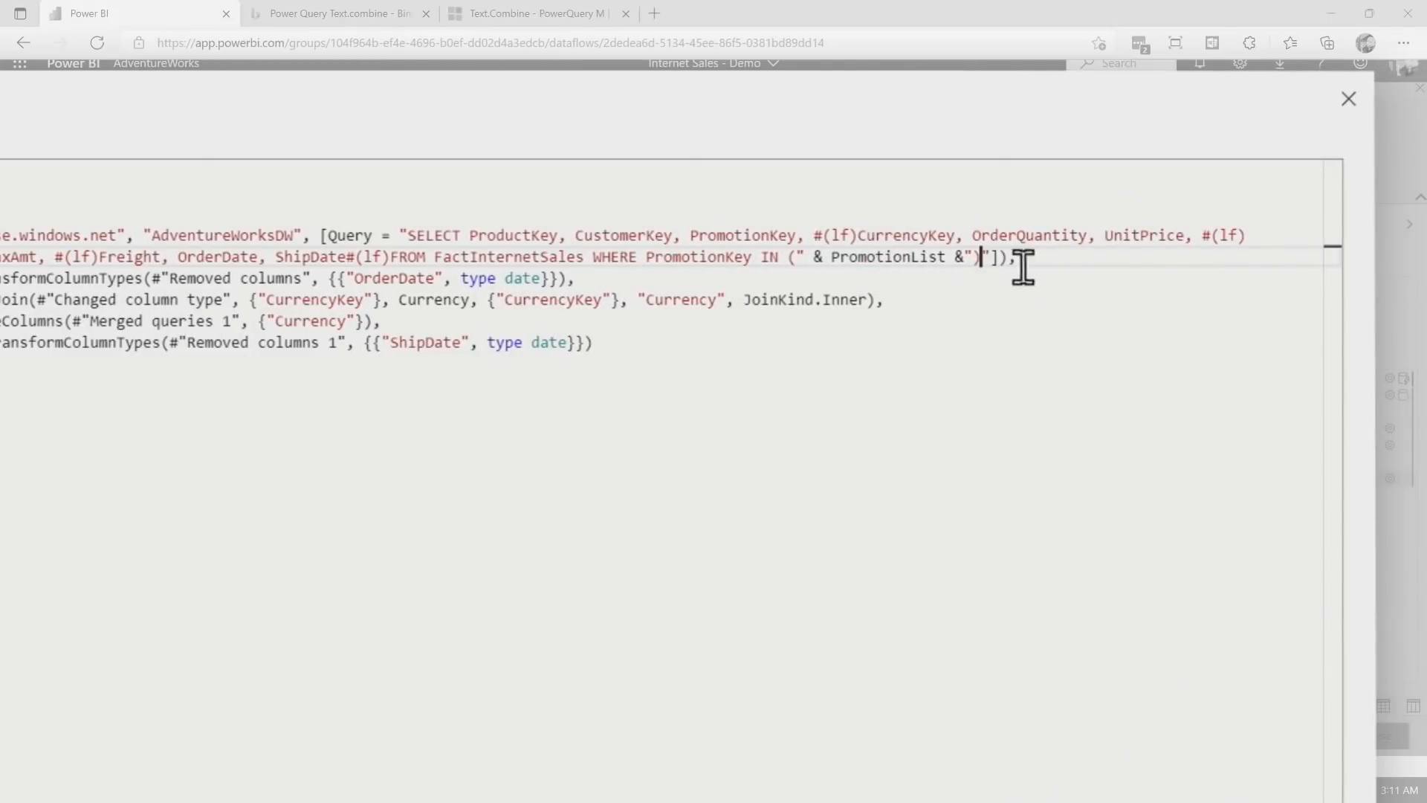
pyautogui.write('AND CurrencyKey IN')
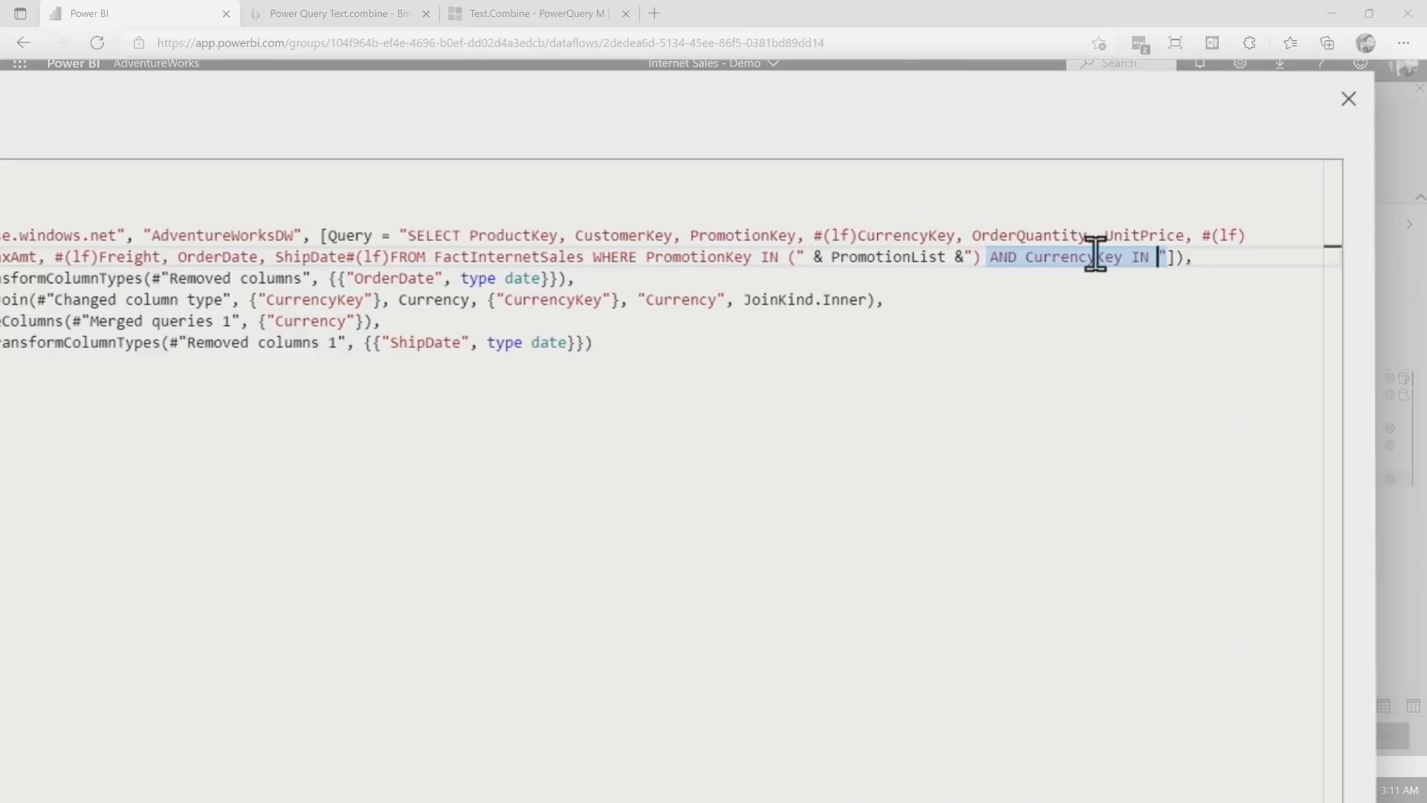
pyautogui.write('(" & Curre')
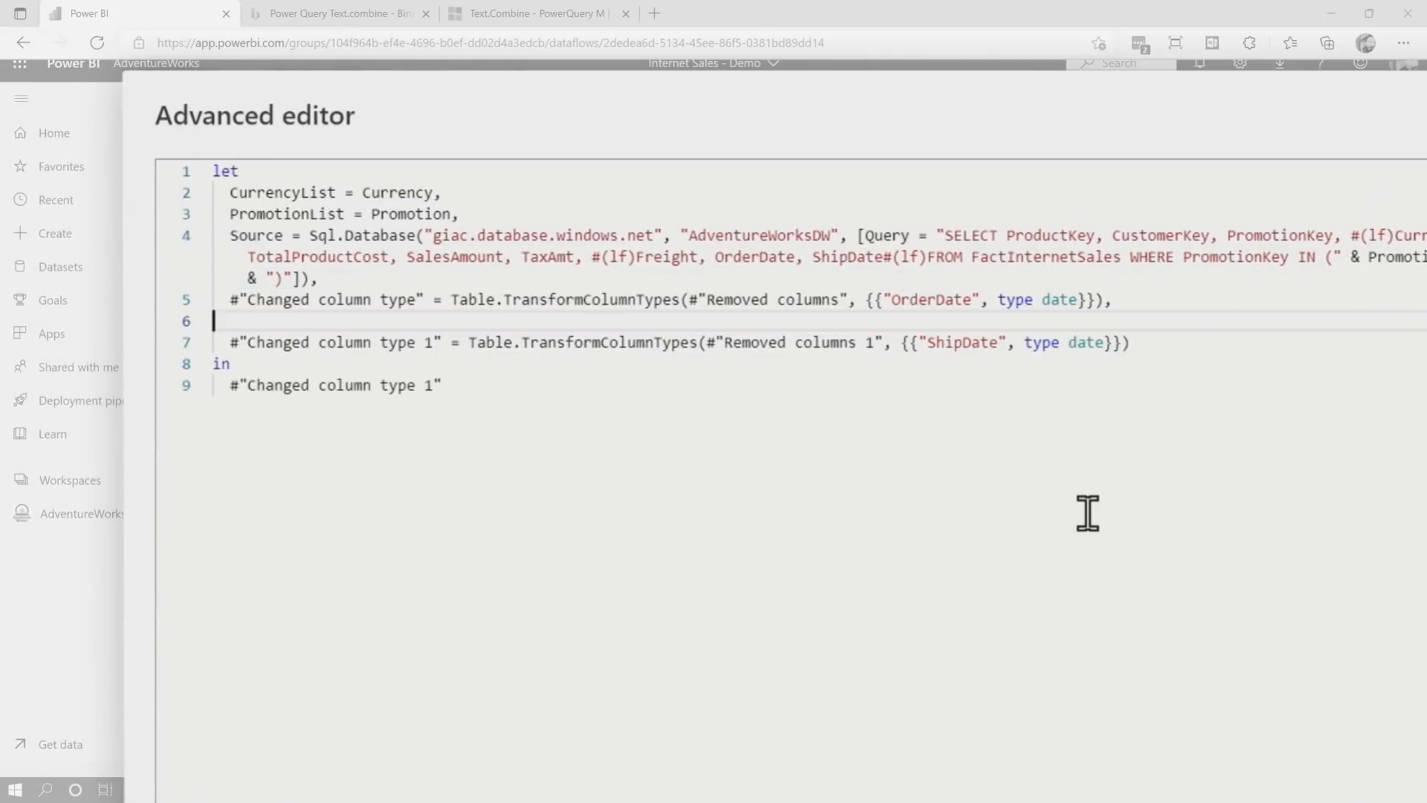
# Delete the Currency merge lines and rechain the type-change steps to Source and Changed column type
pyautogui.press('Delete')
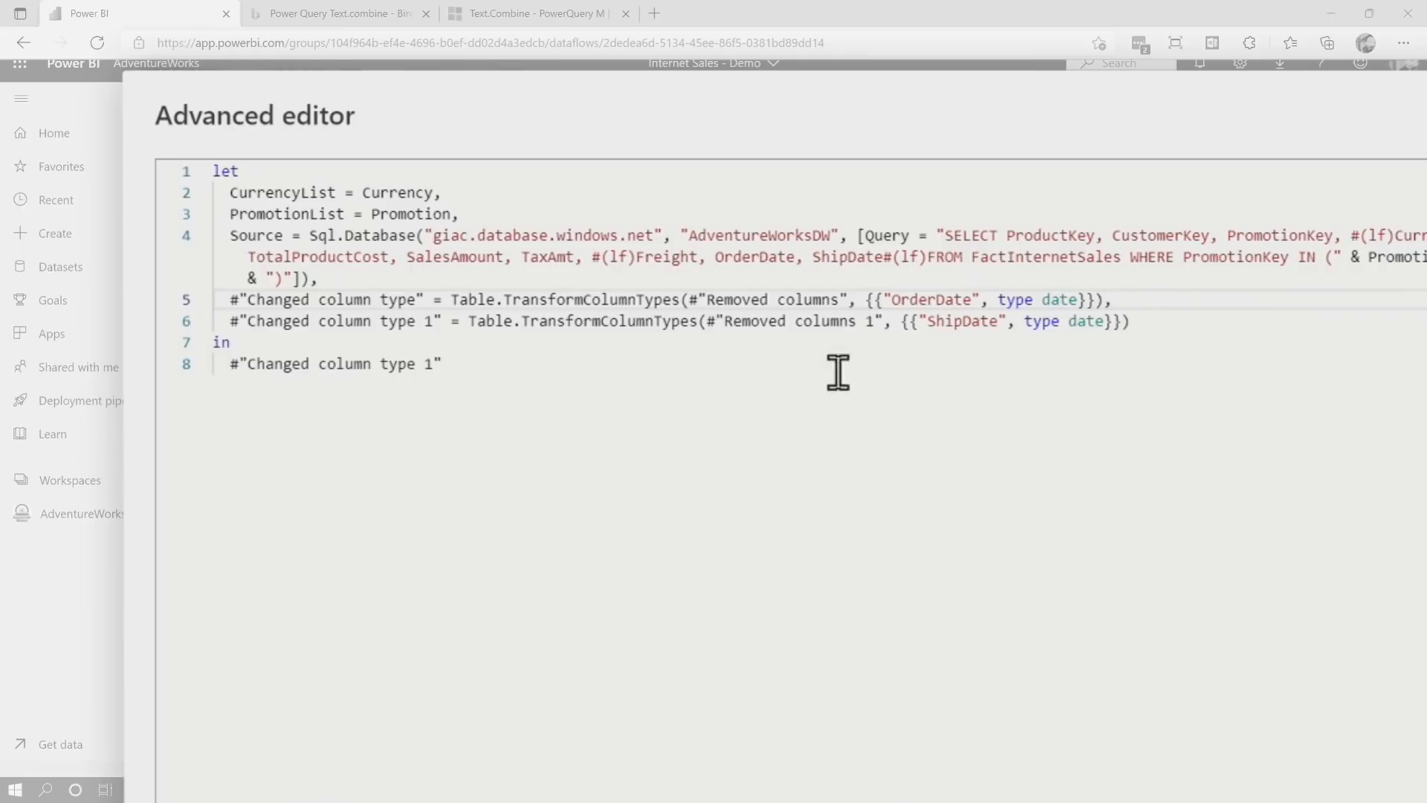
pyautogui.moveTo(428, 243)
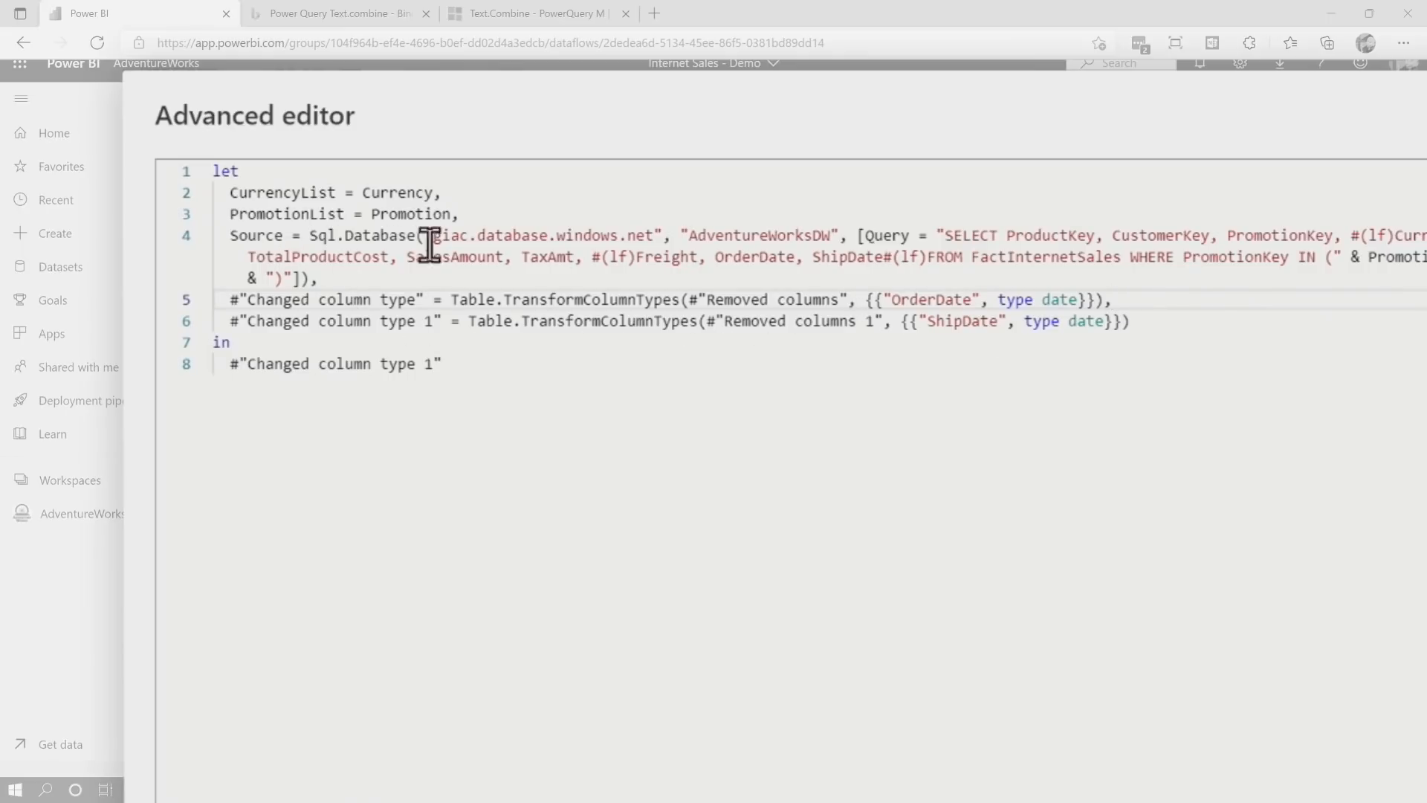
pyautogui.doubleClick(780, 299)
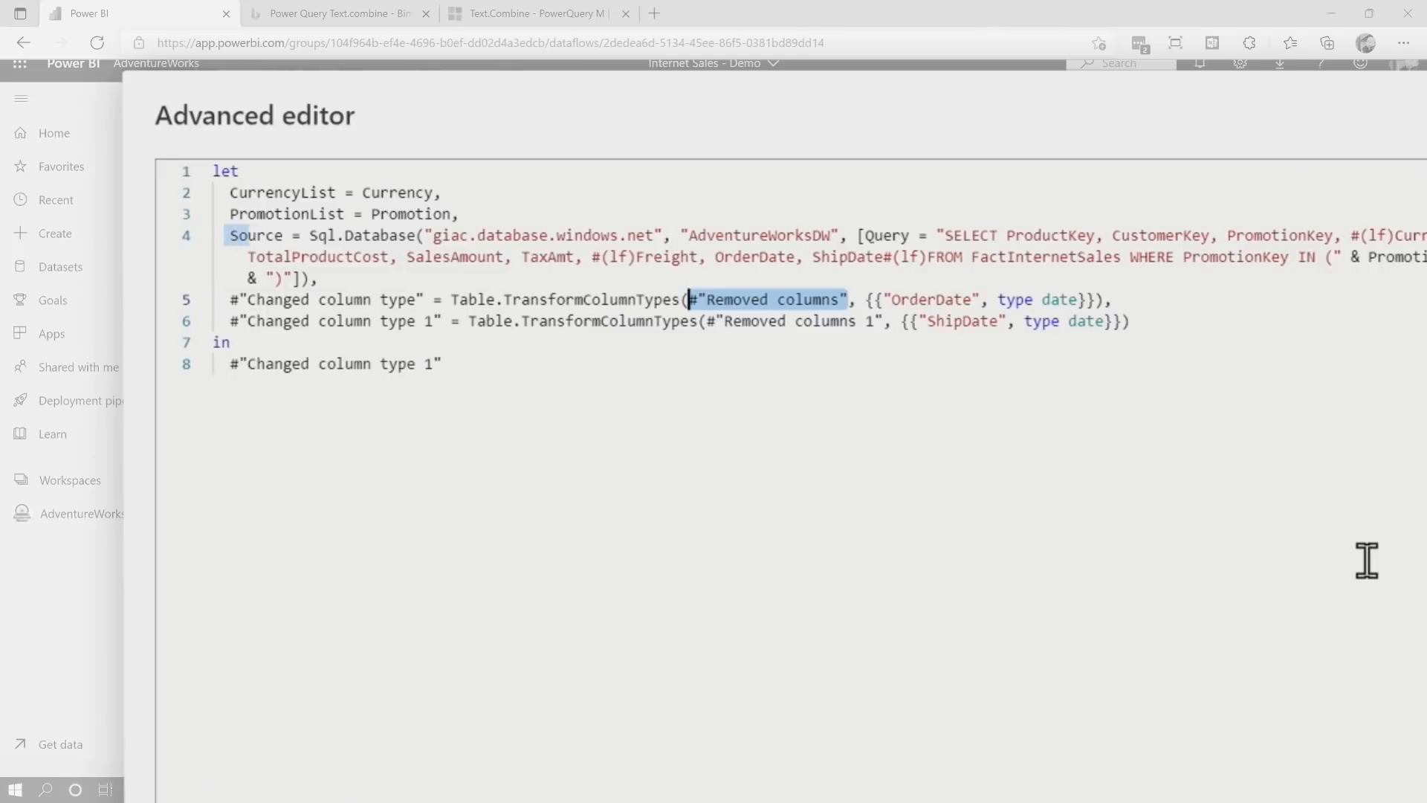
pyautogui.write('Source')
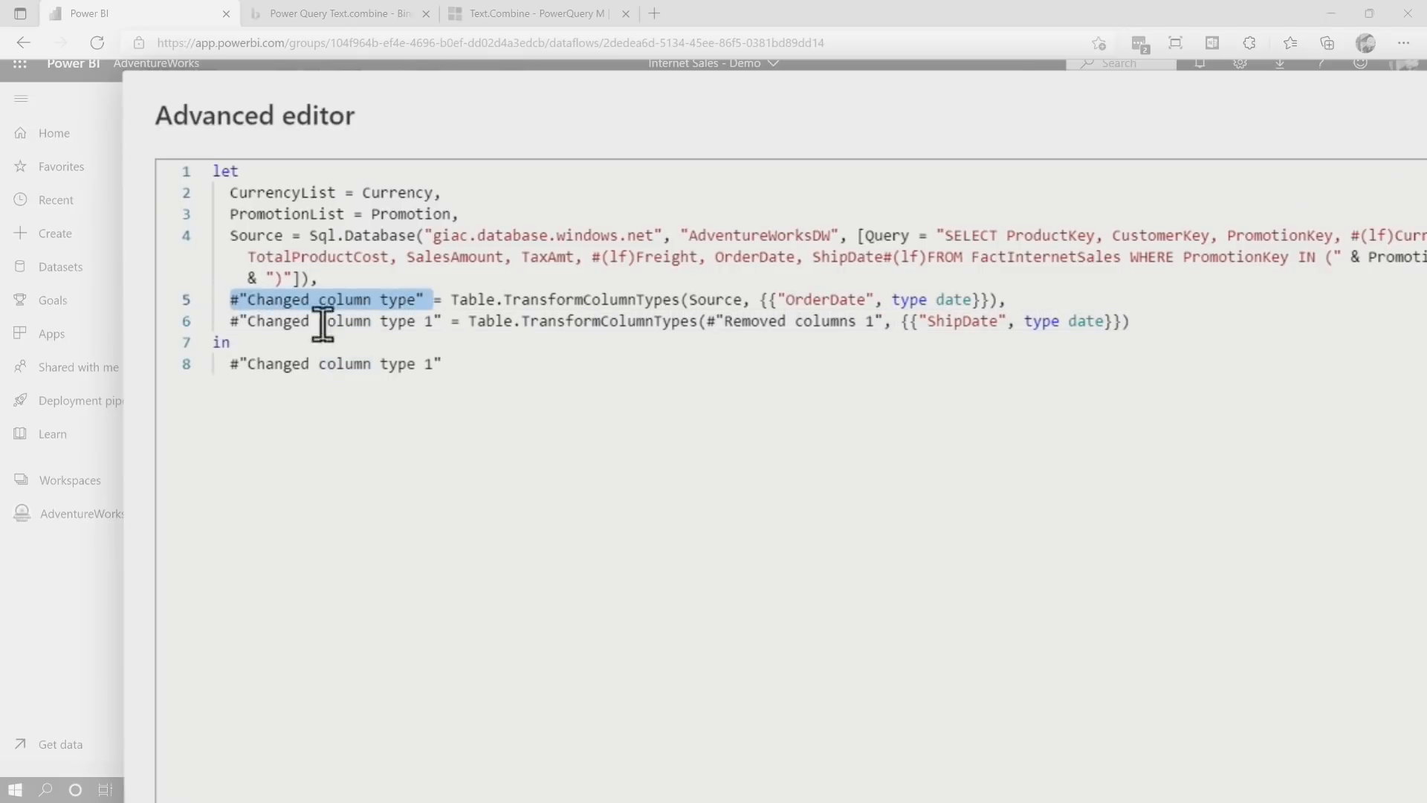
pyautogui.moveTo(880, 322)
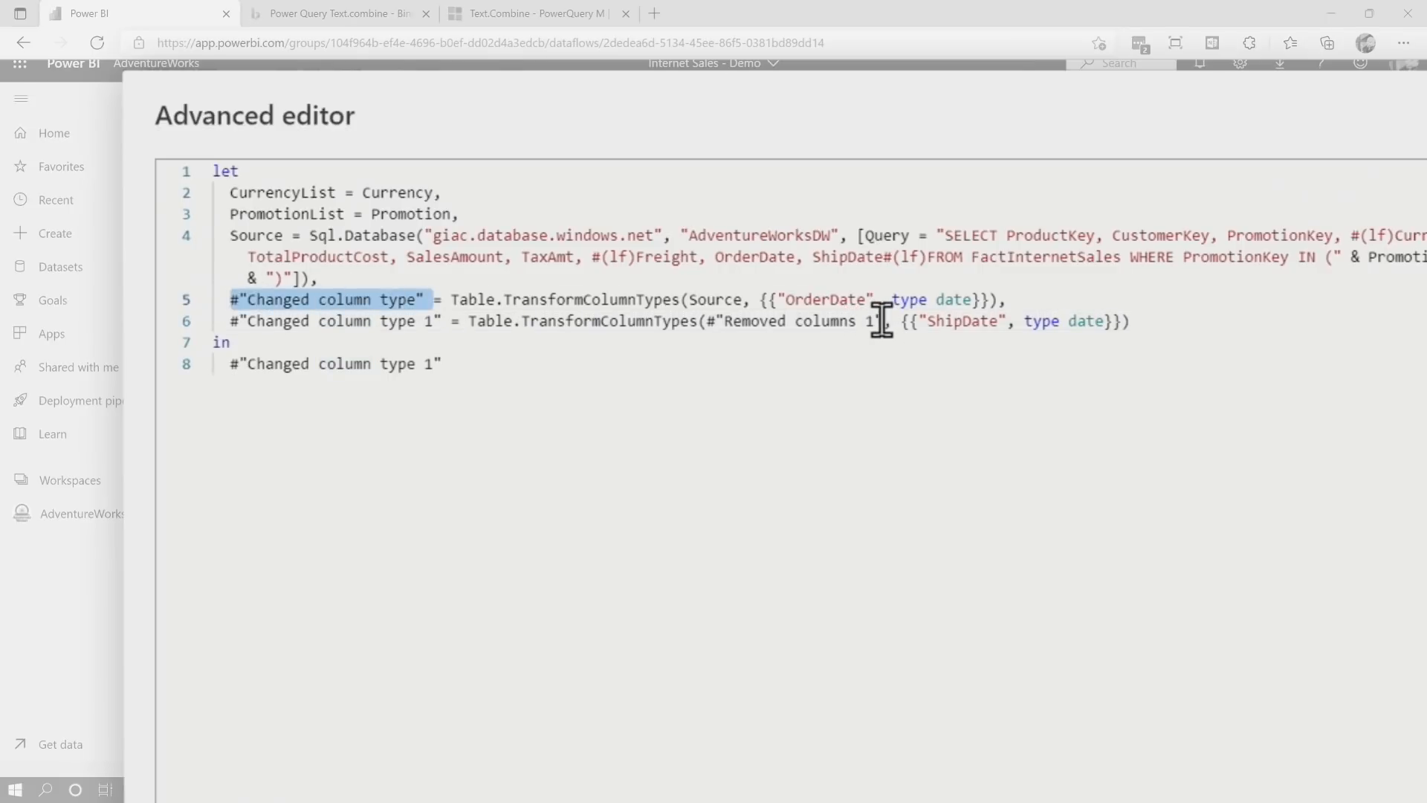
pyautogui.write('Changed column type')
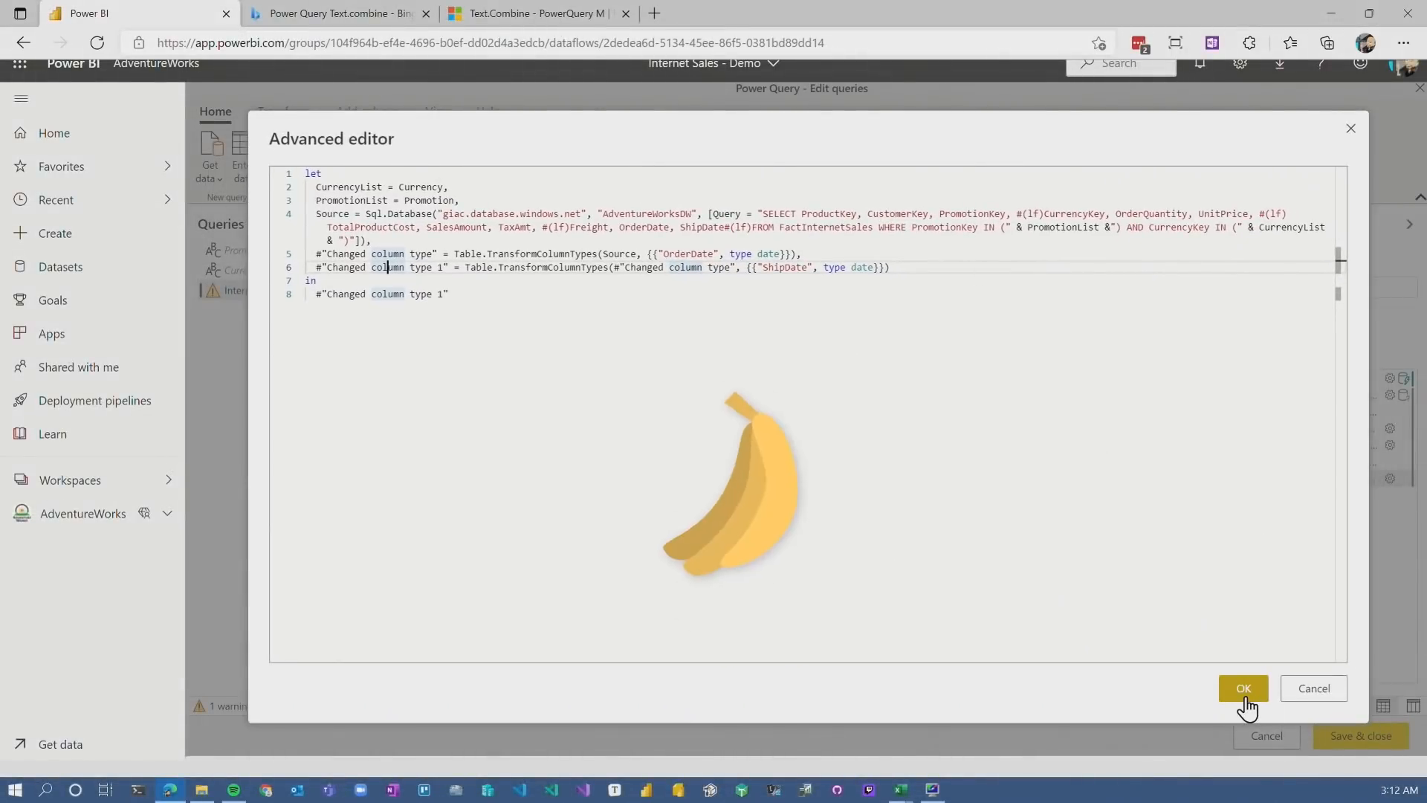
# Apply the edited script and read the Power BI privacy levels article in Microsoft Docs
pyautogui.click(1243, 689)
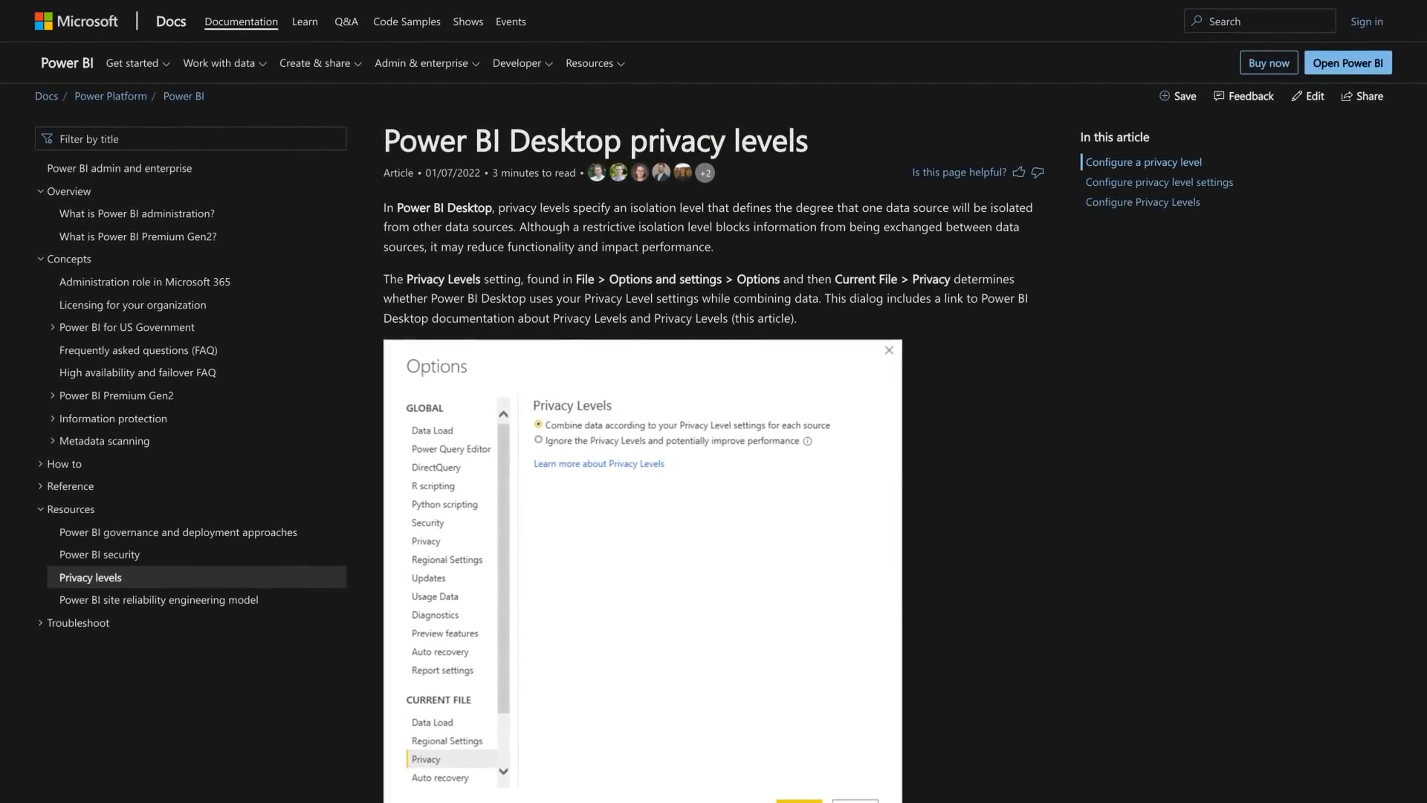
pyautogui.scroll(-3)
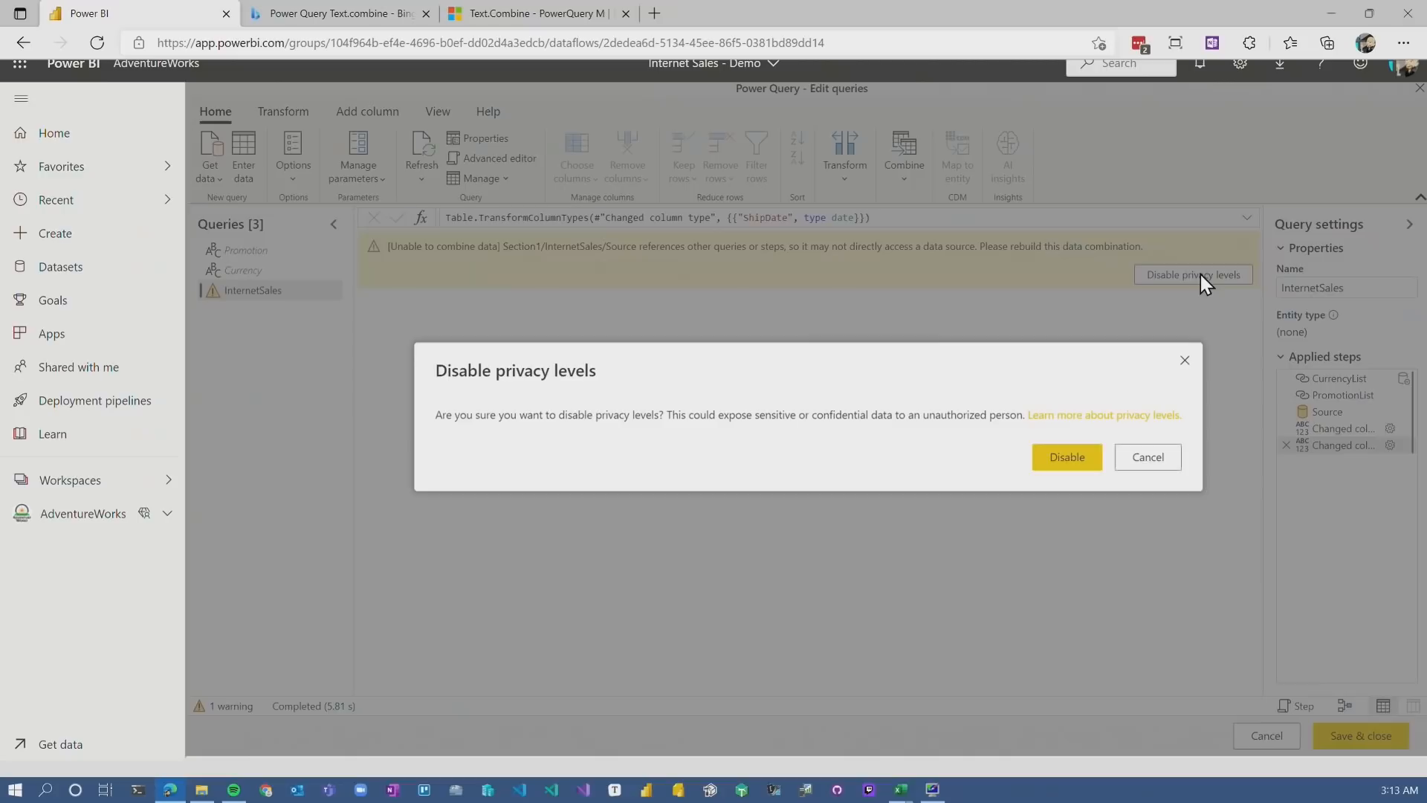
# Disable privacy levels so InternetSales loads its filtered preview without the combine error
pyautogui.click(1066, 457)
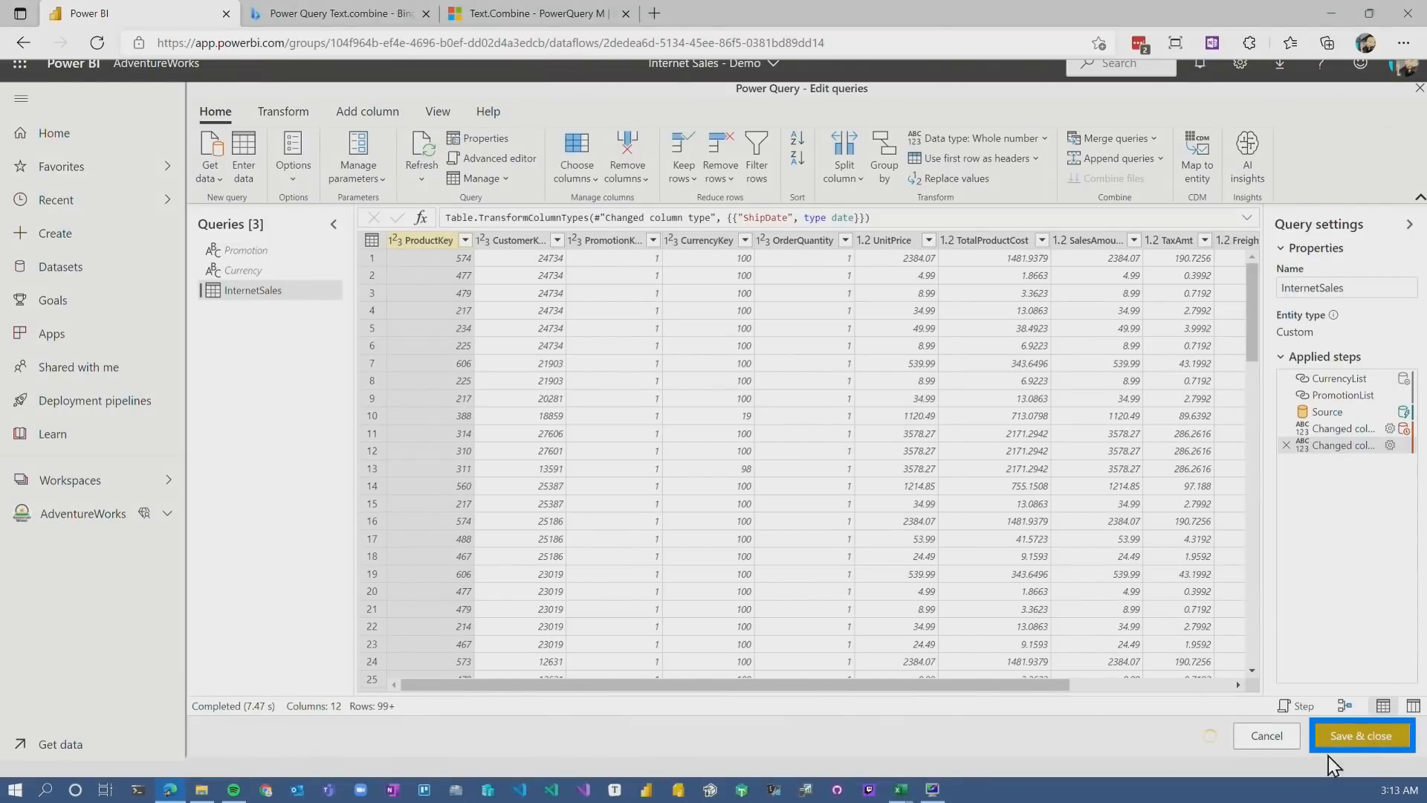
# Save the dataflow and view its refresh history showing the latest 00:00:11 run
pyautogui.click(1360, 736)
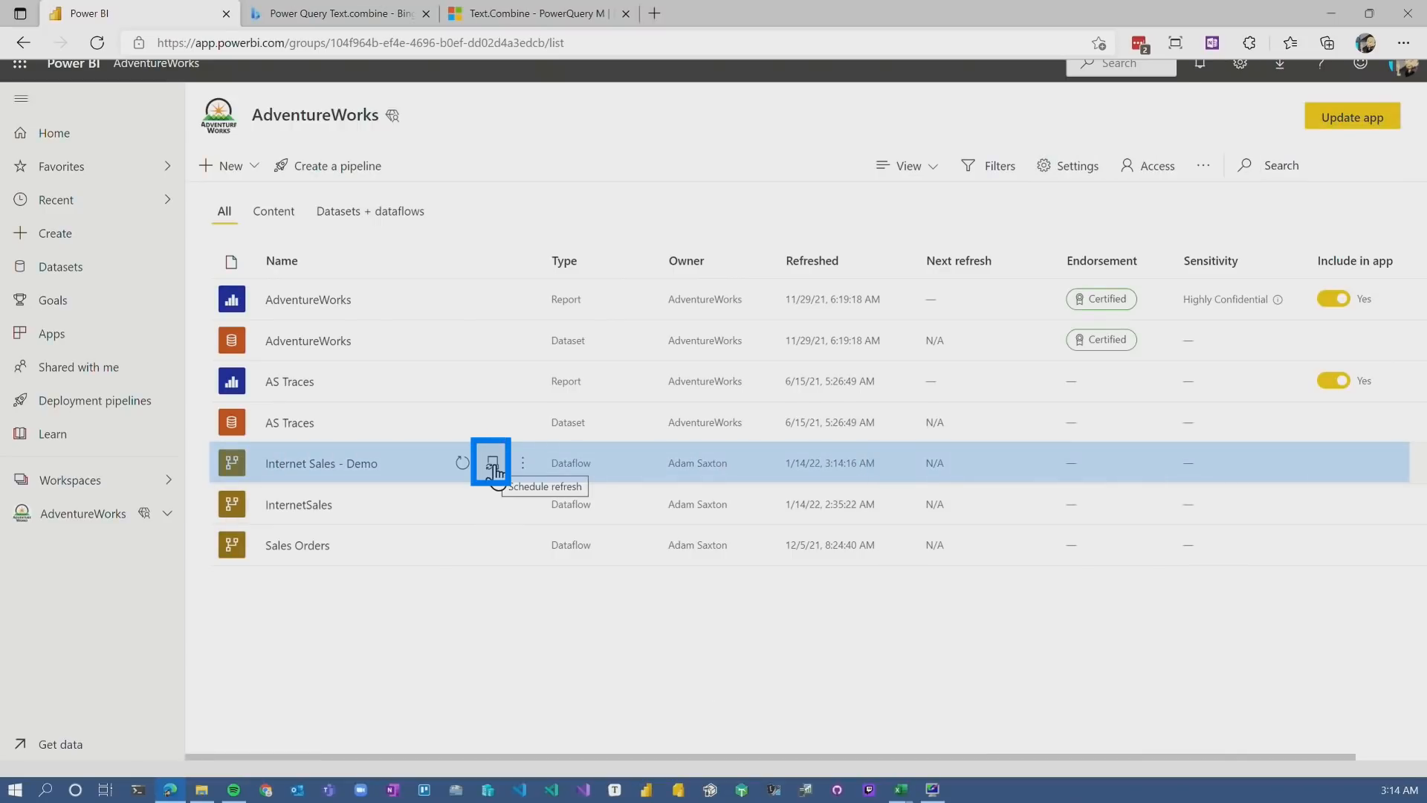
pyautogui.click(492, 464)
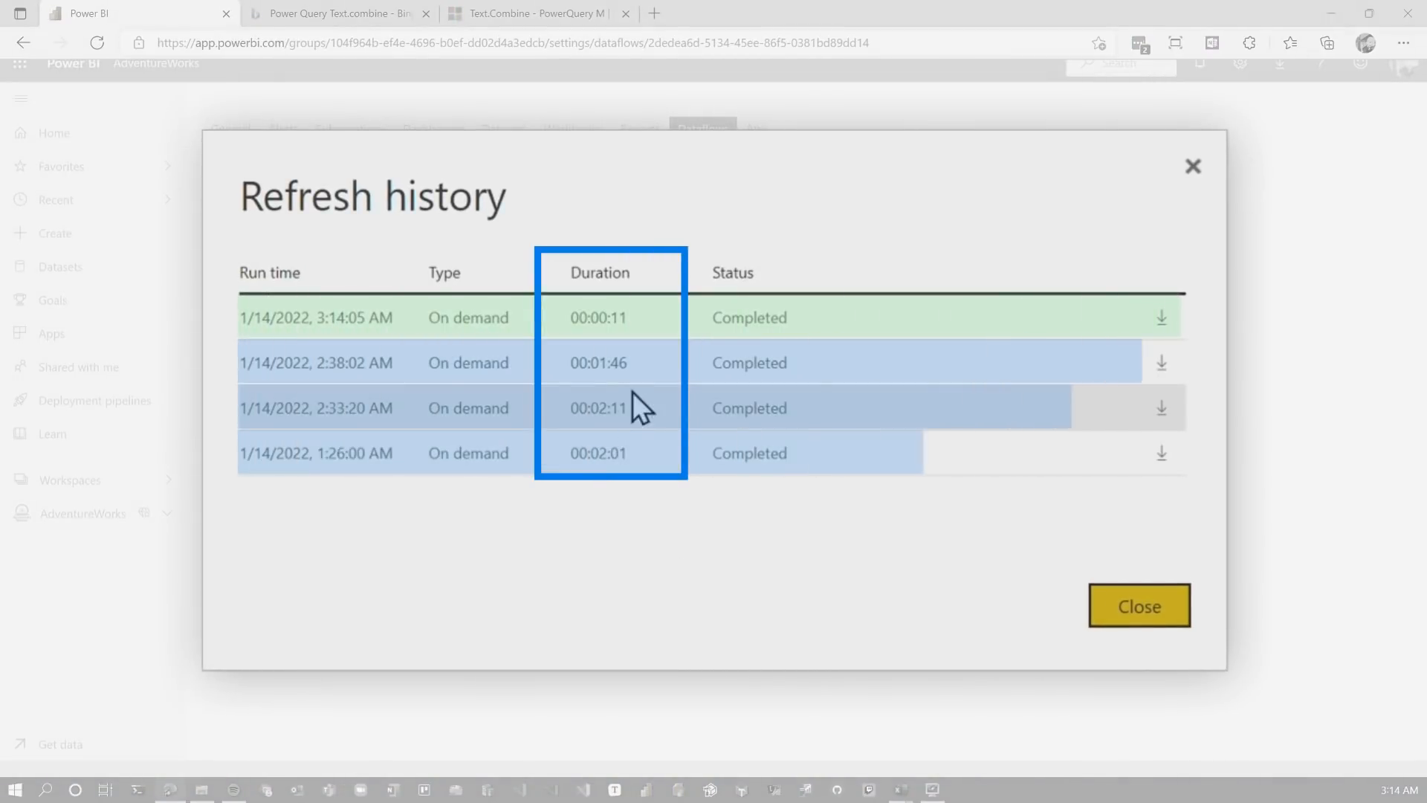
pyautogui.moveTo(635, 344)
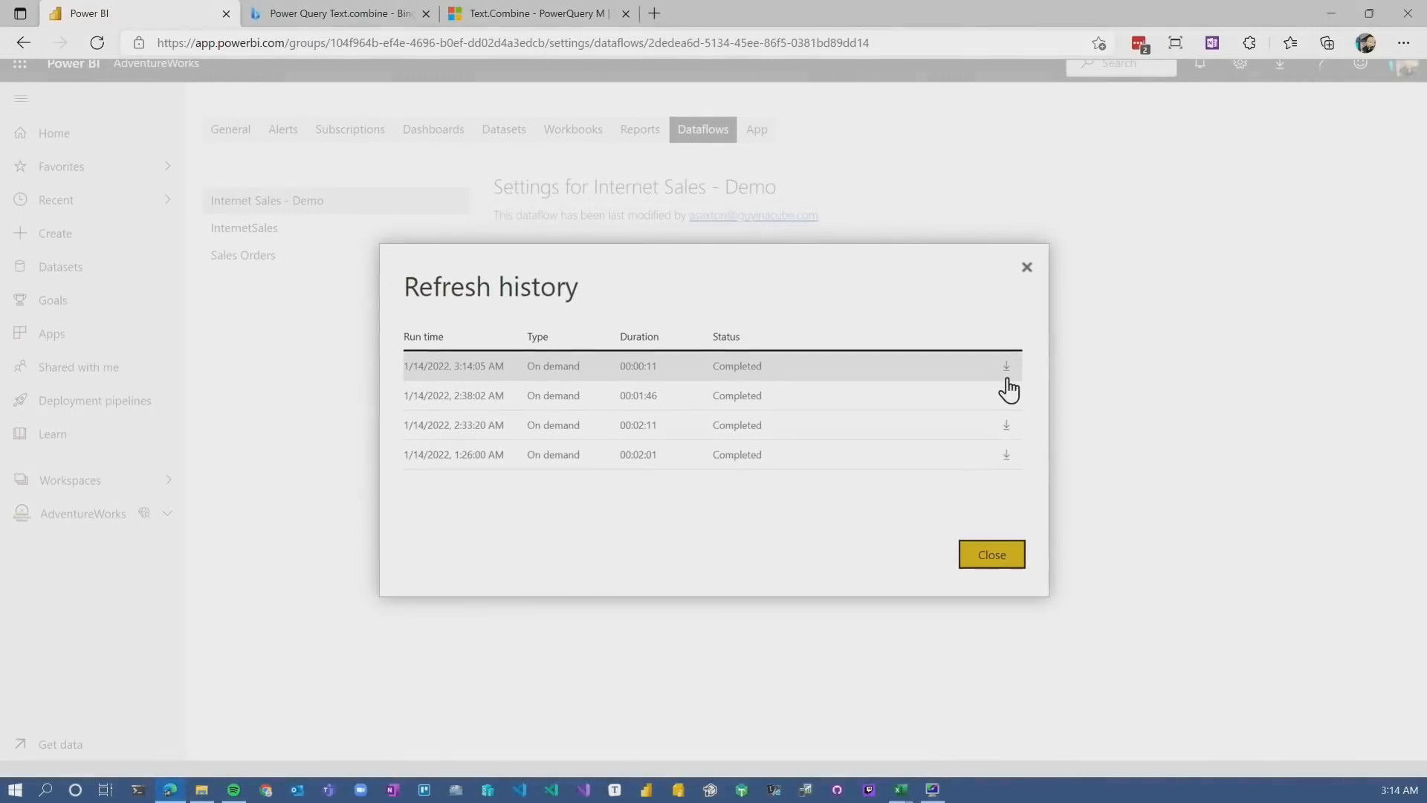
# Download the refresh log and compare max commit 64344 KB and processor time 00:09.2 in Excel
pyautogui.click(1006, 366)
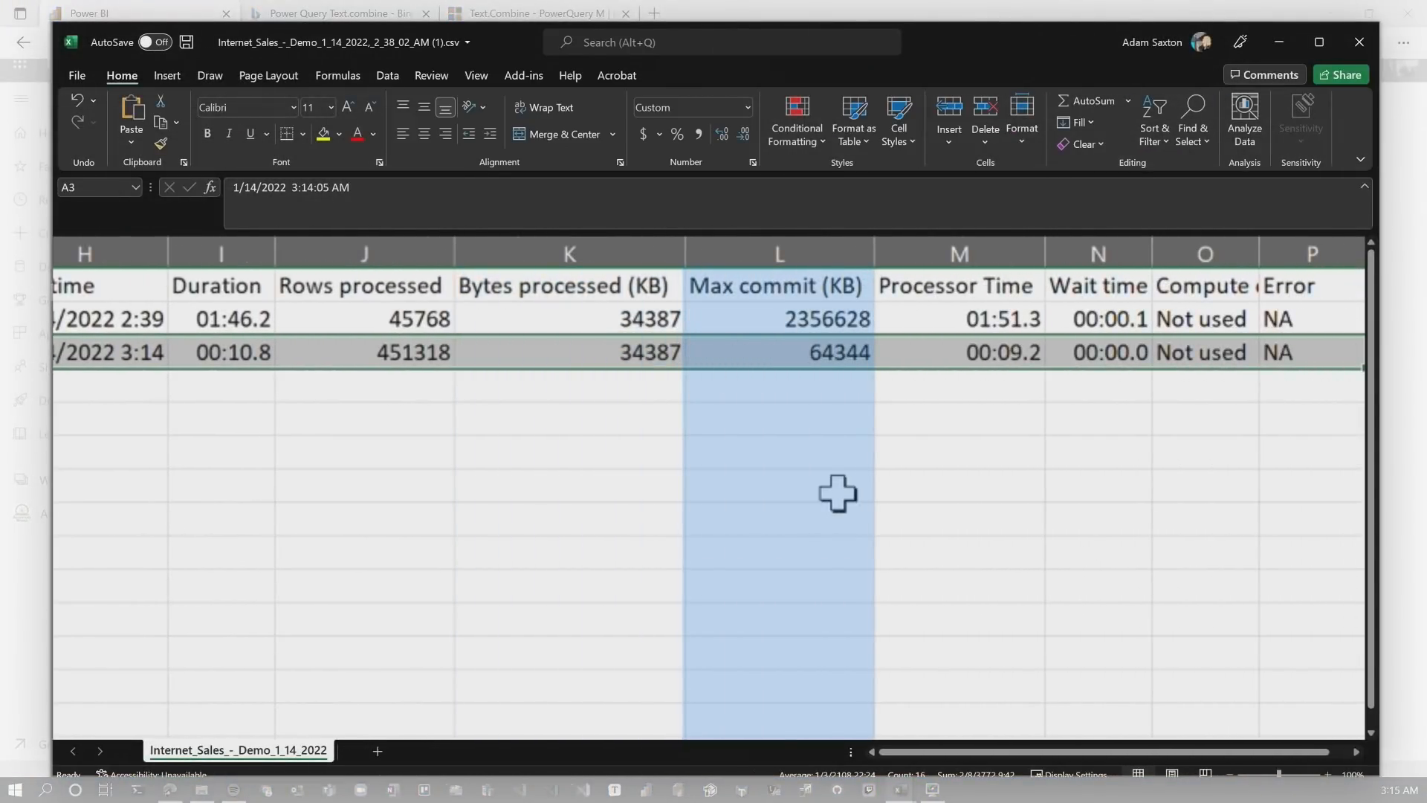
pyautogui.moveTo(834, 453)
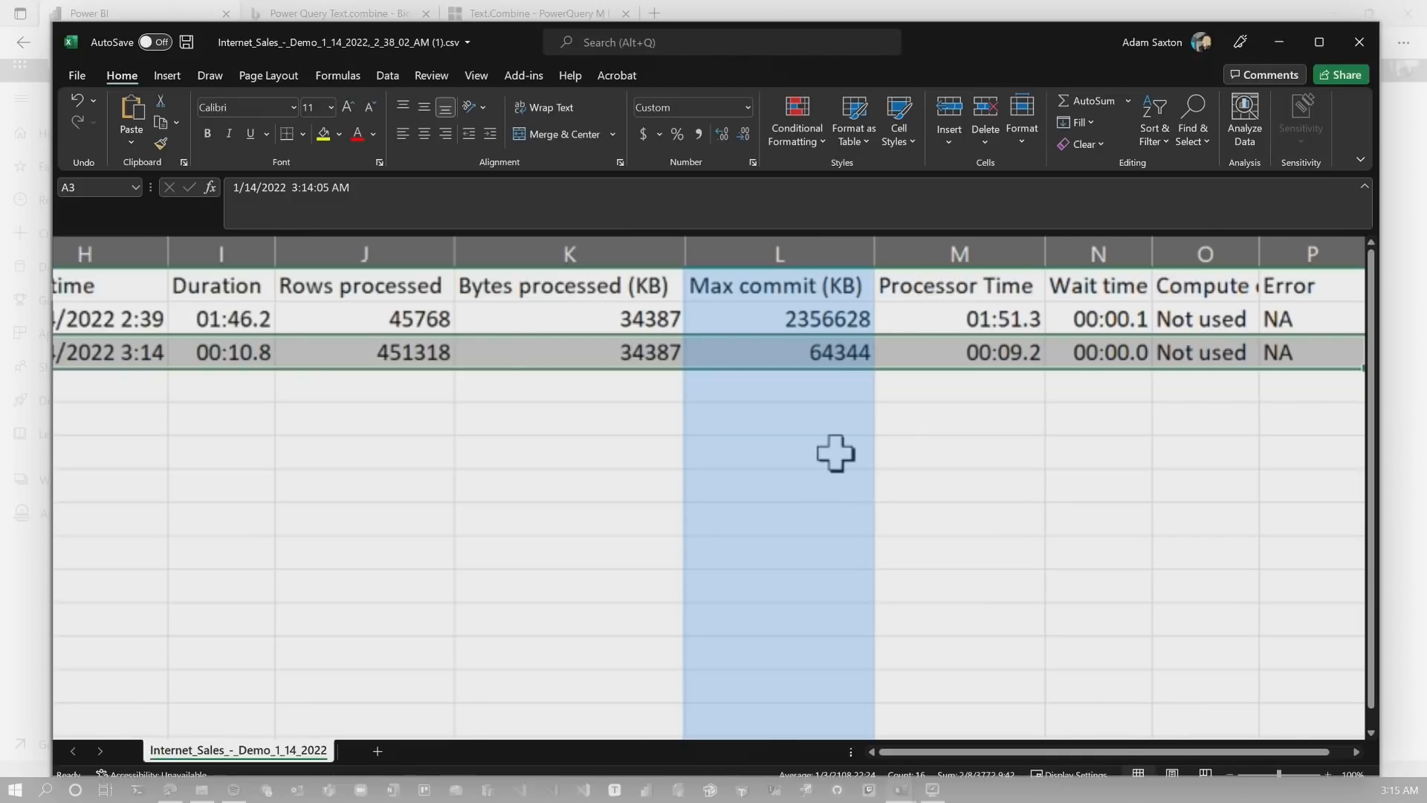
pyautogui.moveTo(850, 411)
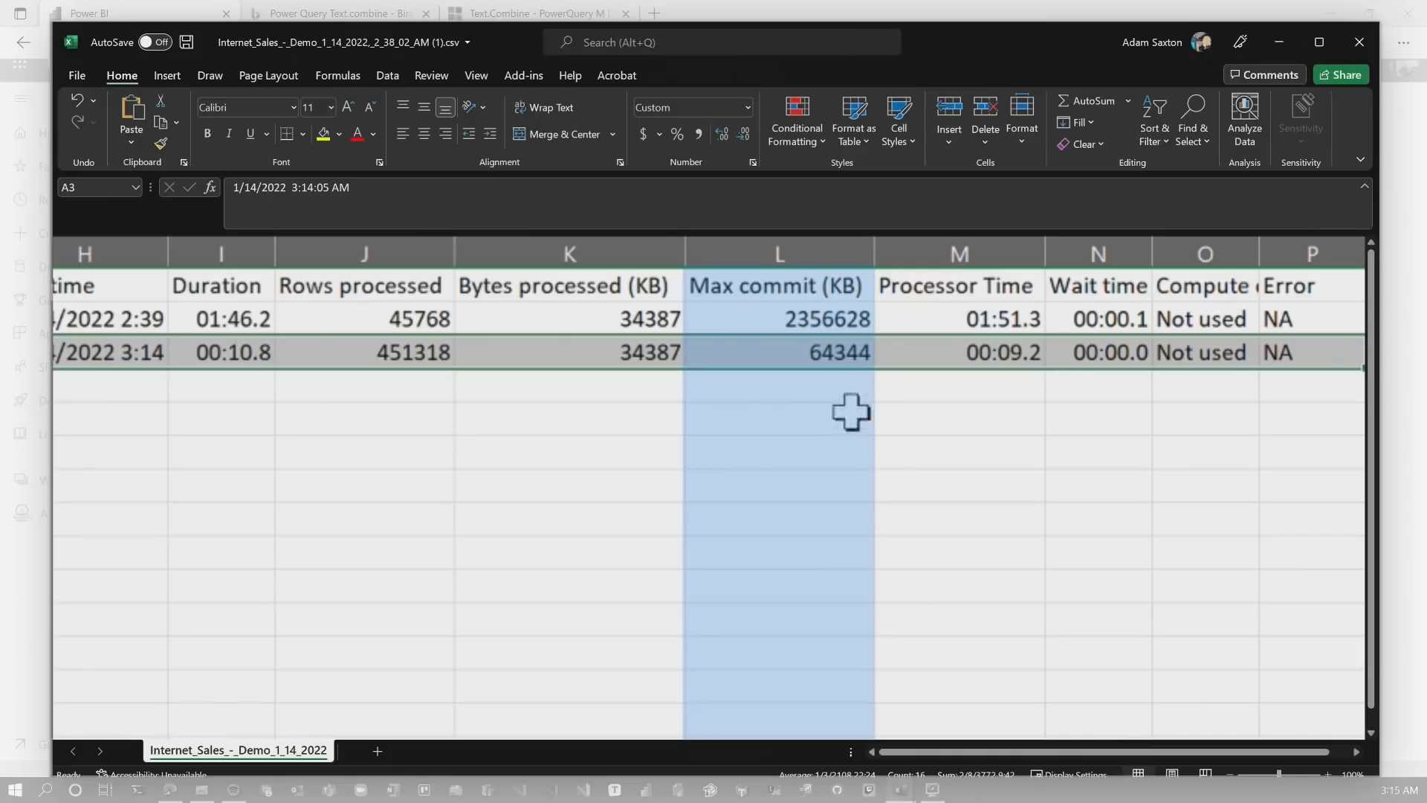
pyautogui.moveTo(931, 458)
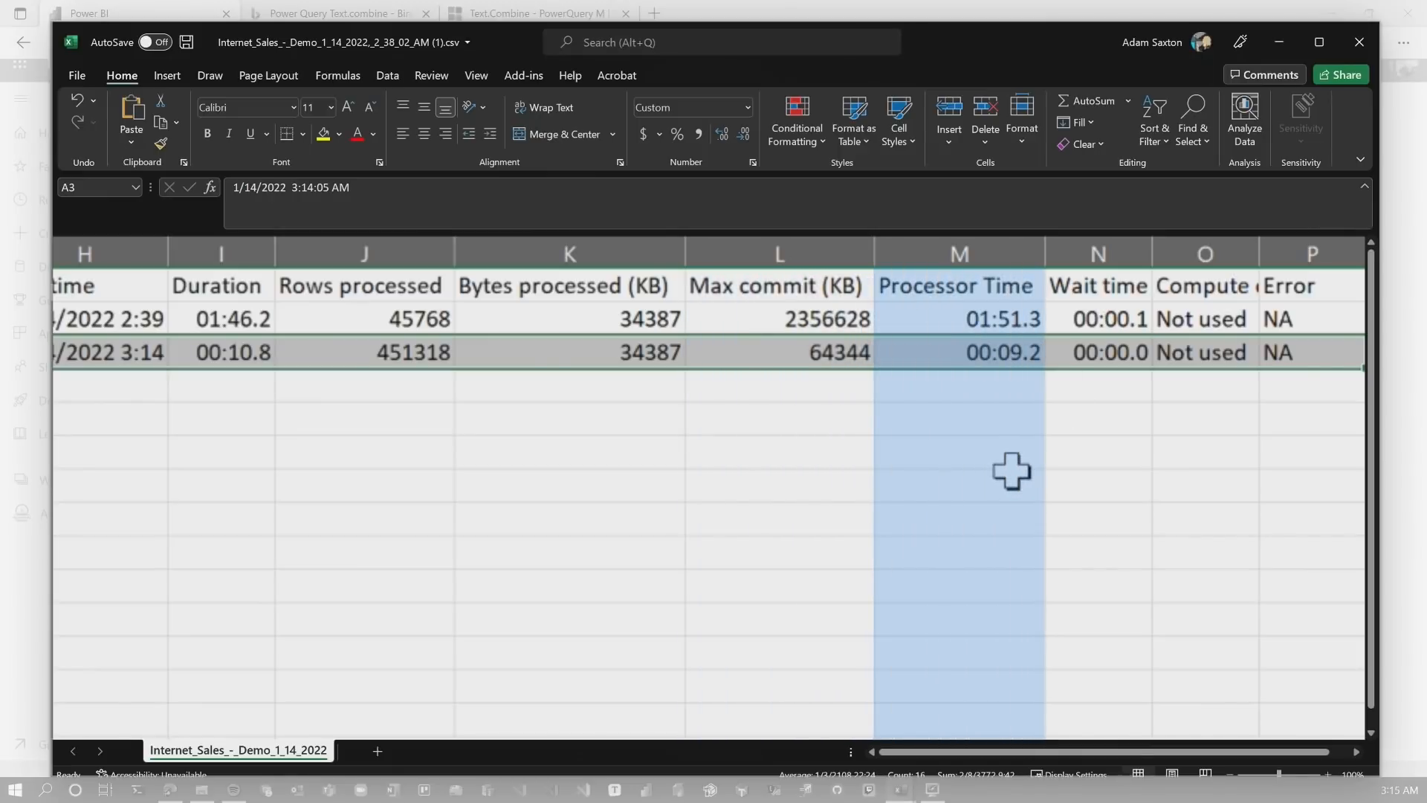
pyautogui.moveTo(1097, 382)
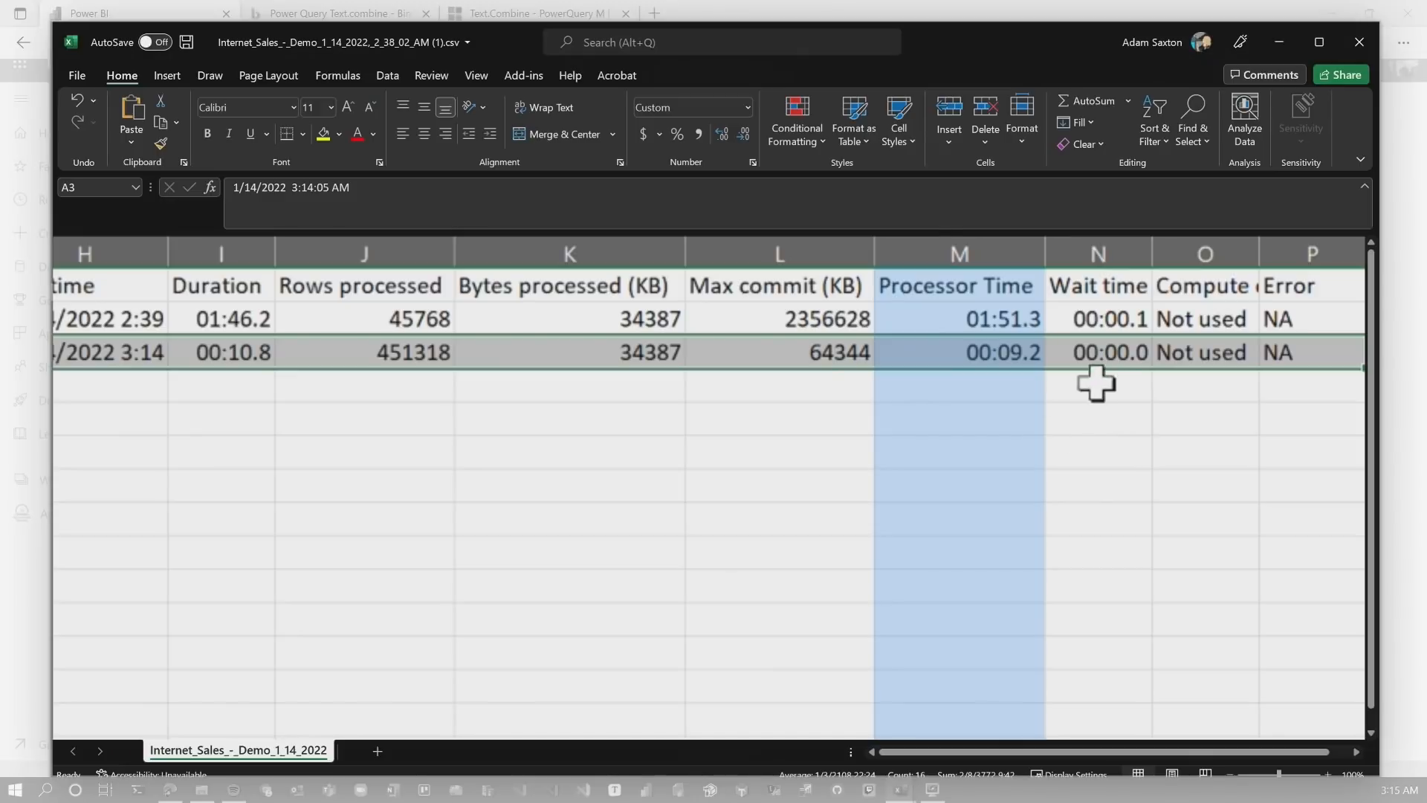